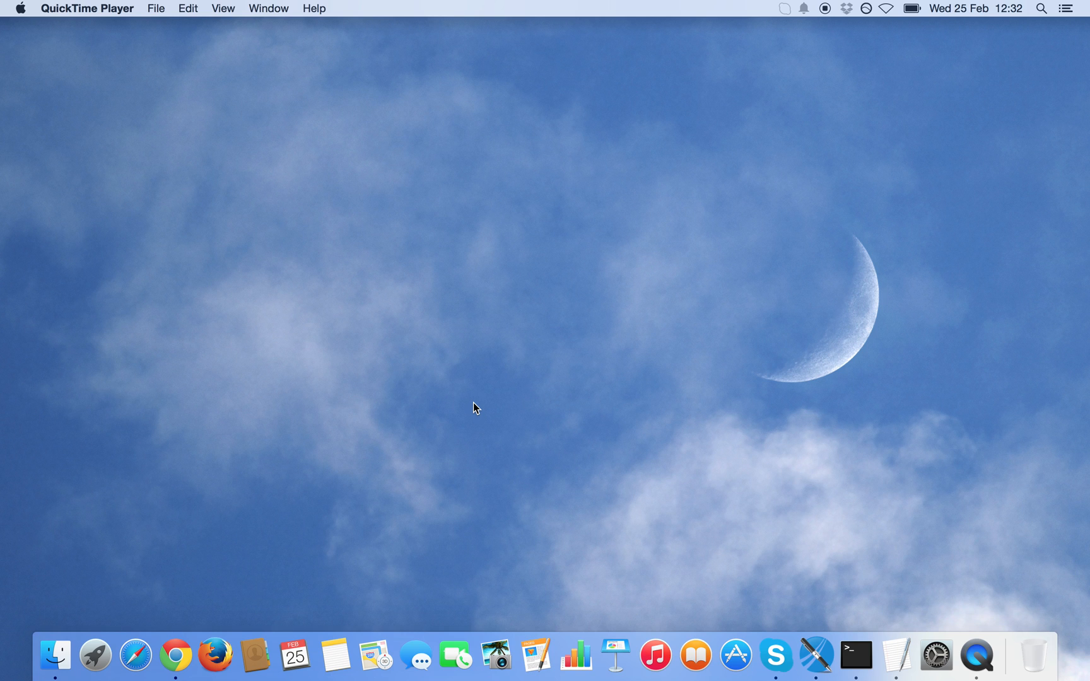
{"action": "mouse_move", "coordinate": [704, 471]}
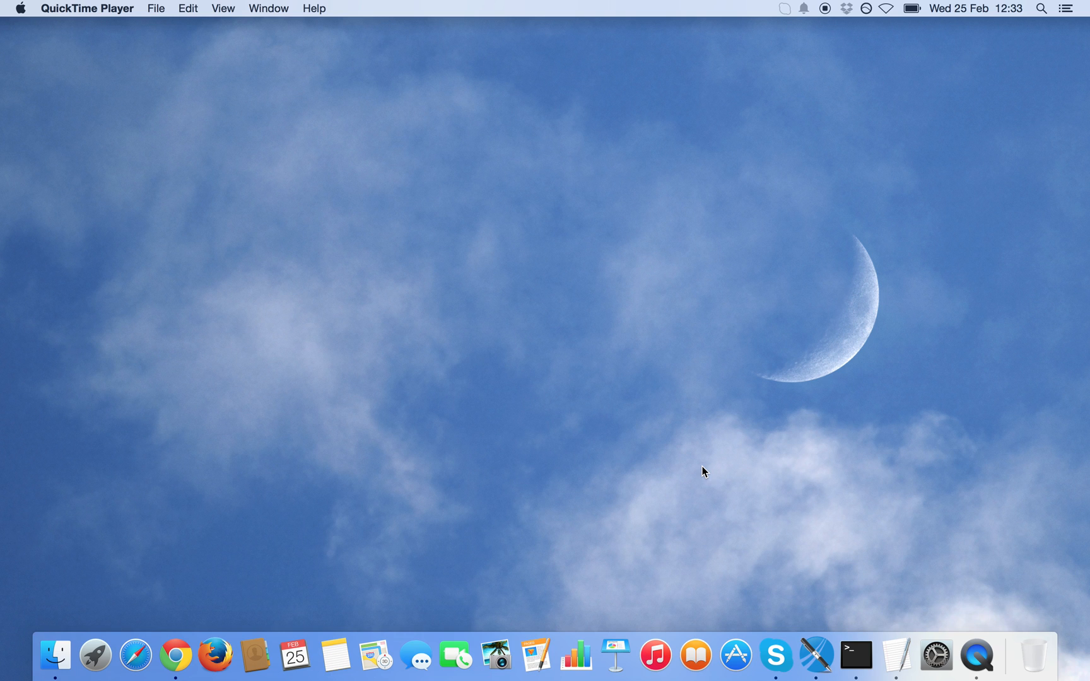
{"action": "mouse_move", "coordinate": [759, 488]}
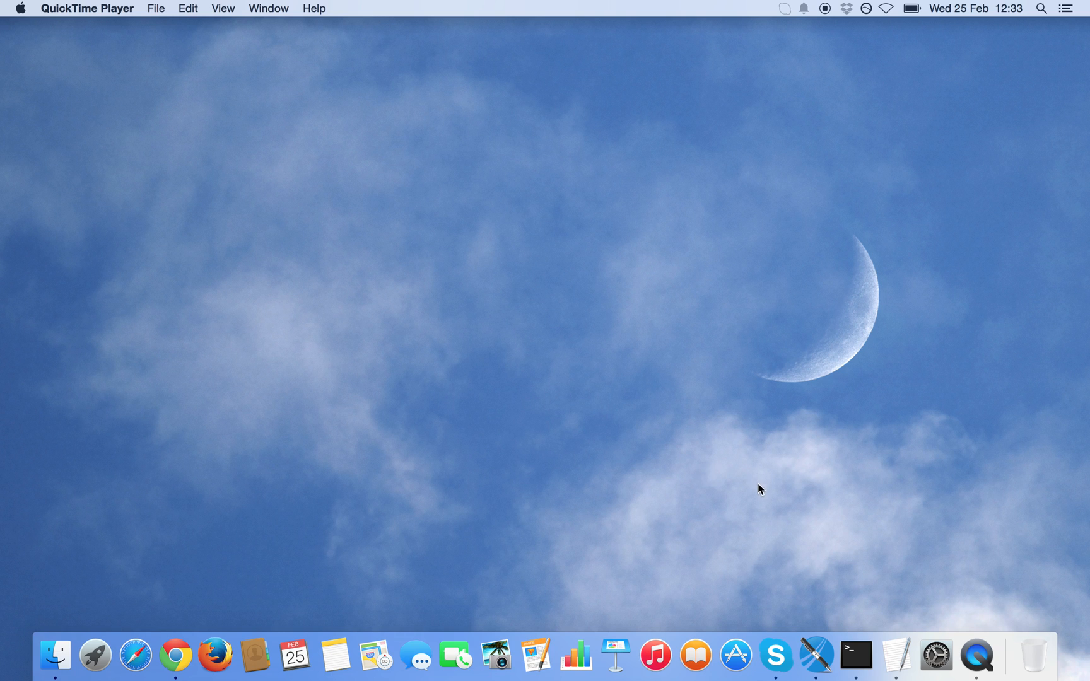
Bring Jaspersoft Studio forward and scroll through the Null Values preview's employee records.
{"action": "left_click", "coordinate": [816, 655]}
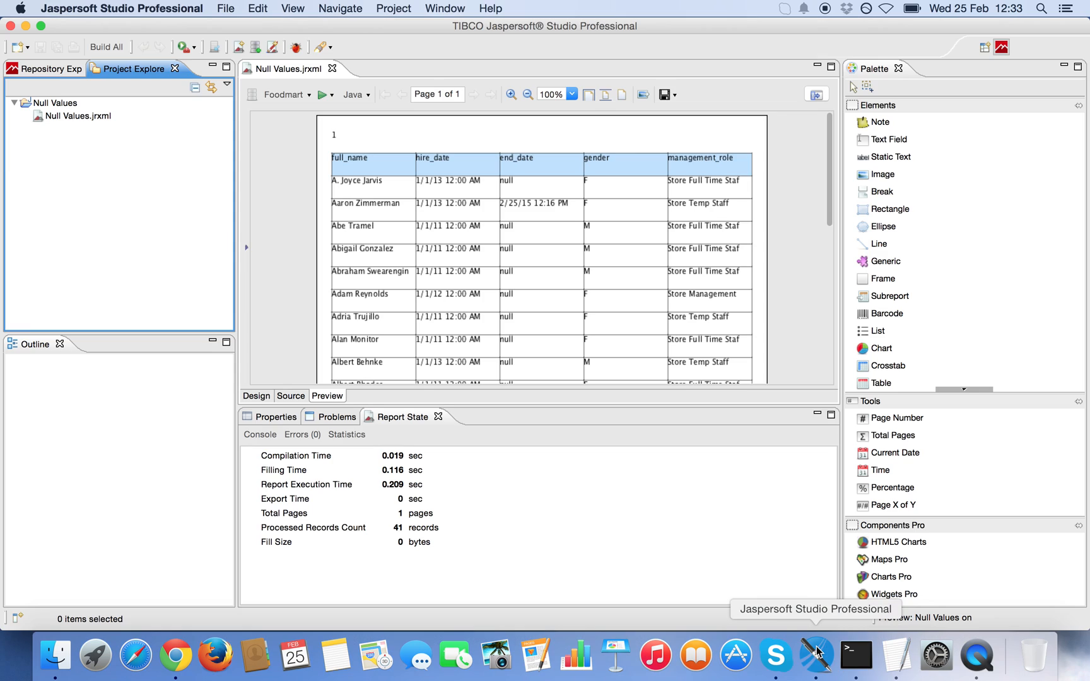
{"action": "mouse_move", "coordinate": [284, 265]}
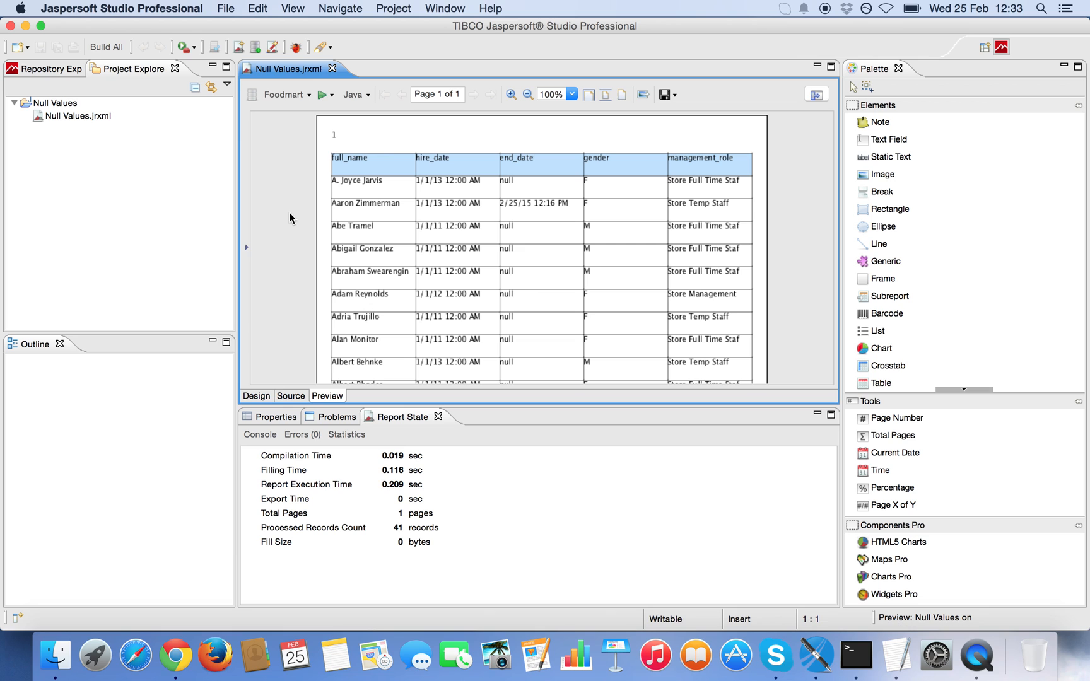
{"action": "scroll", "scroll_direction": "down", "scroll_amount": 3}
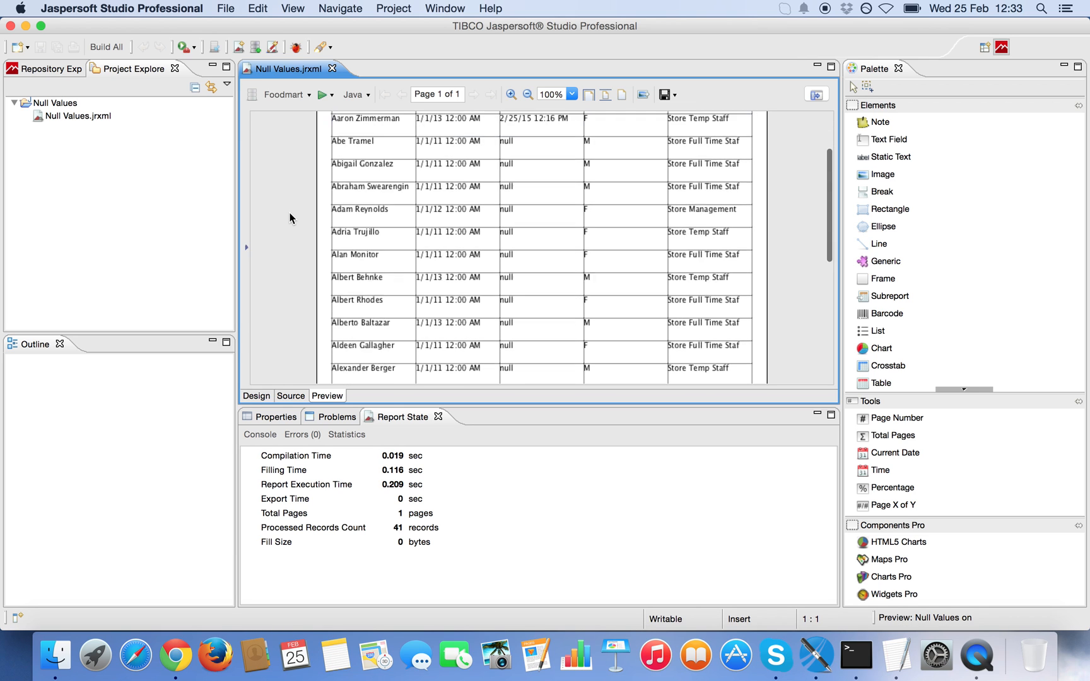
{"action": "scroll", "scroll_direction": "down", "scroll_amount": 3}
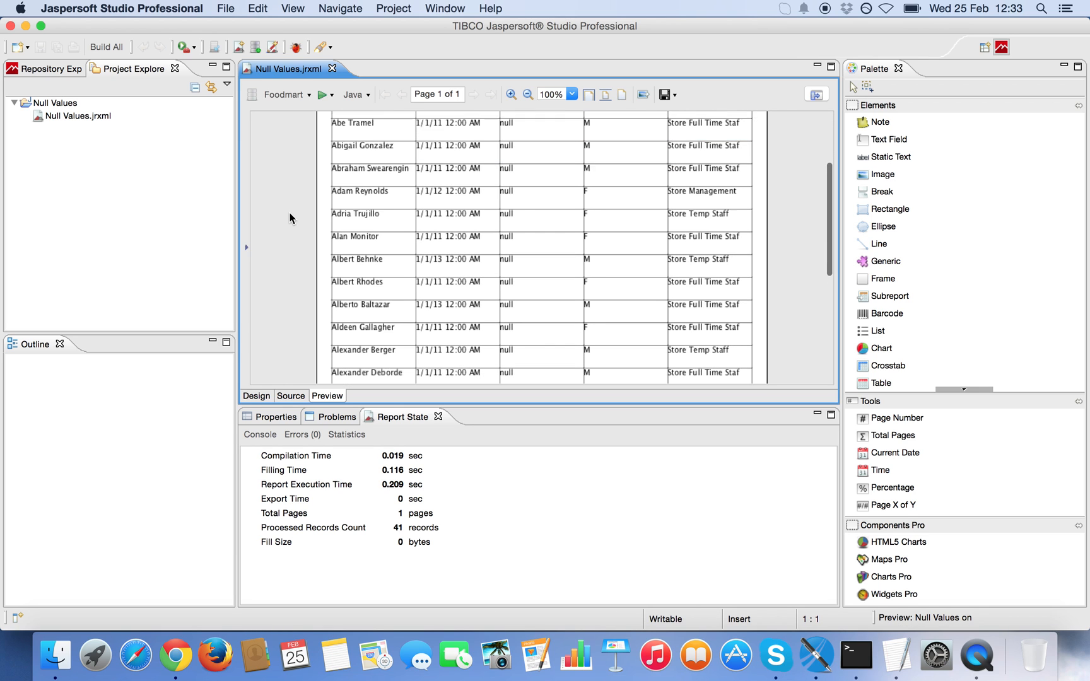
{"action": "scroll", "scroll_direction": "up", "scroll_amount": 3}
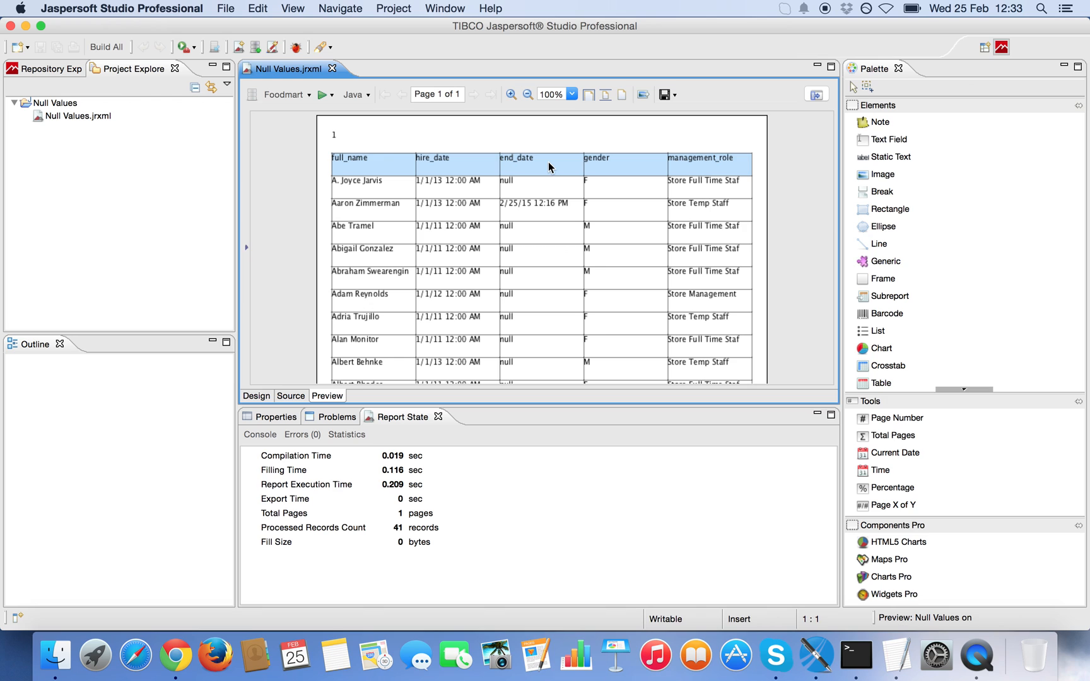
{"action": "mouse_move", "coordinate": [551, 163]}
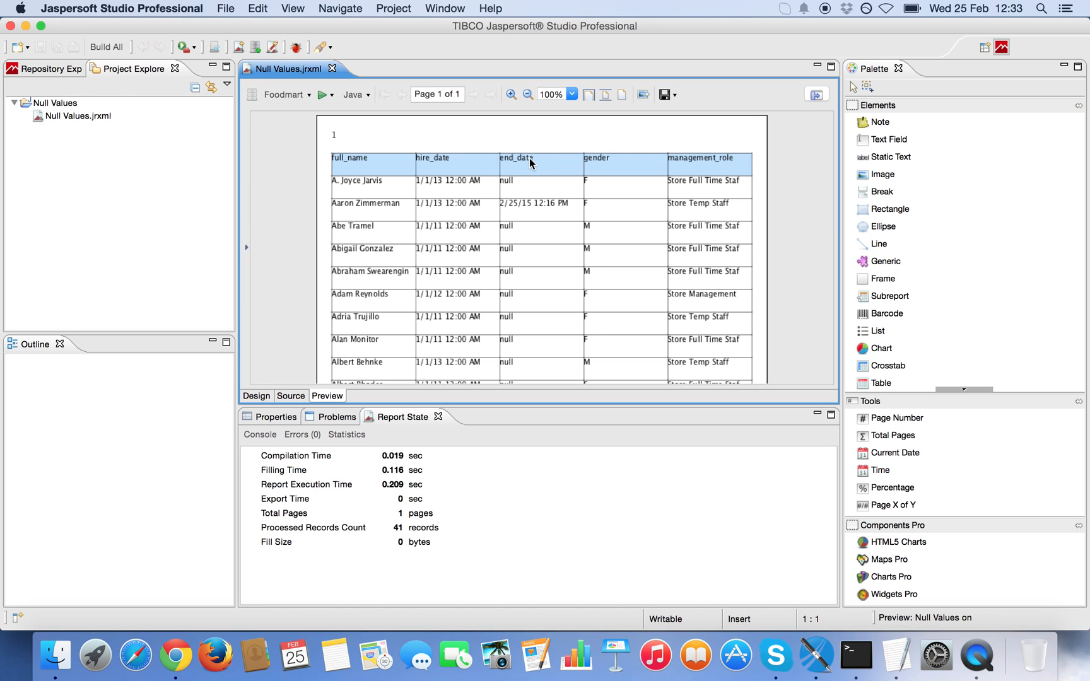
{"action": "mouse_move", "coordinate": [333, 241]}
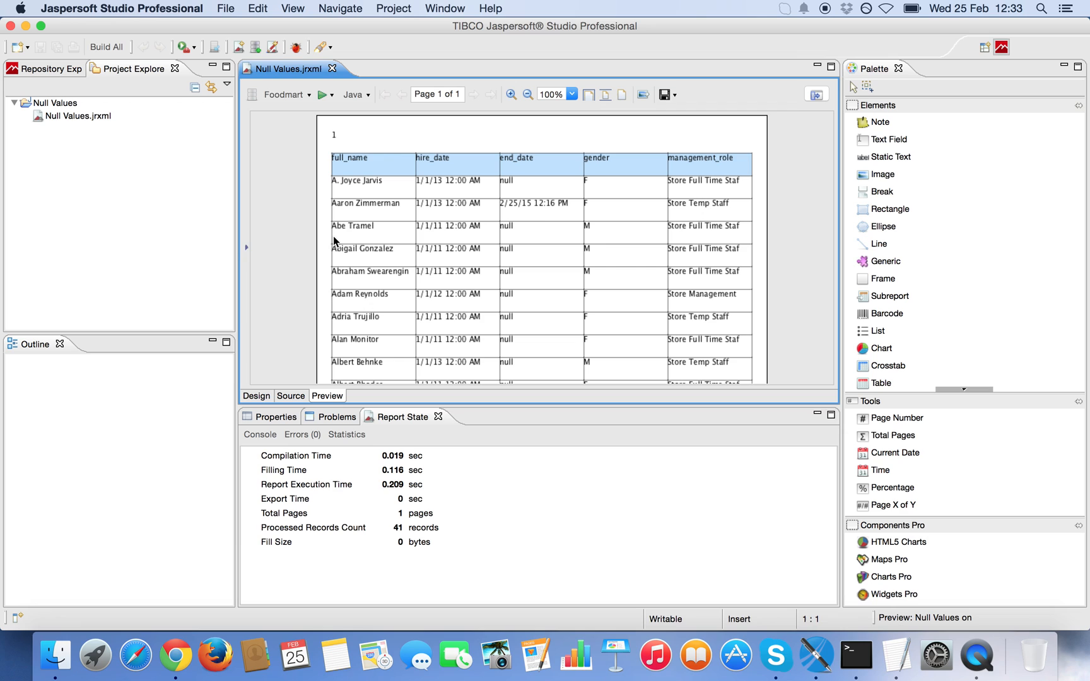
{"action": "mouse_move", "coordinate": [292, 248]}
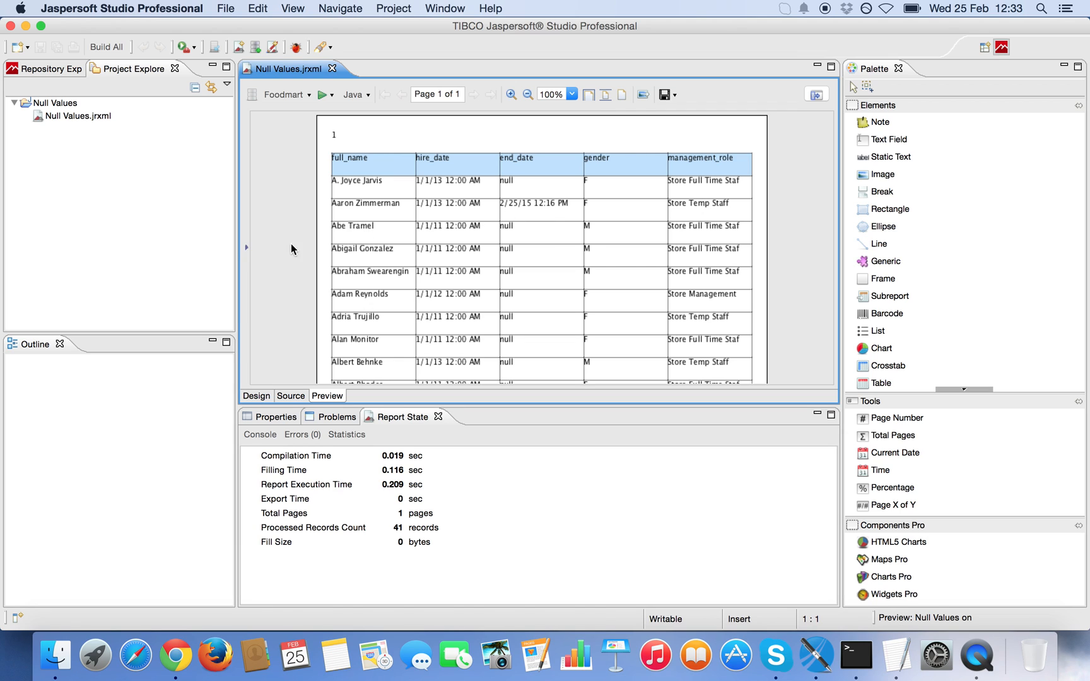
{"action": "scroll", "scroll_direction": "down", "scroll_amount": 3}
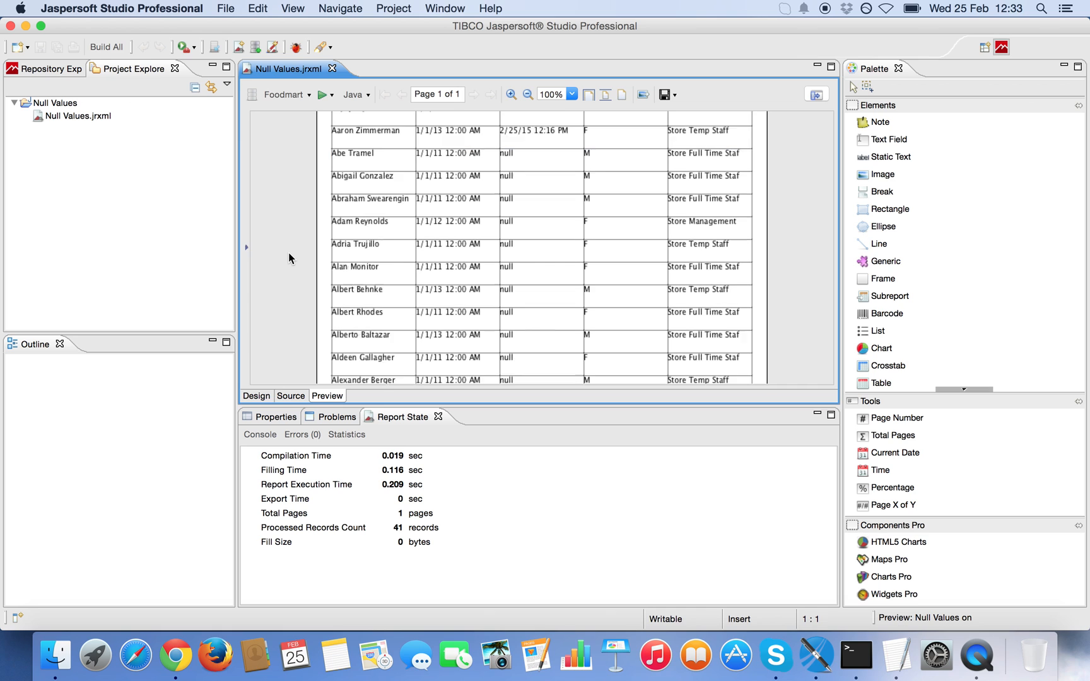
{"action": "scroll", "scroll_direction": "up", "scroll_amount": 3}
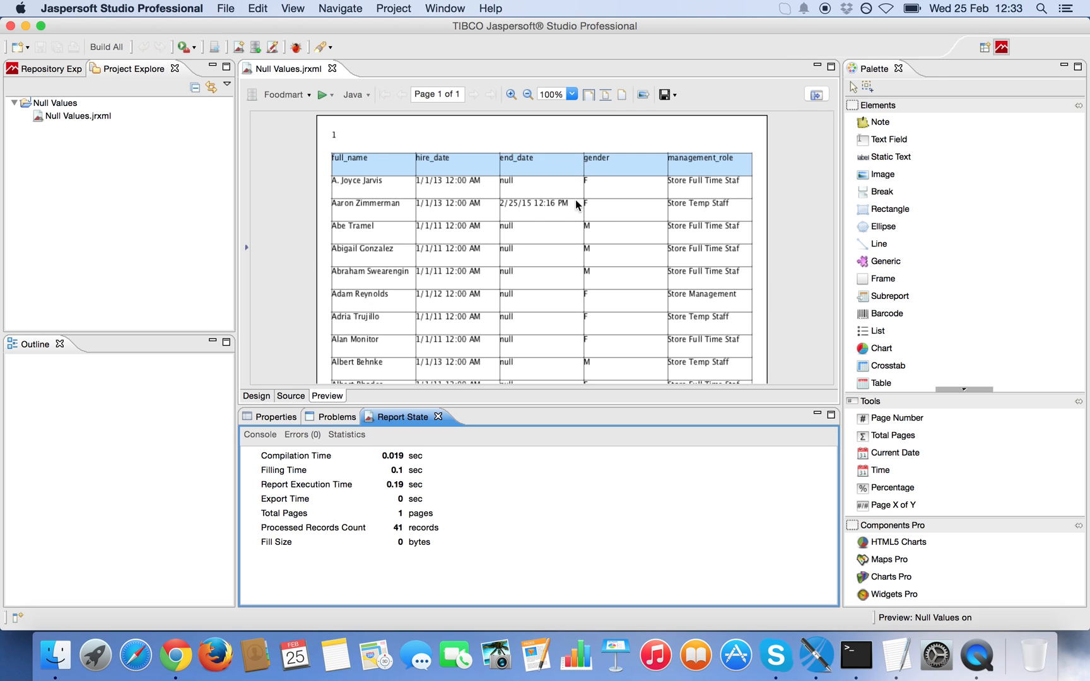
{"action": "mouse_move", "coordinate": [855, 654]}
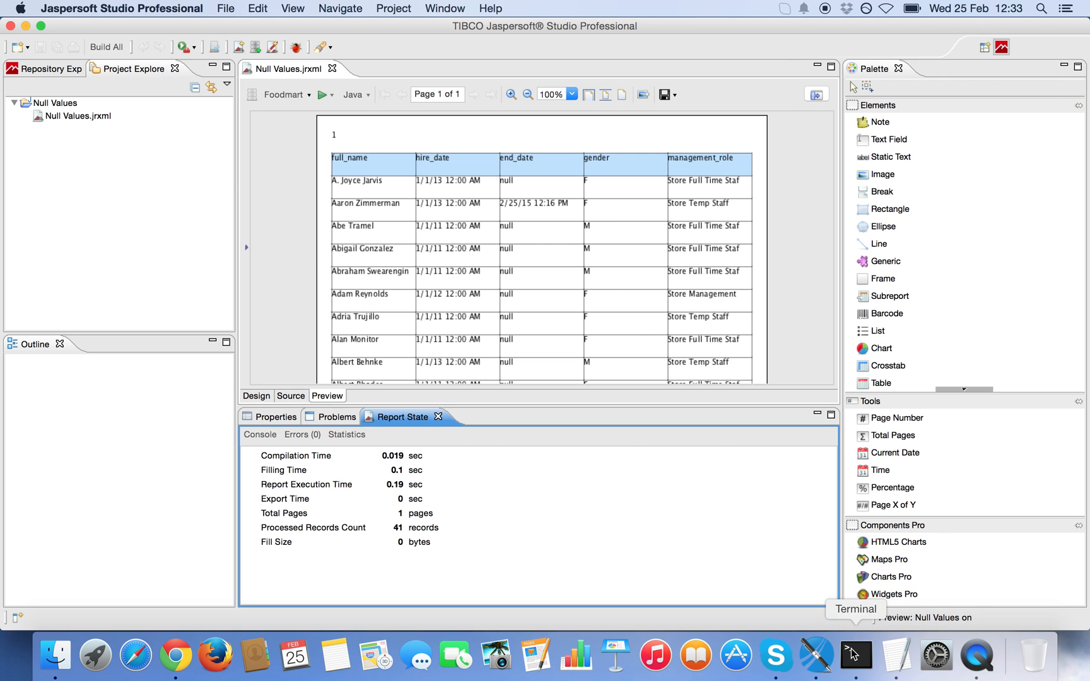
Run UPDATE employee SET end_date = NULL WHERE employee_id = 807 in the database terminal.
{"action": "left_click", "coordinate": [855, 653]}
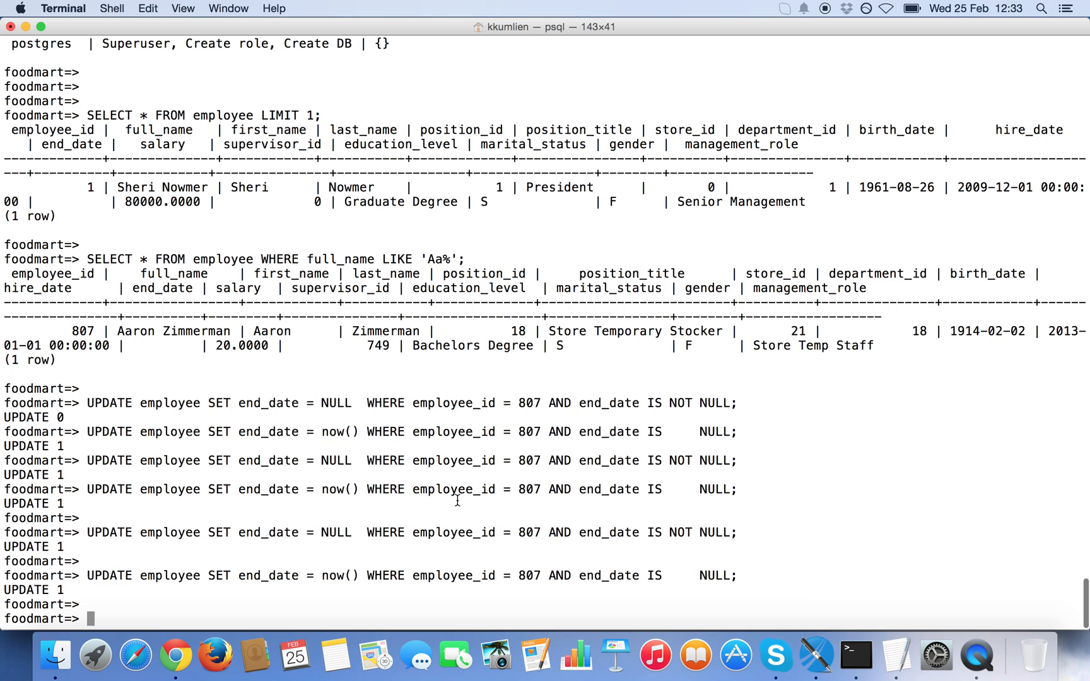
{"action": "type", "text": "UPDATE employee SET end_date = NULL  WHERE employee_id = 807 AND end_date IS NOT NULL;"}
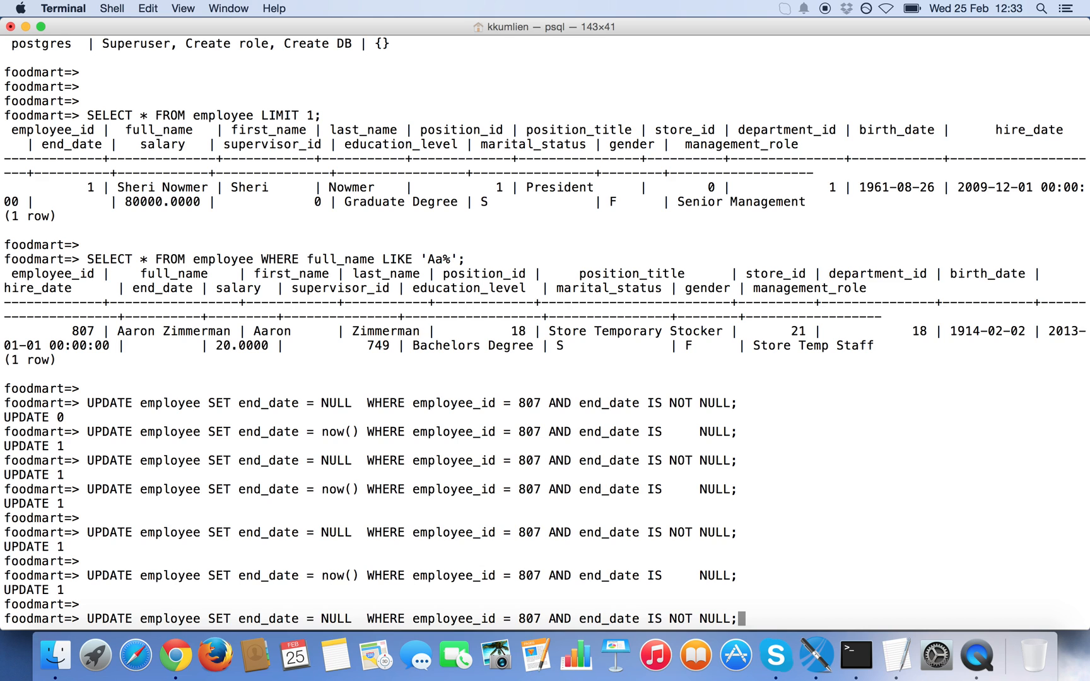
{"action": "key", "text": "Return"}
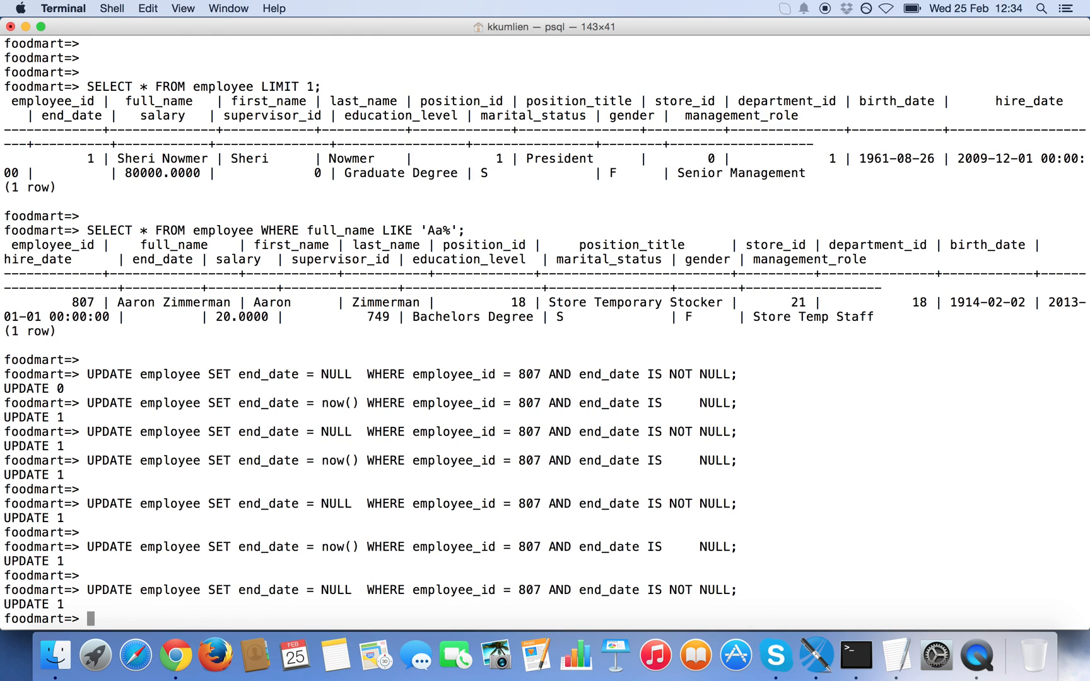
{"action": "mouse_move", "coordinate": [817, 654]}
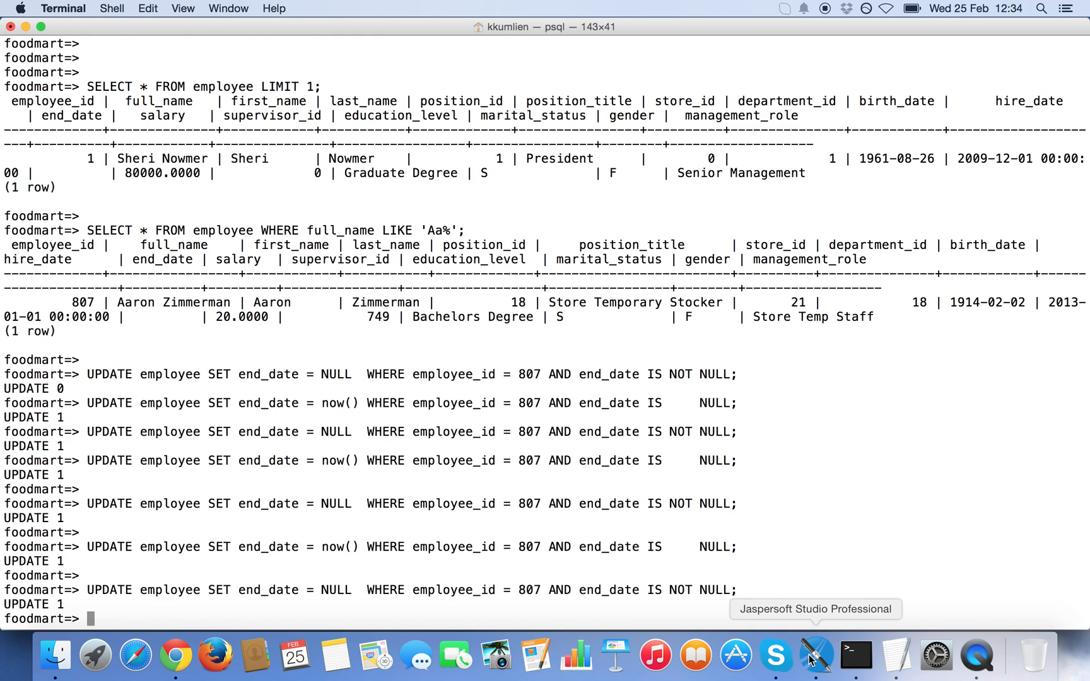
Re-run the Null Values preview so the end_date column disappears and the count shows 0.
{"action": "left_click", "coordinate": [818, 653]}
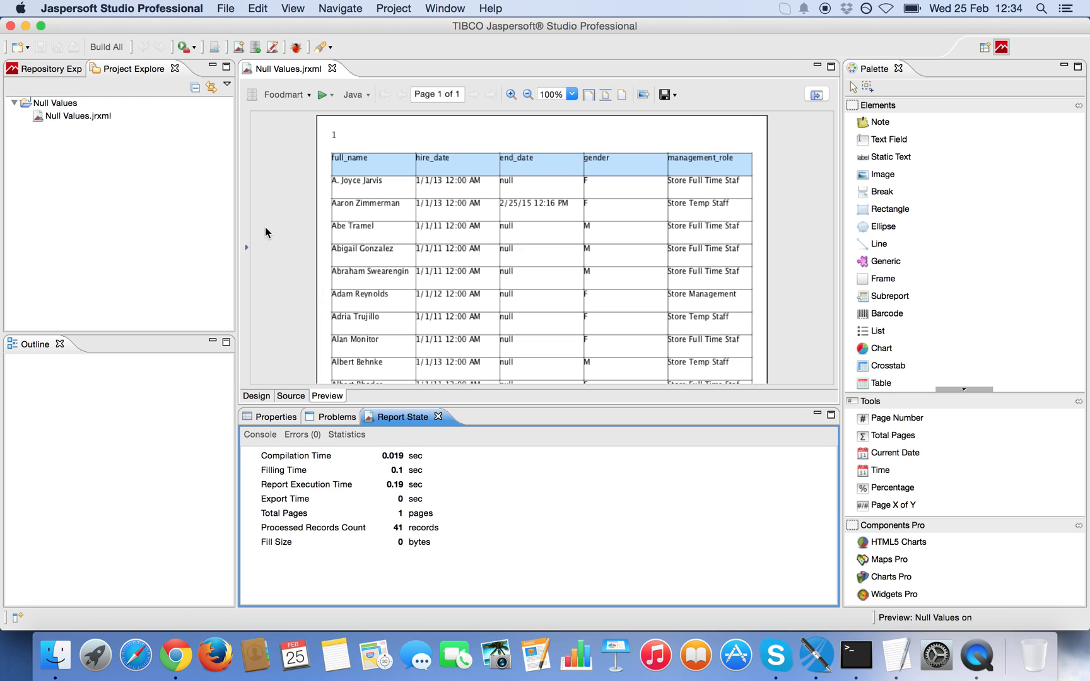
{"action": "mouse_move", "coordinate": [357, 214]}
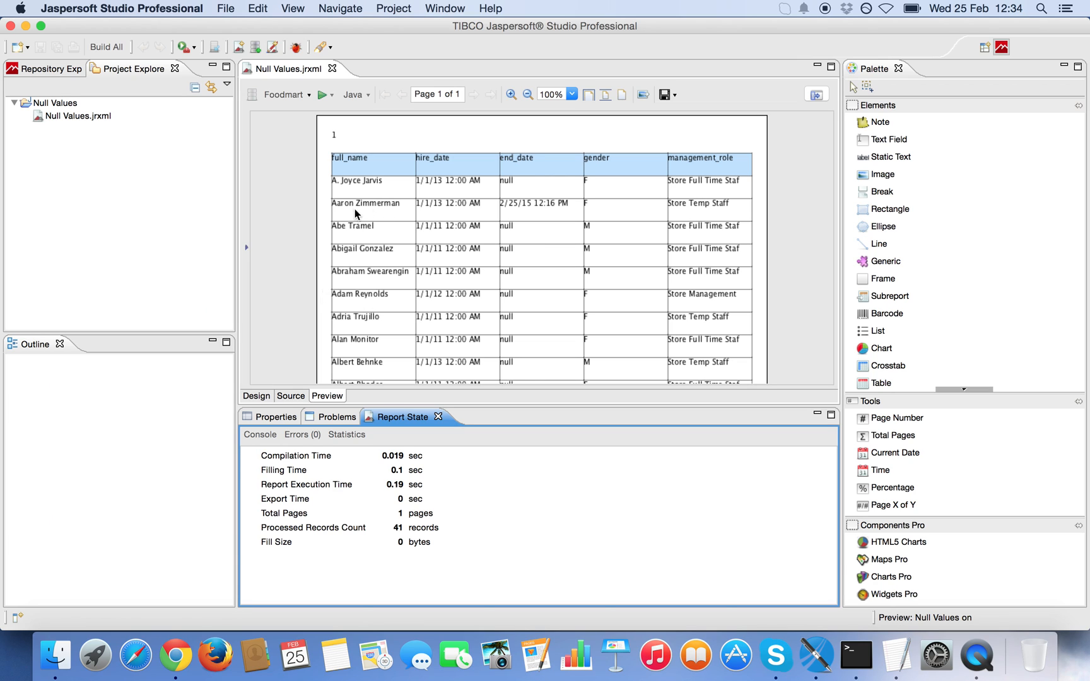
{"action": "mouse_move", "coordinate": [506, 201]}
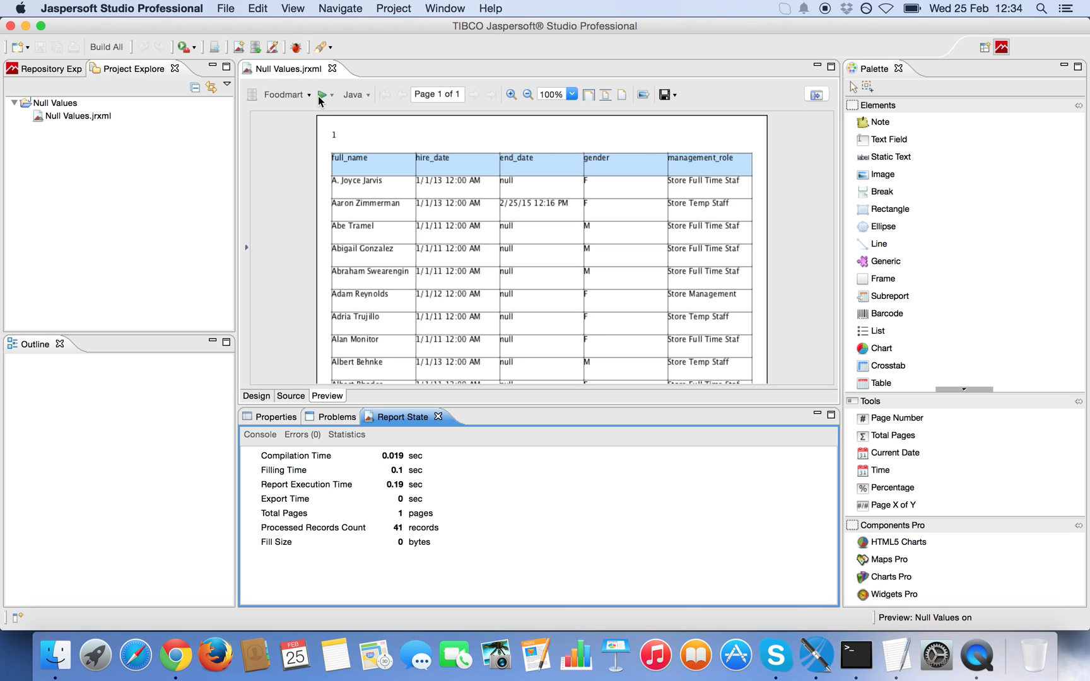
{"action": "left_click", "coordinate": [319, 94]}
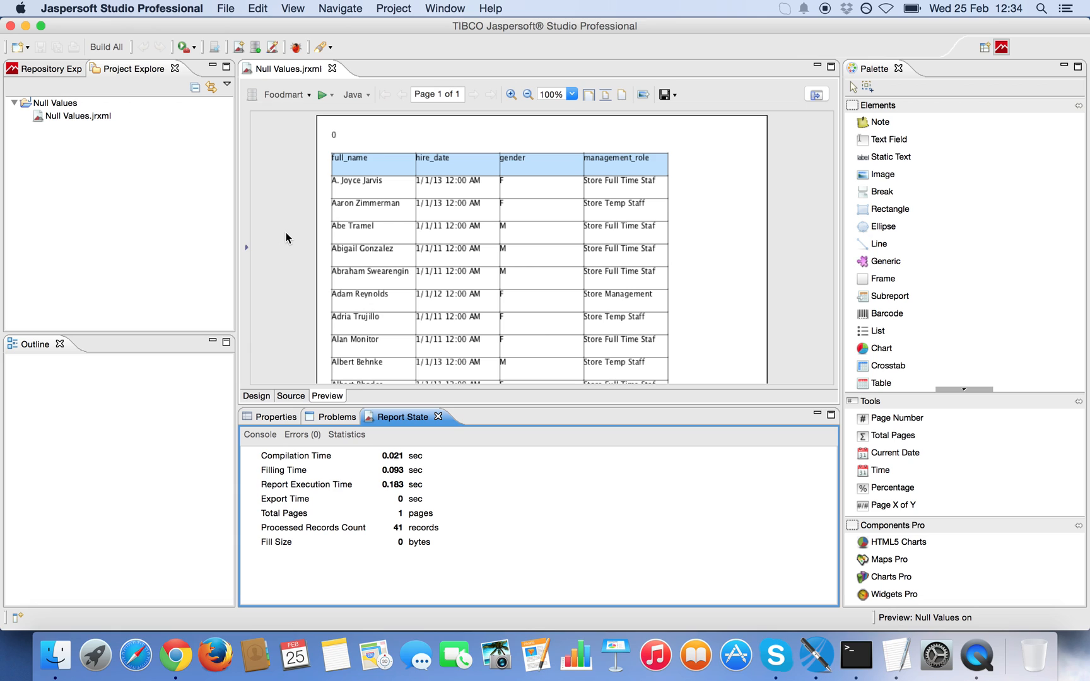
{"action": "mouse_move", "coordinate": [139, 199]}
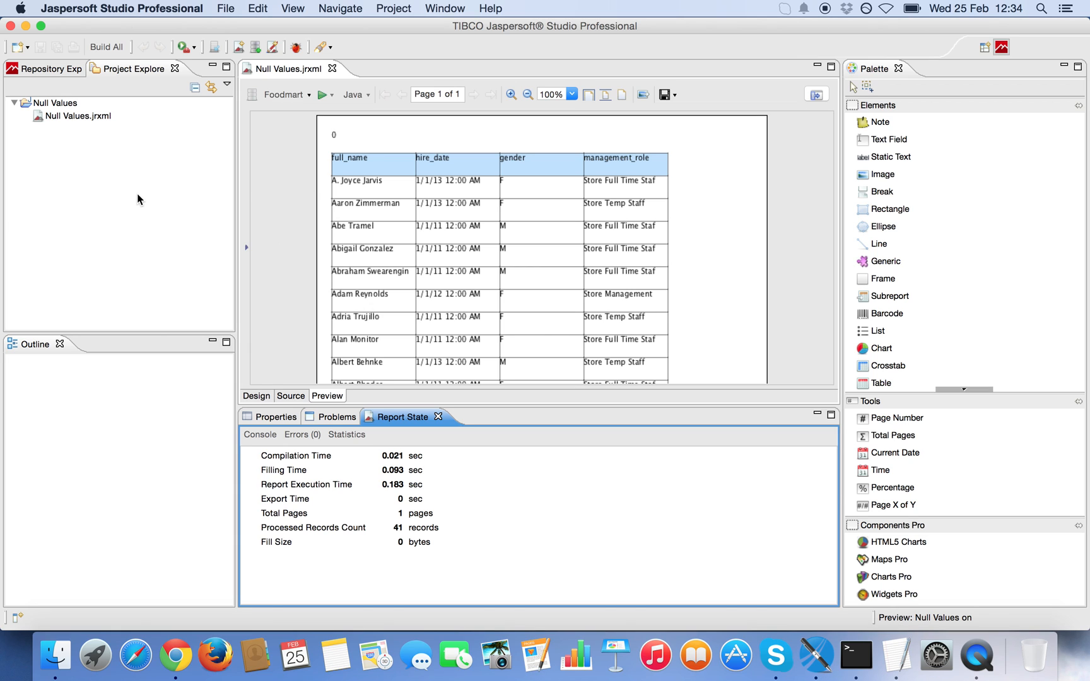
{"action": "mouse_move", "coordinate": [127, 180]}
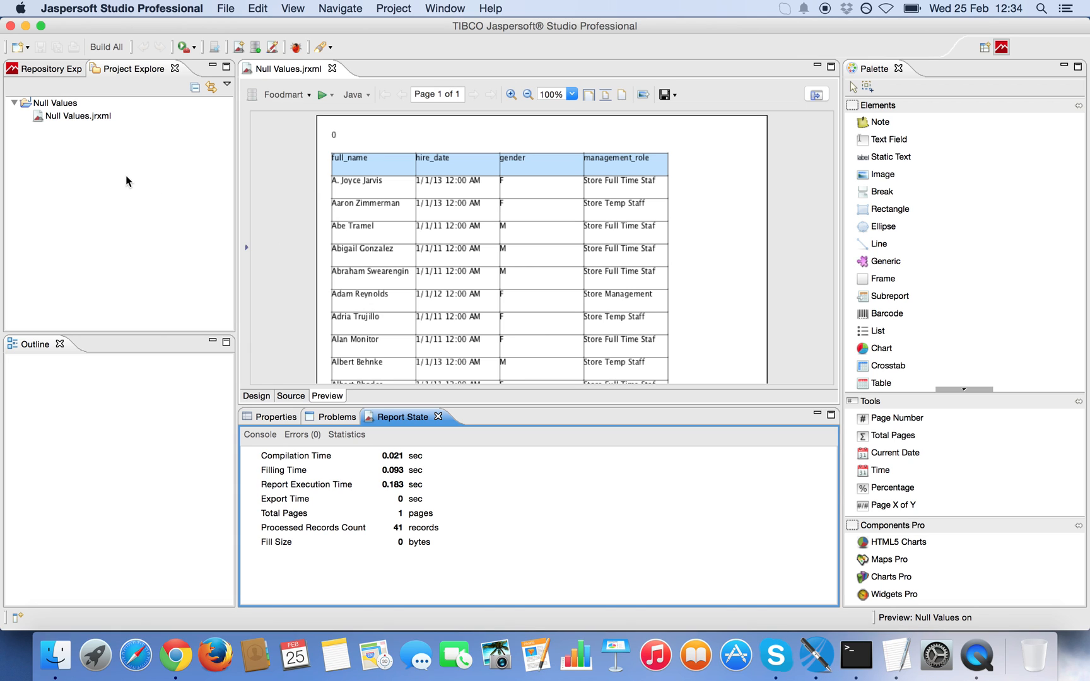
{"action": "mouse_move", "coordinate": [192, 95]}
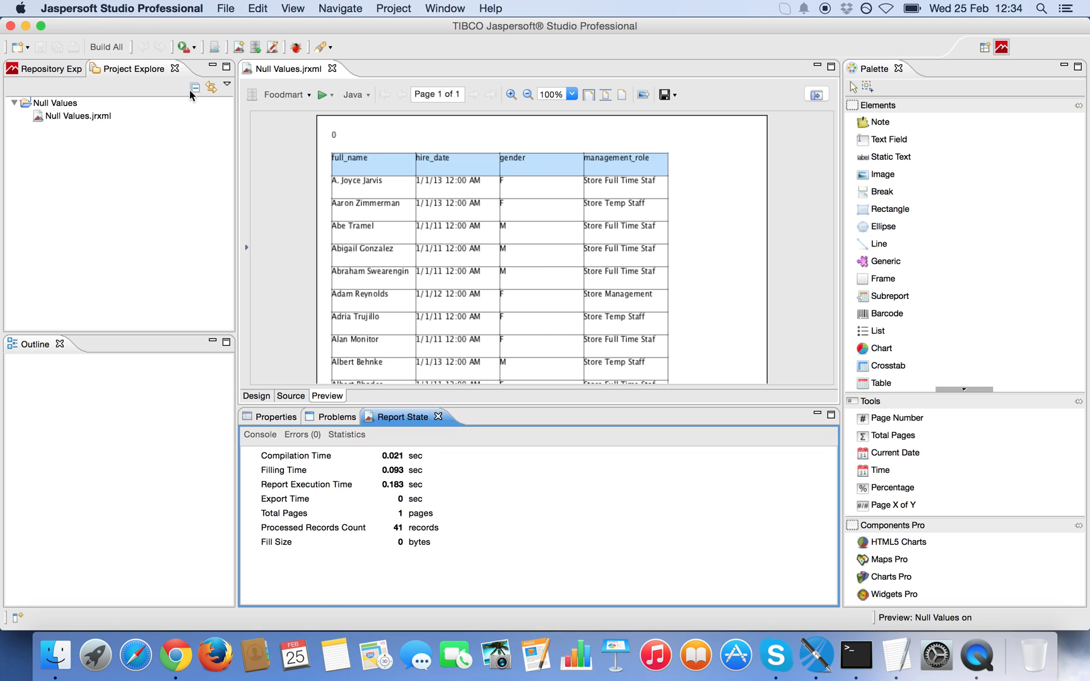
{"action": "mouse_move", "coordinate": [146, 105]}
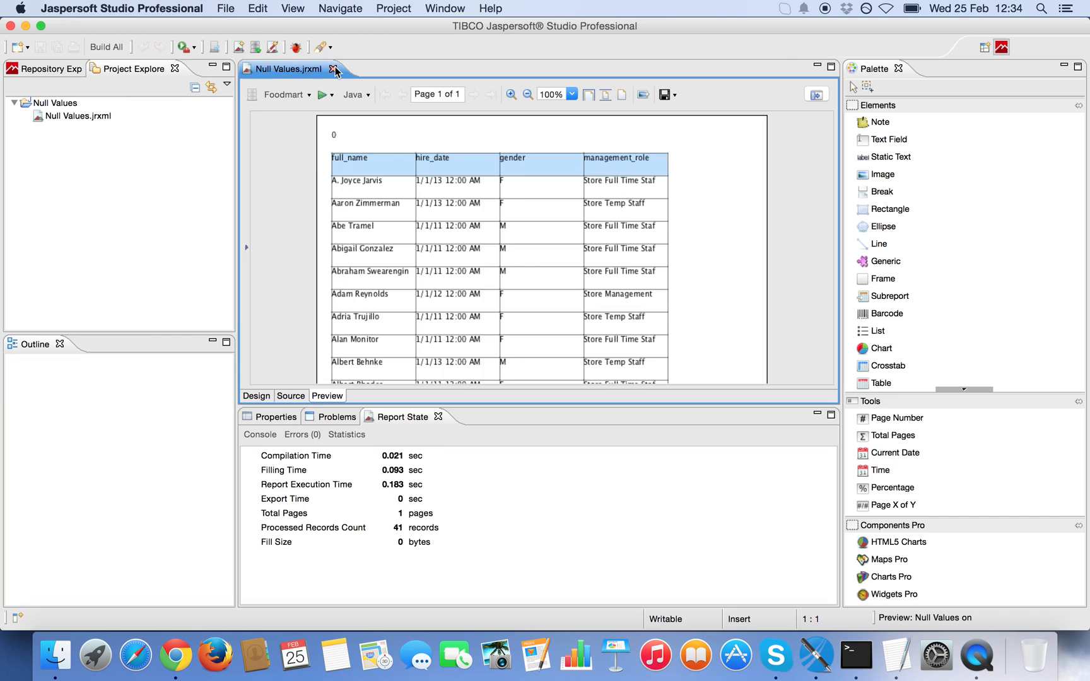
Start a new Jasper report Null Values 2.jrxml from the blank A4 template in the Null Values folder.
{"action": "left_click", "coordinate": [334, 70]}
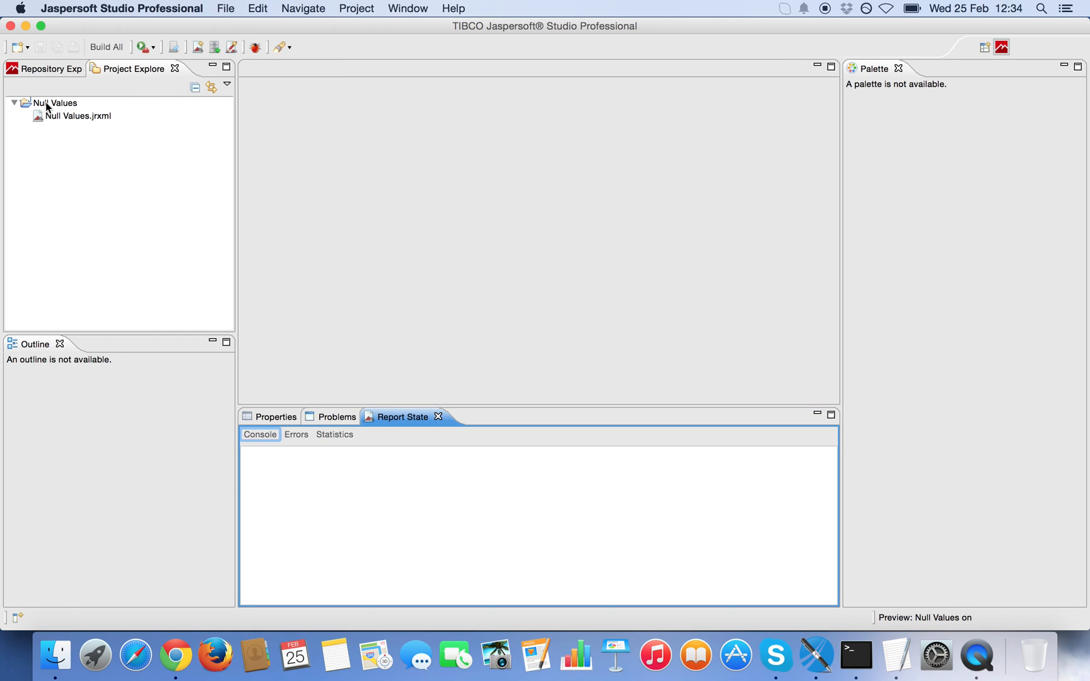
{"action": "right_click", "coordinate": [54, 102]}
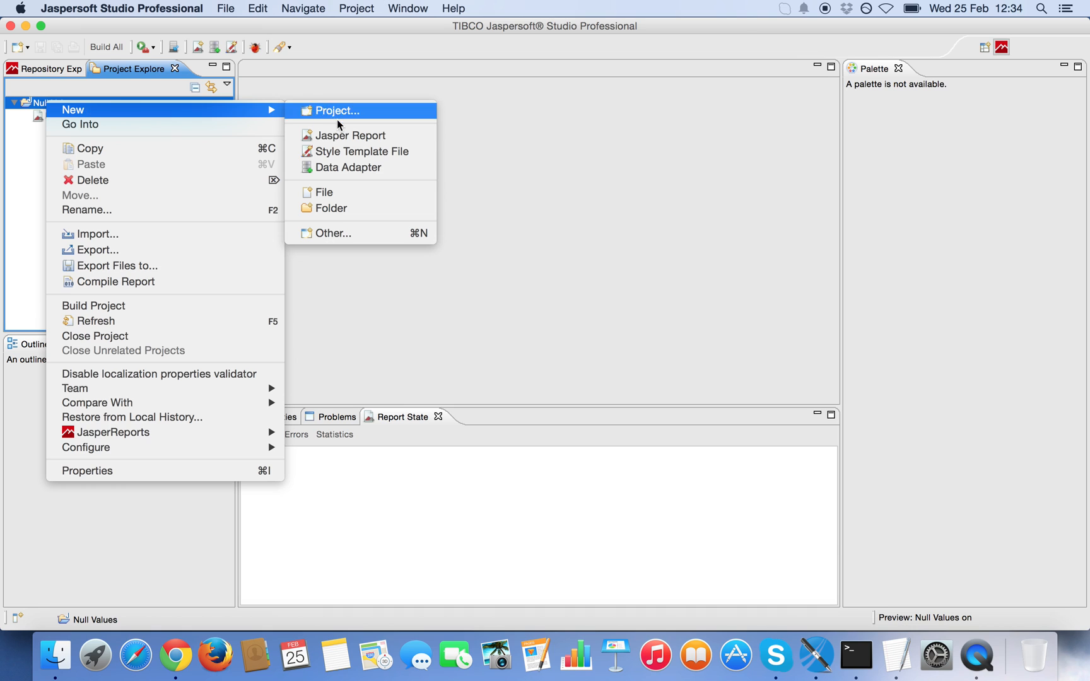
{"action": "left_click", "coordinate": [351, 135]}
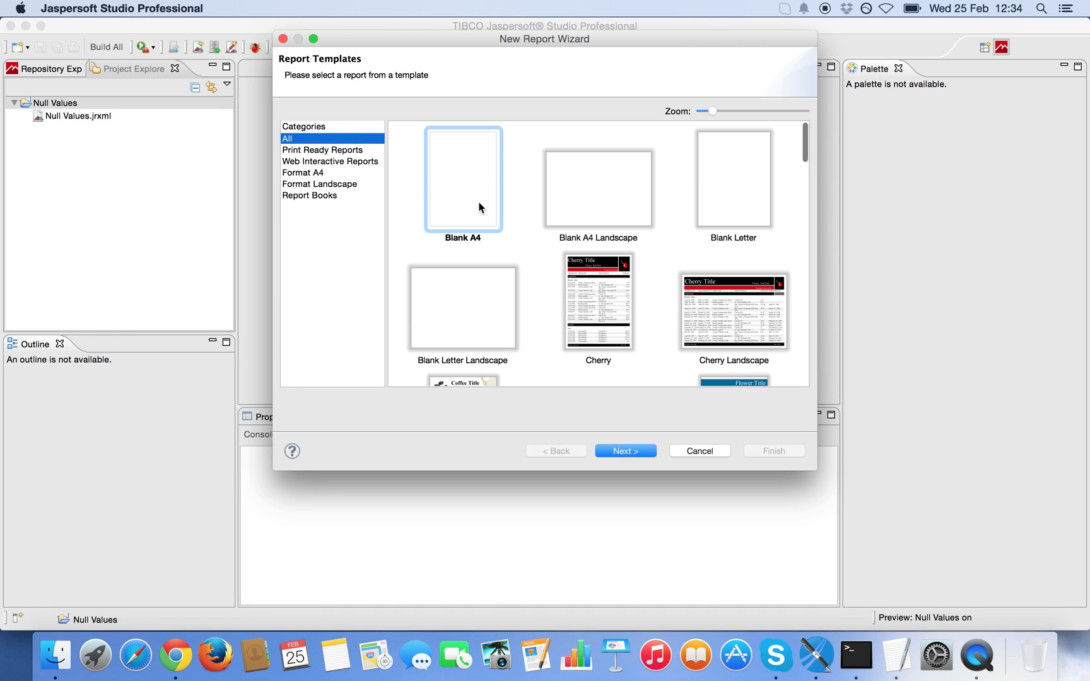
{"action": "left_click", "coordinate": [623, 450]}
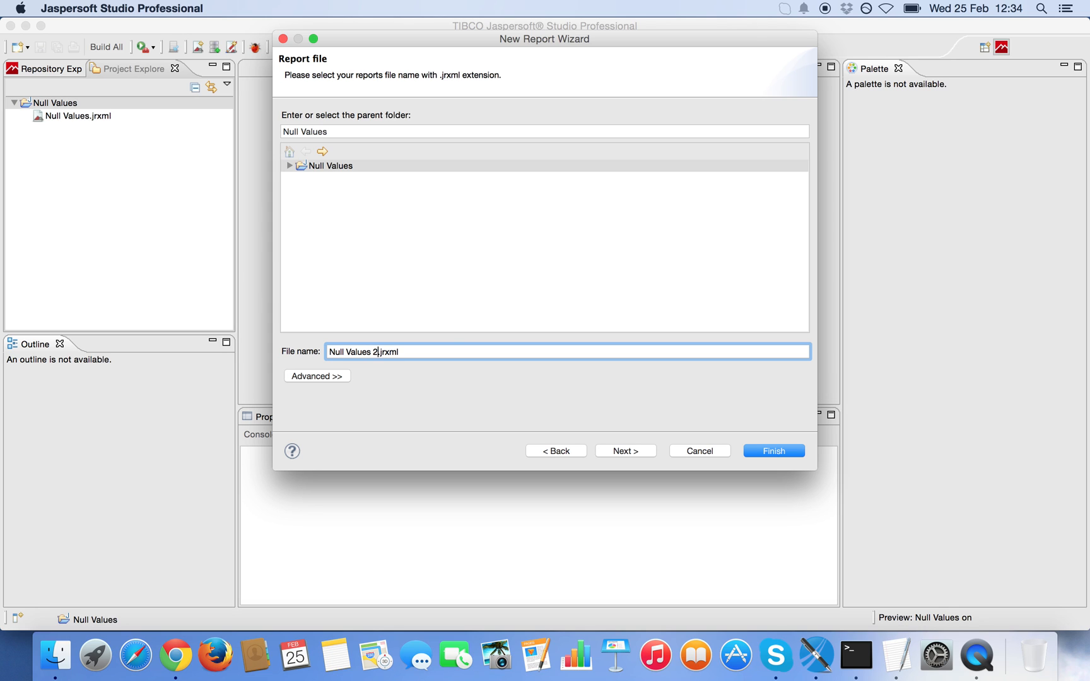
{"action": "left_click", "coordinate": [623, 451]}
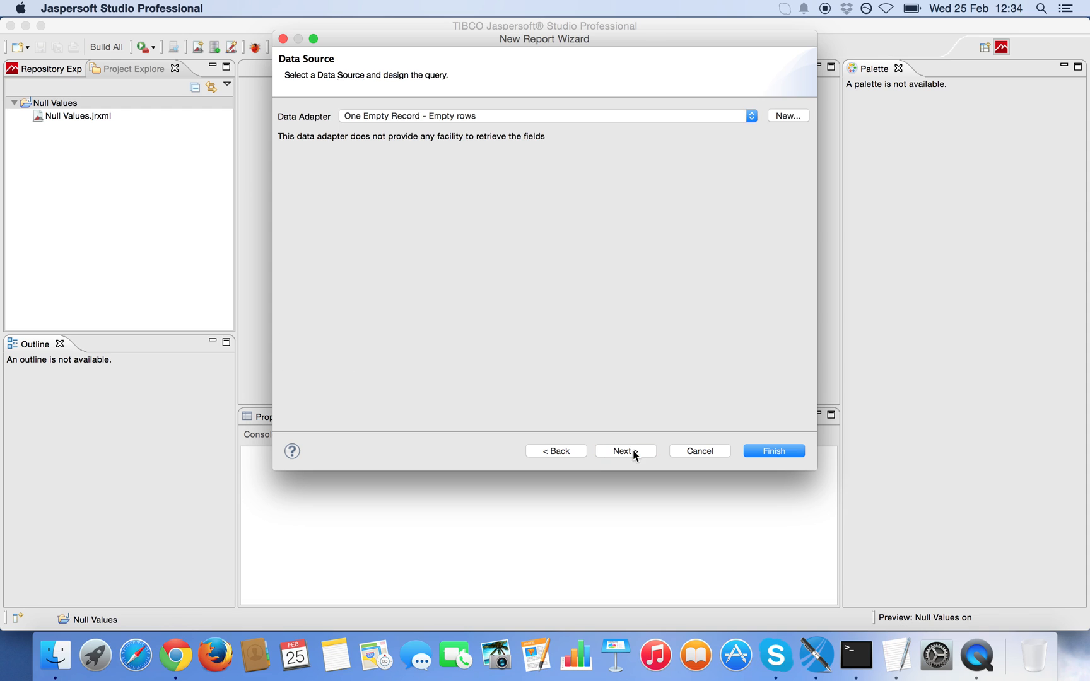
{"action": "mouse_move", "coordinate": [530, 122]}
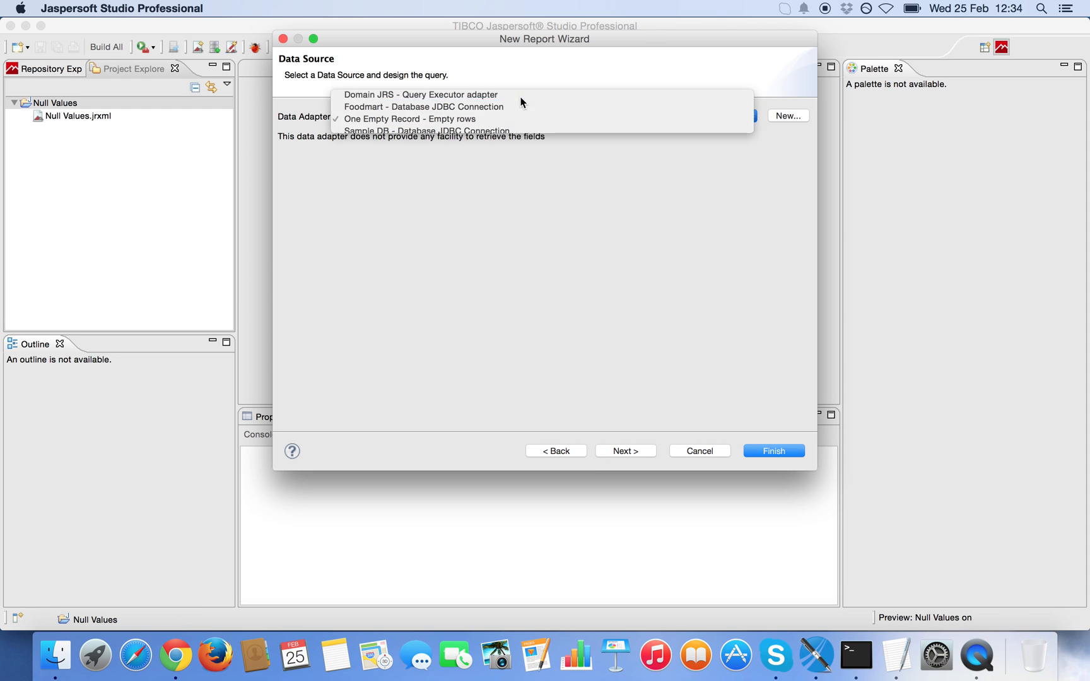
Choose Foodmart - Database JDBC Connection as the new report's data adapter.
{"action": "left_click", "coordinate": [422, 106]}
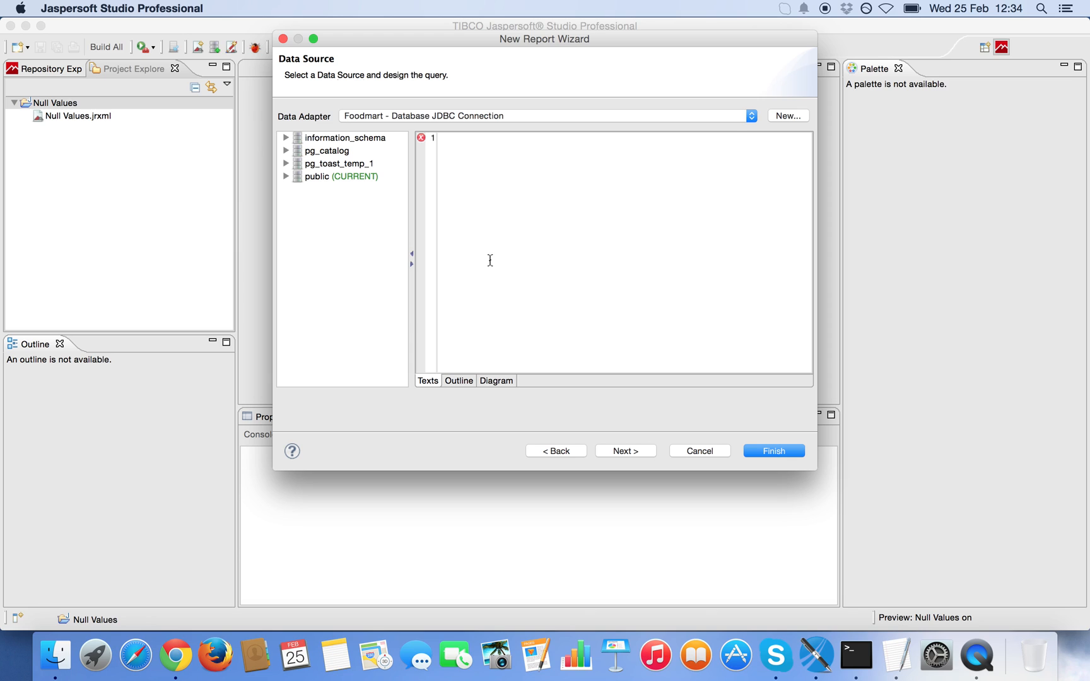
{"action": "mouse_move", "coordinate": [602, 609]}
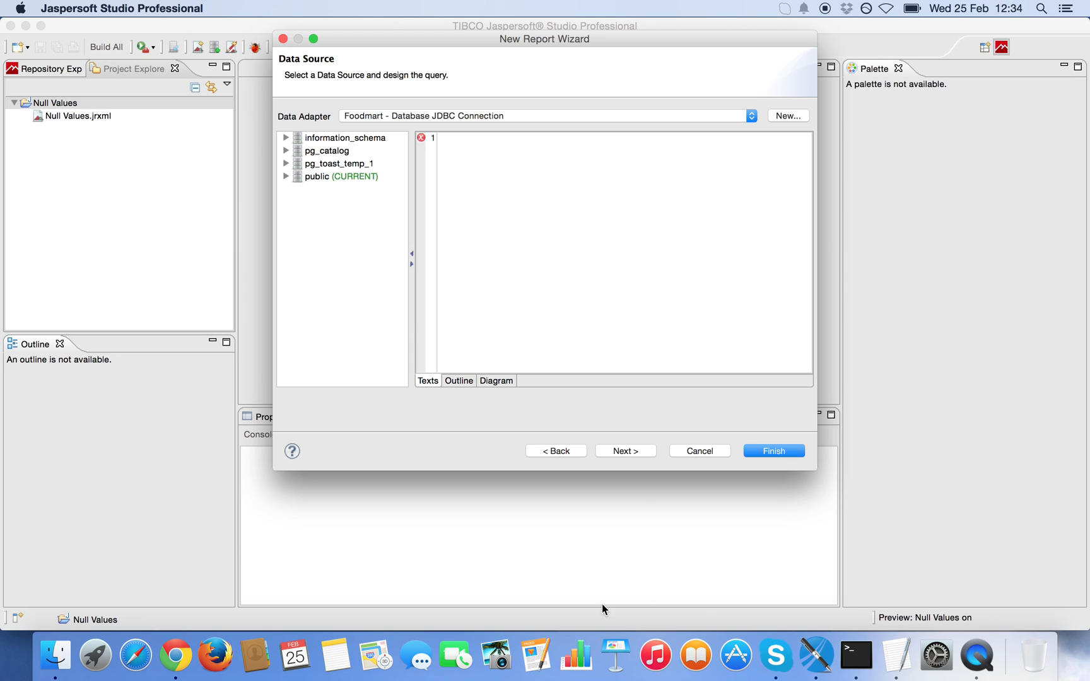
{"action": "mouse_move", "coordinate": [867, 626]}
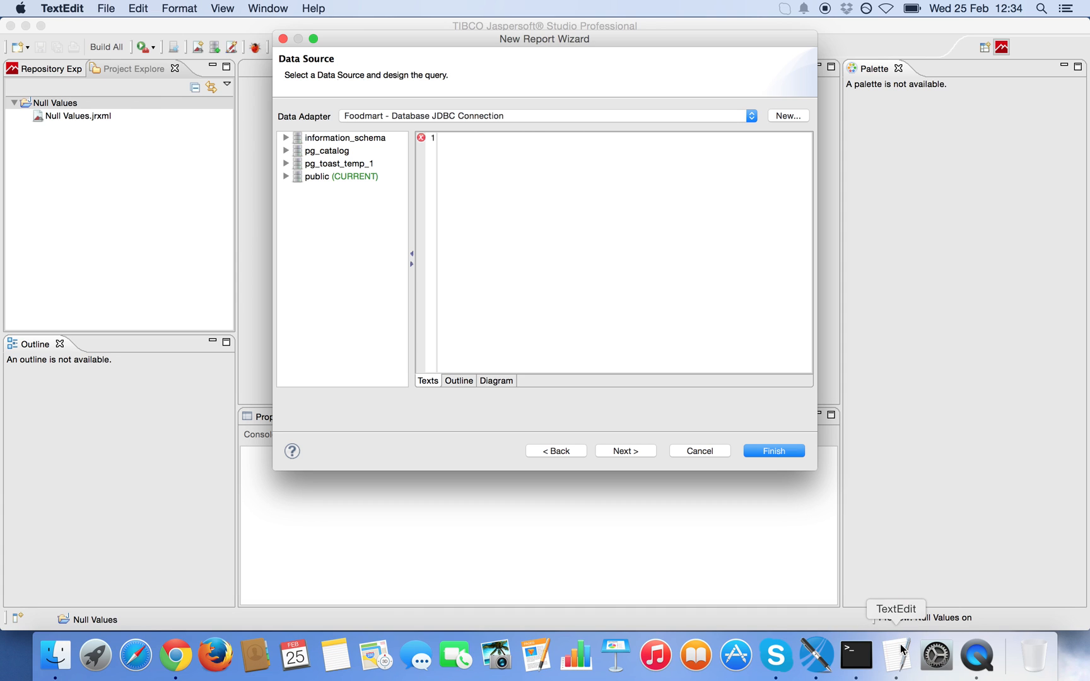
Switch to the TextEdit Queries notes holding the SELECT COUNT(*) non-null end_date query.
{"action": "left_click", "coordinate": [895, 654]}
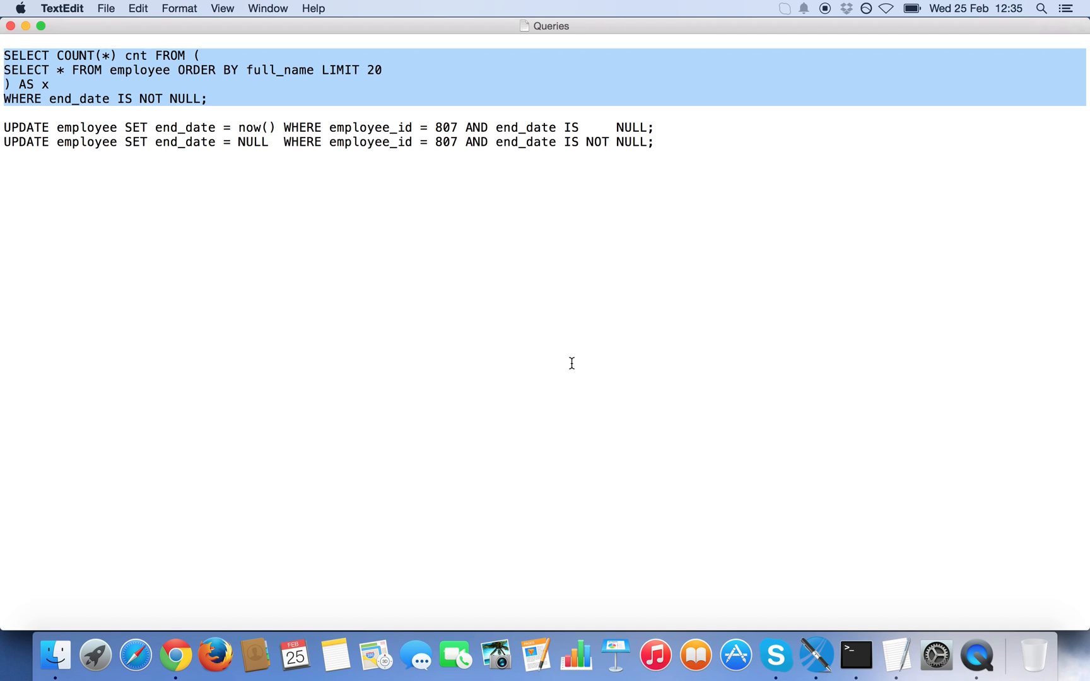
{"action": "mouse_move", "coordinate": [80, 93]}
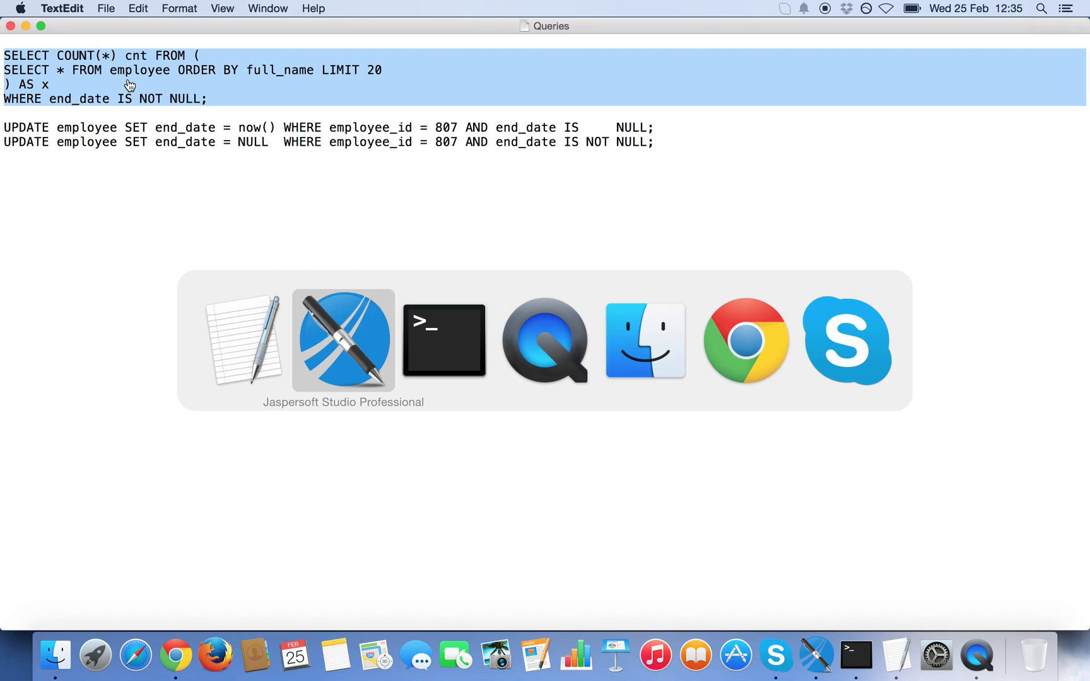
Create Null Values 2 from the pasted count query, keeping the cnt field, and finish the wizard.
{"action": "left_click", "coordinate": [342, 339]}
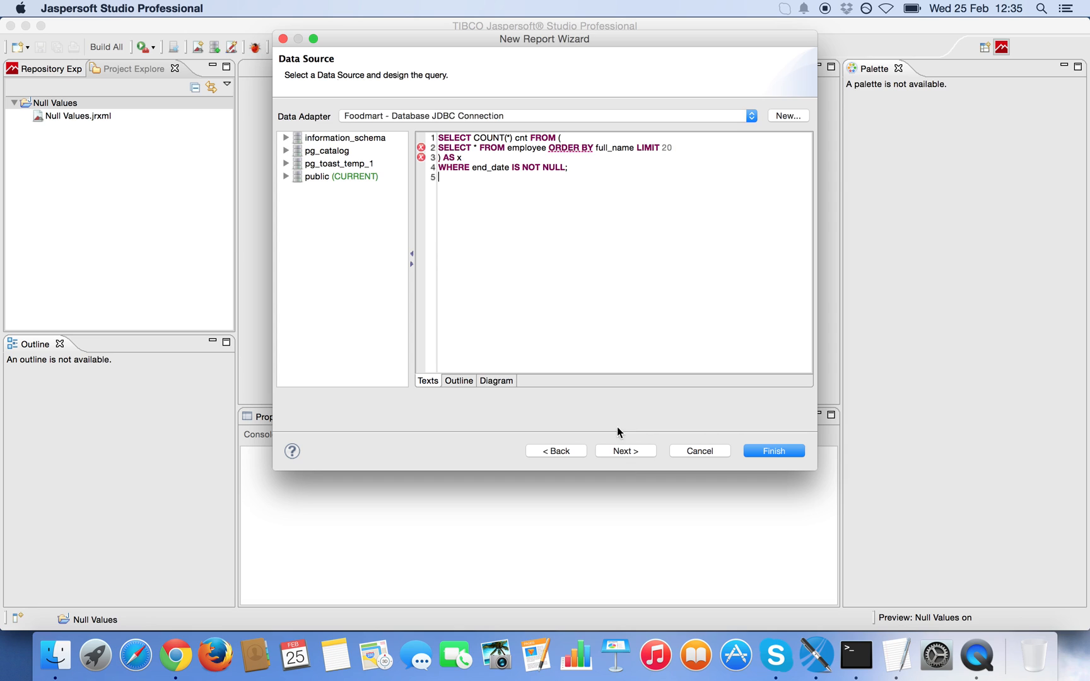
{"action": "left_click", "coordinate": [624, 450]}
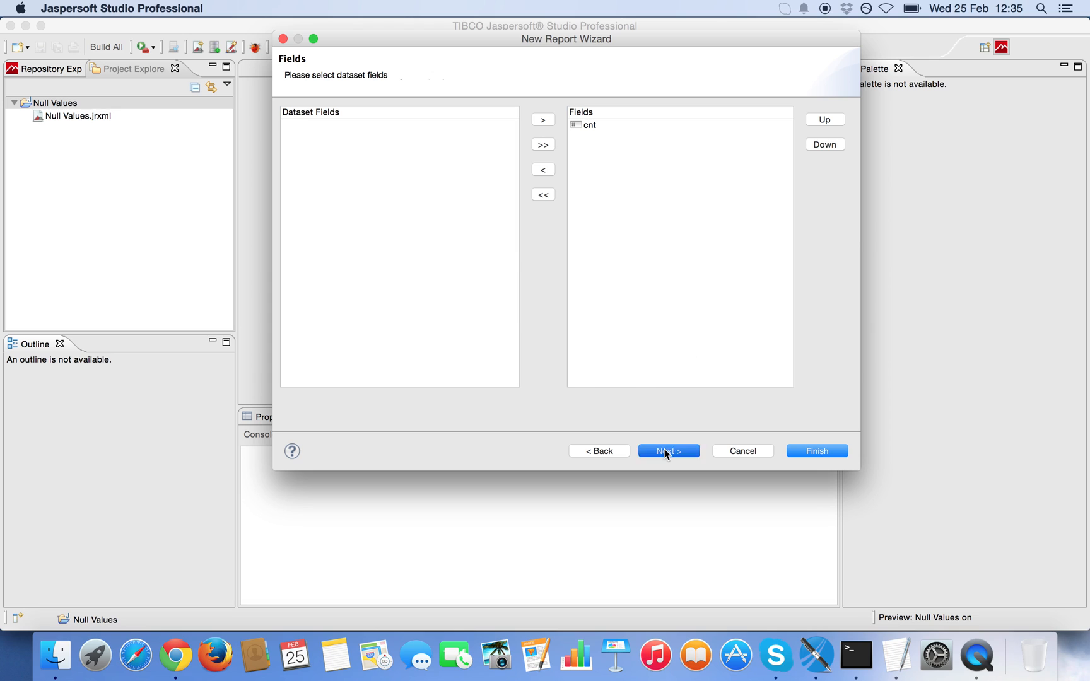
{"action": "left_click", "coordinate": [667, 450]}
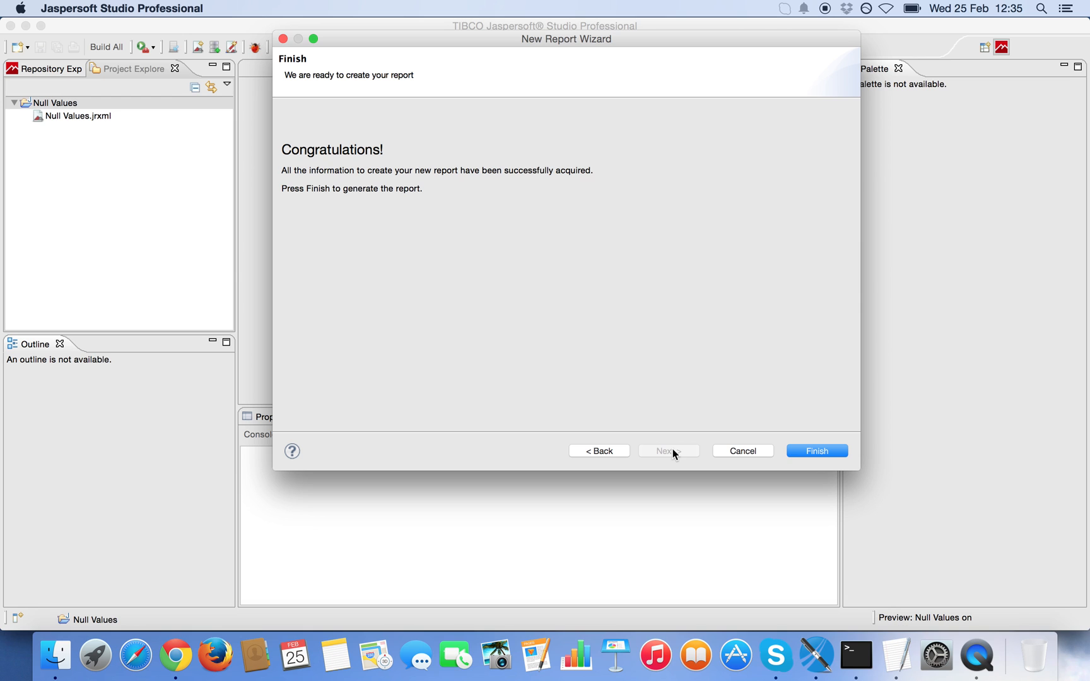
{"action": "left_click", "coordinate": [816, 450]}
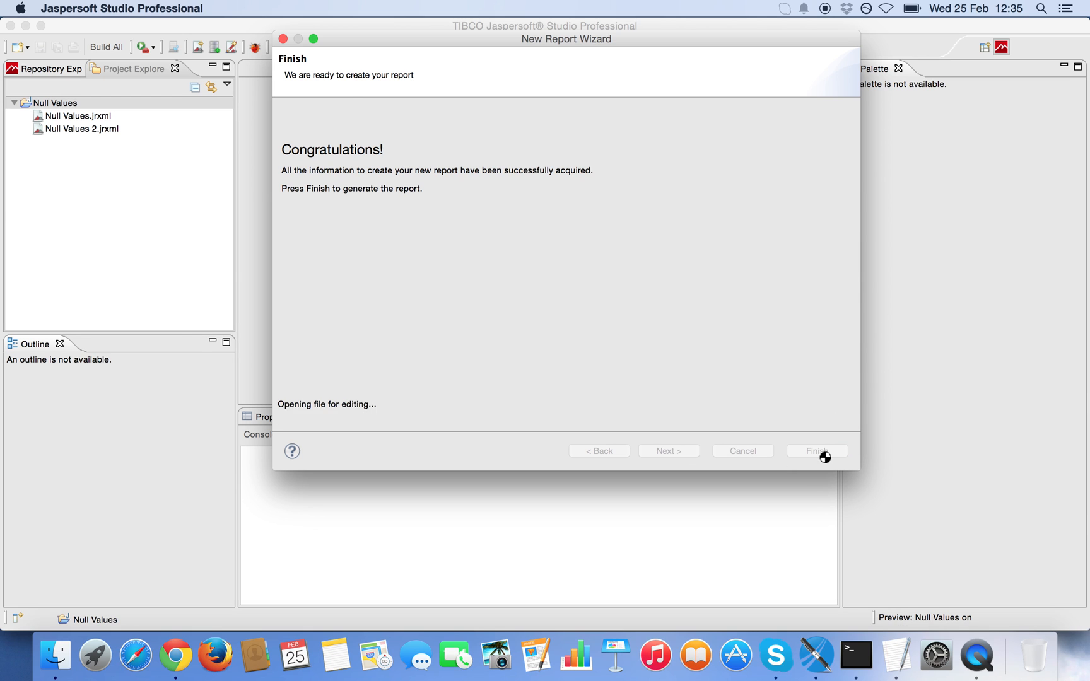
{"action": "left_click", "coordinate": [814, 450]}
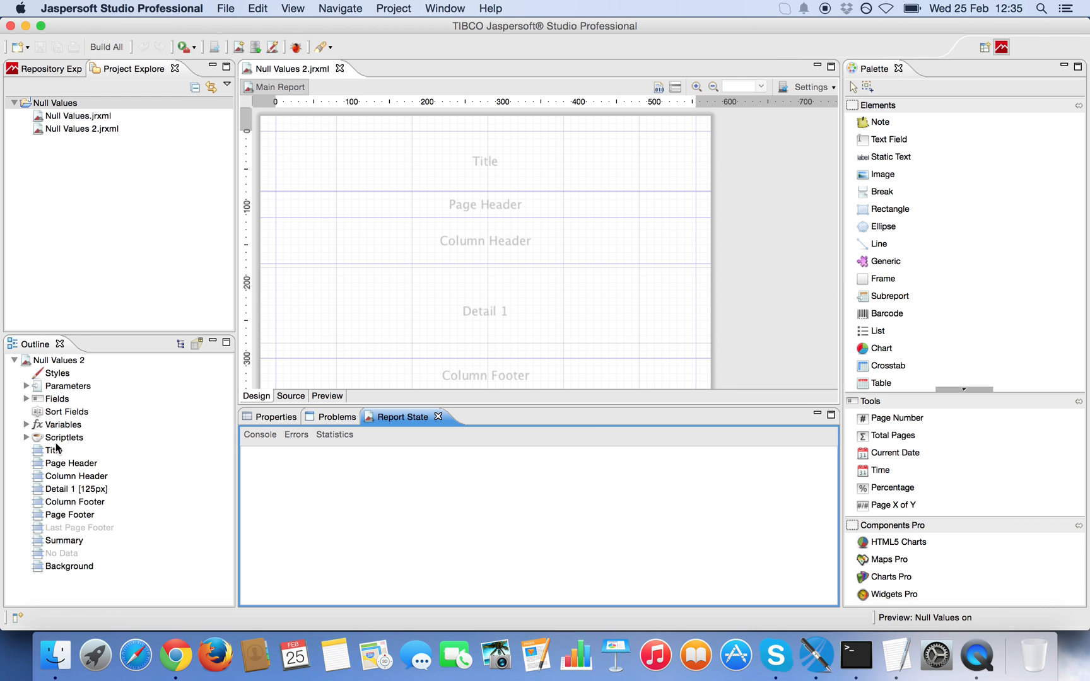
Delete the Title through Background bands, leaving Detail 1 and Summary, and expand Fields to show cnt.
{"action": "left_click", "coordinate": [53, 450]}
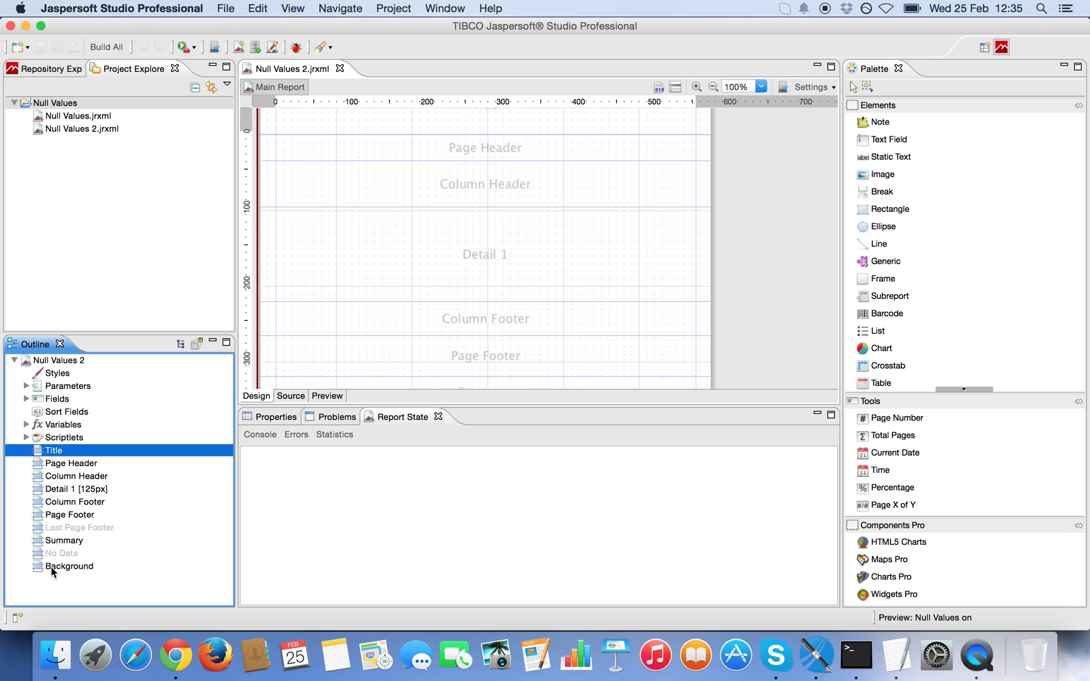
{"action": "left_click", "coordinate": [69, 567]}
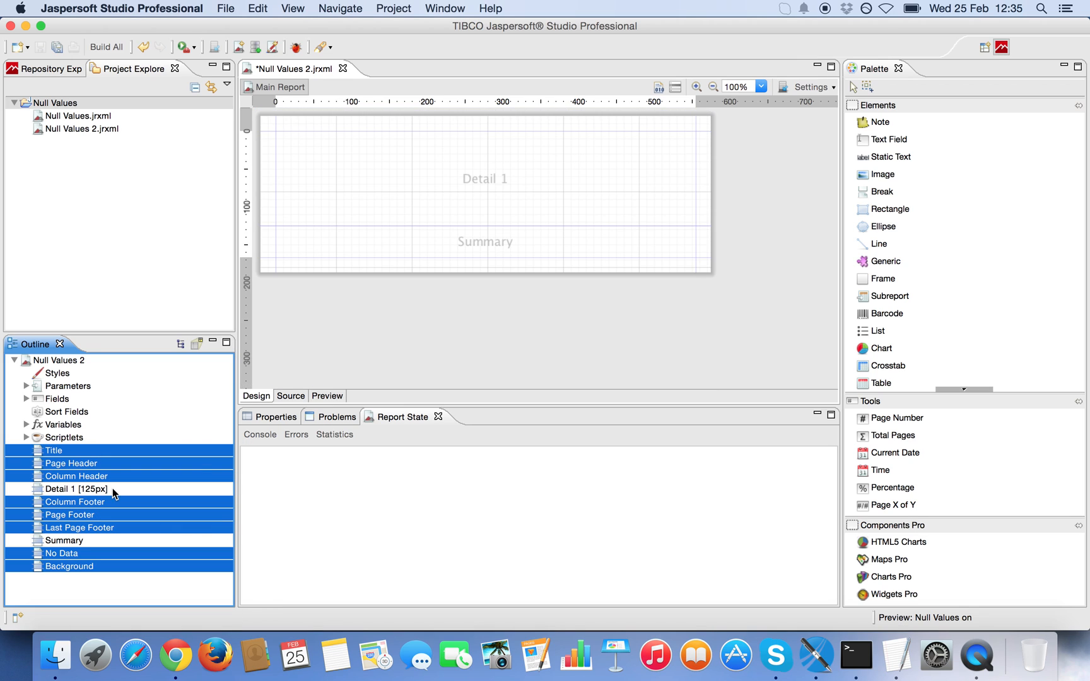
{"action": "mouse_move", "coordinate": [161, 397]}
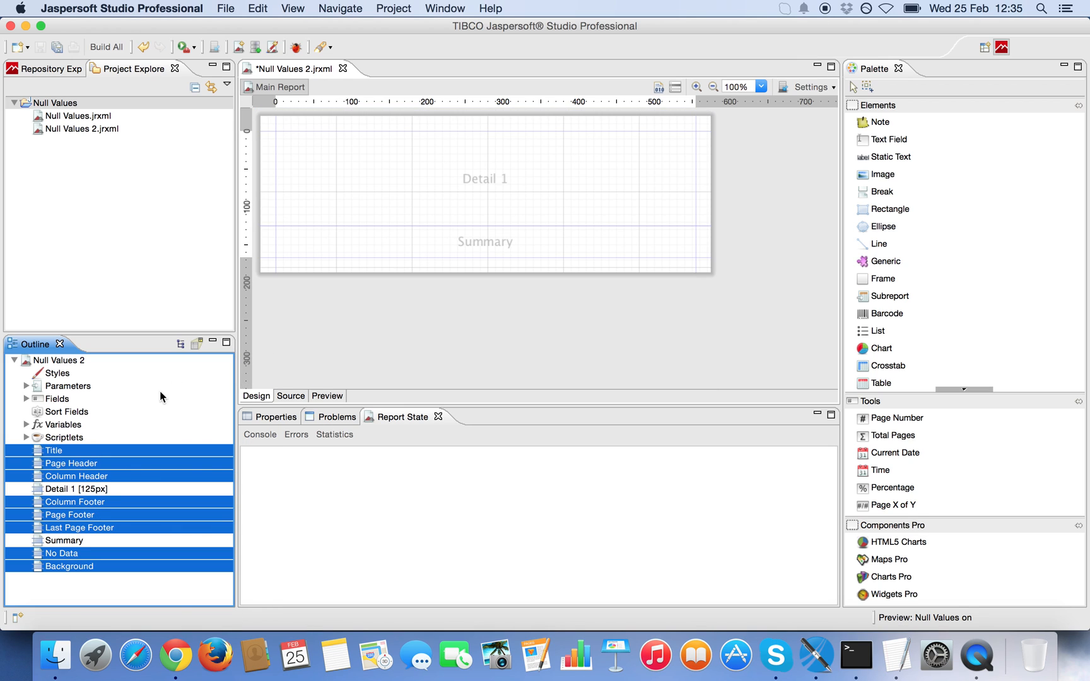
{"action": "left_click", "coordinate": [26, 399]}
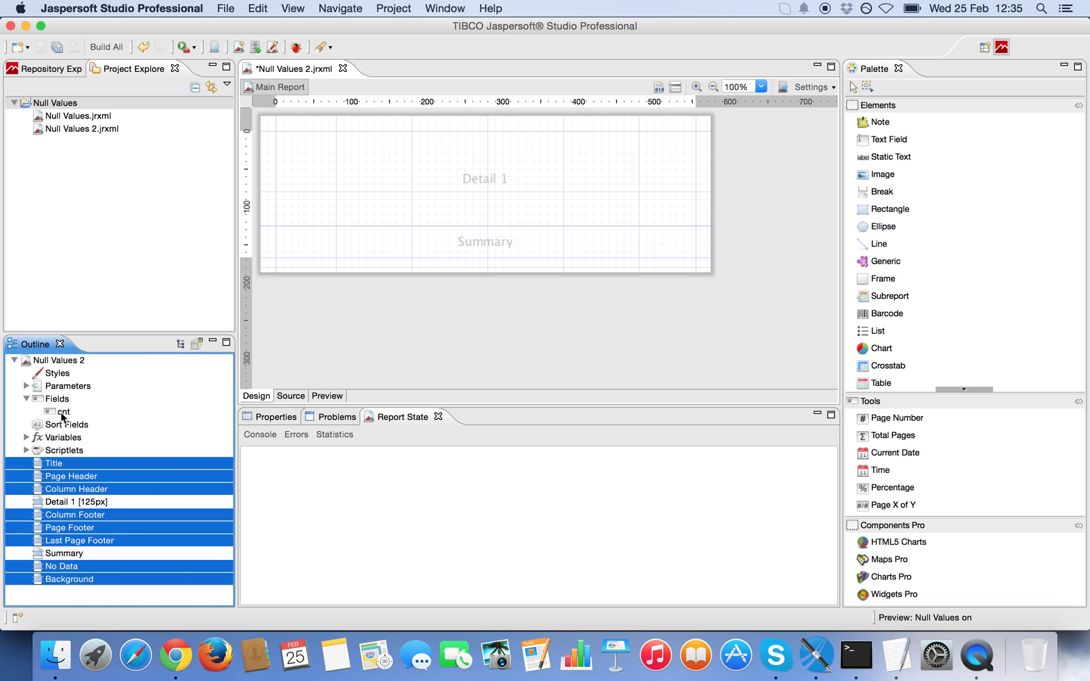
Drop the cnt field into Detail 1 and push the element against the band's left edge.
{"action": "left_click", "coordinate": [63, 411]}
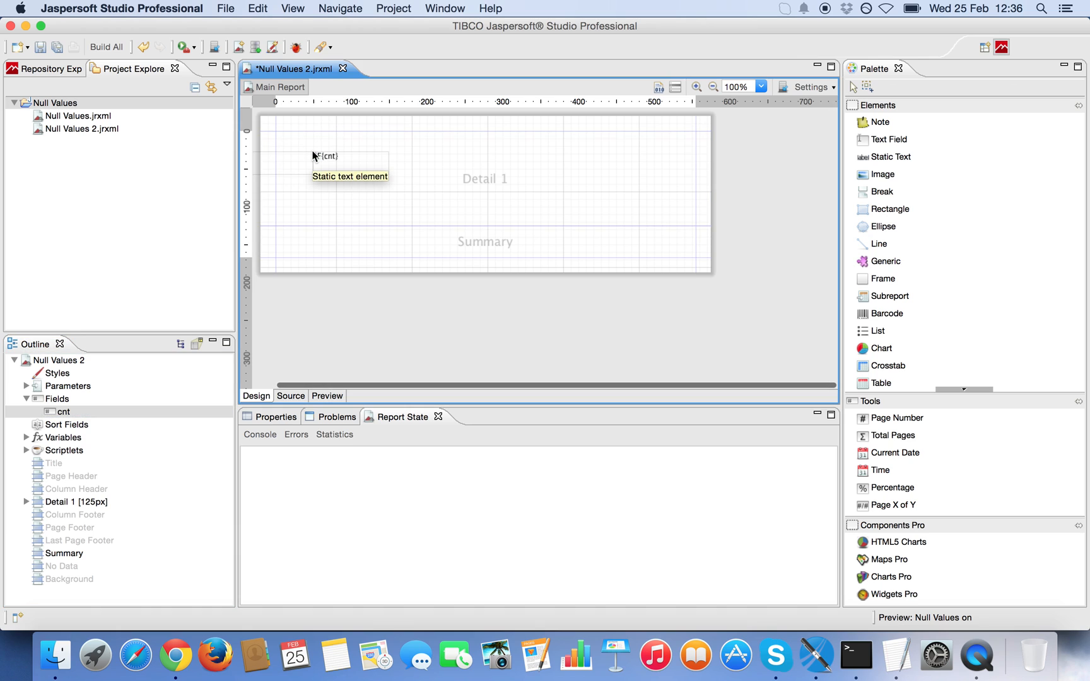
{"action": "left_click", "coordinate": [337, 157]}
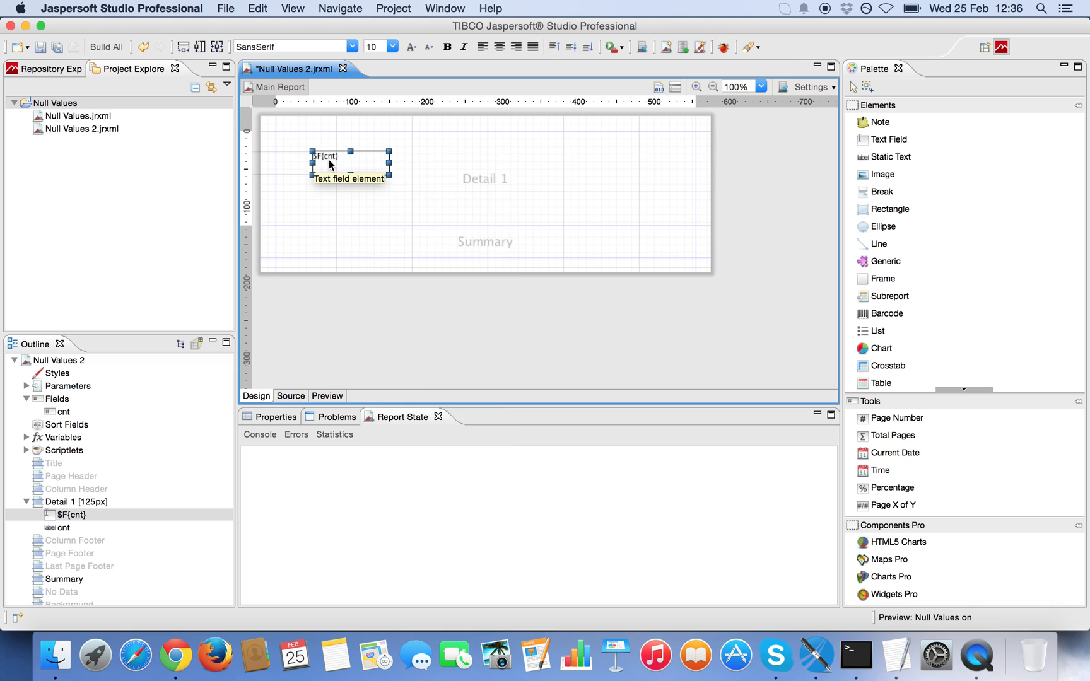
{"action": "right_click", "coordinate": [330, 155]}
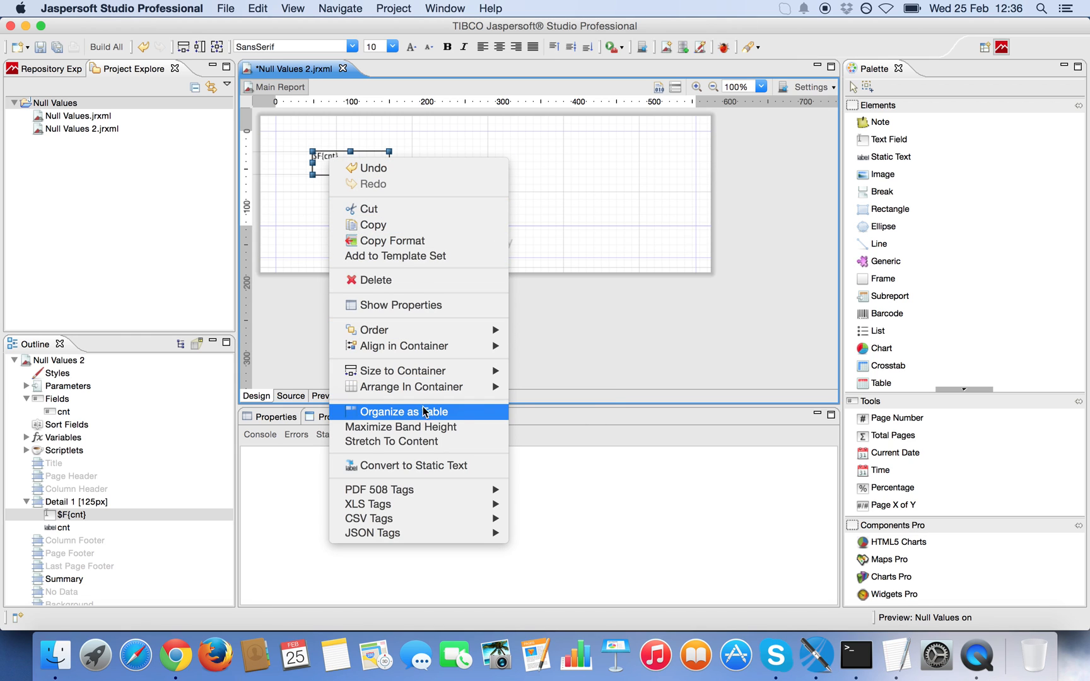
{"action": "mouse_move", "coordinate": [401, 345]}
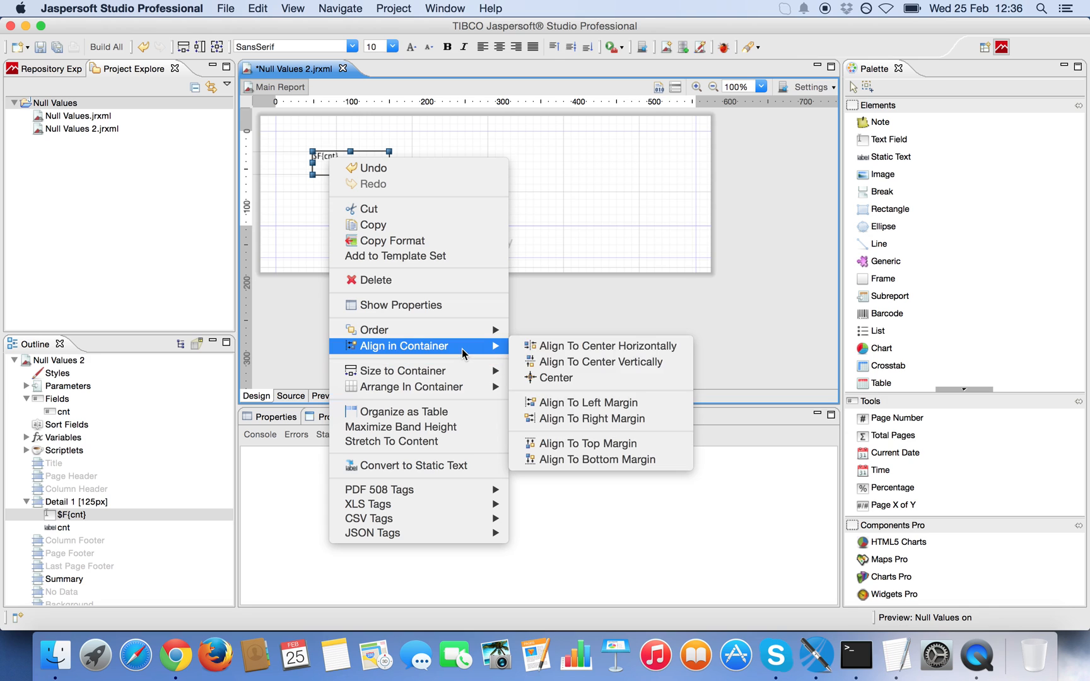
{"action": "mouse_move", "coordinate": [556, 402]}
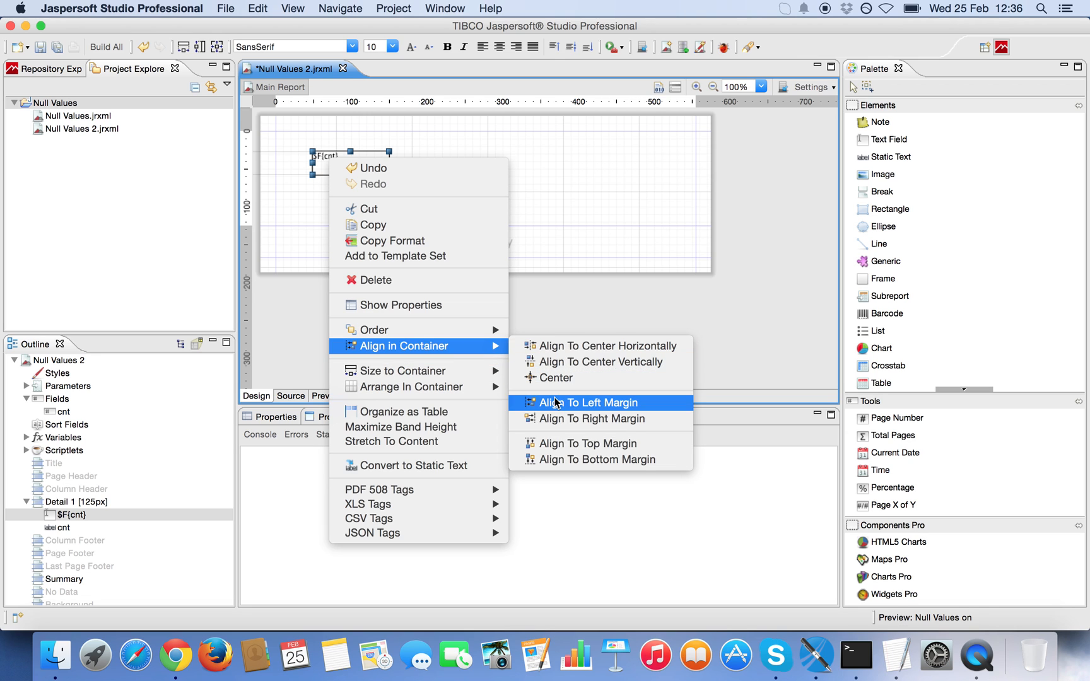
{"action": "left_click", "coordinate": [591, 402]}
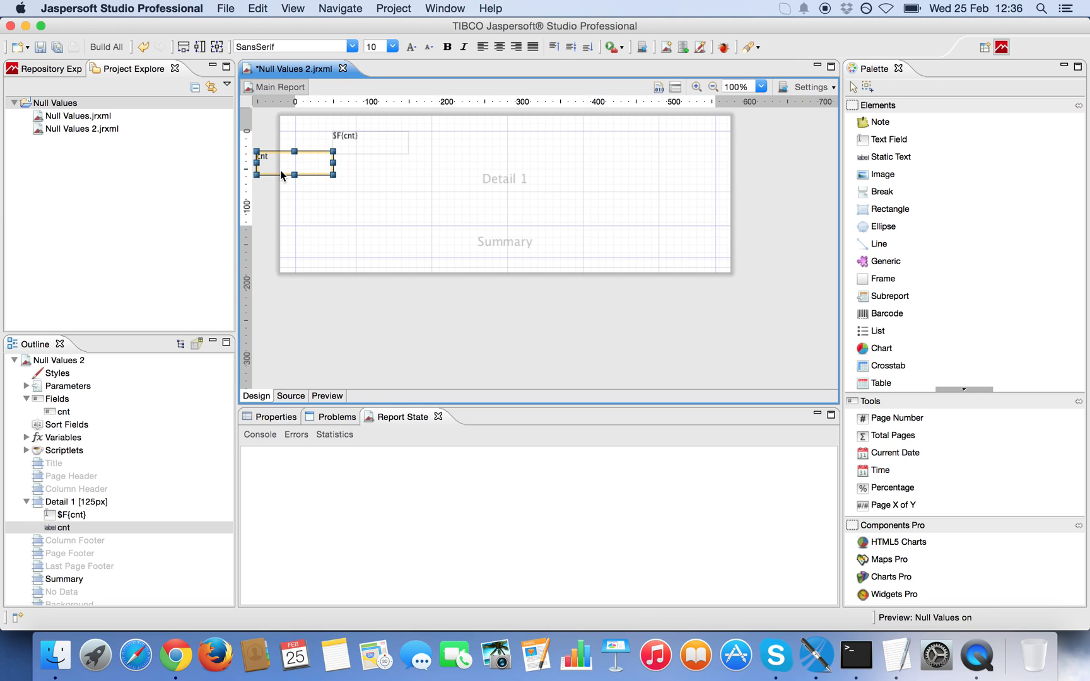
{"action": "mouse_move", "coordinate": [304, 188]}
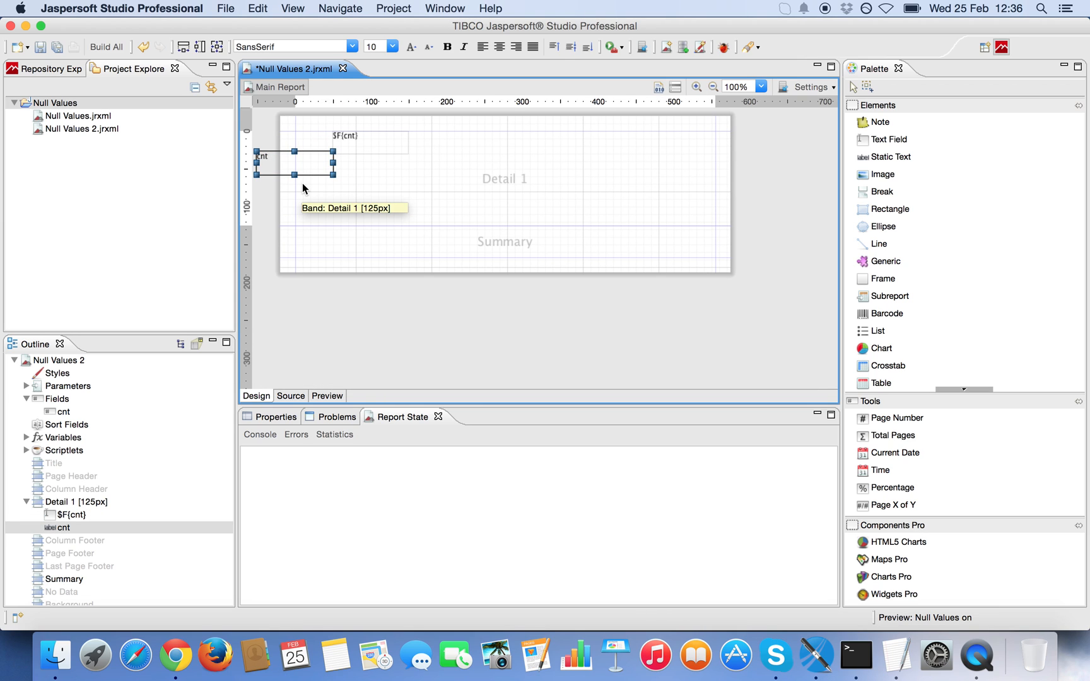
Remove the cnt label and align the $F{cnt} field to the left margin of the 30px band.
{"action": "right_click", "coordinate": [302, 156]}
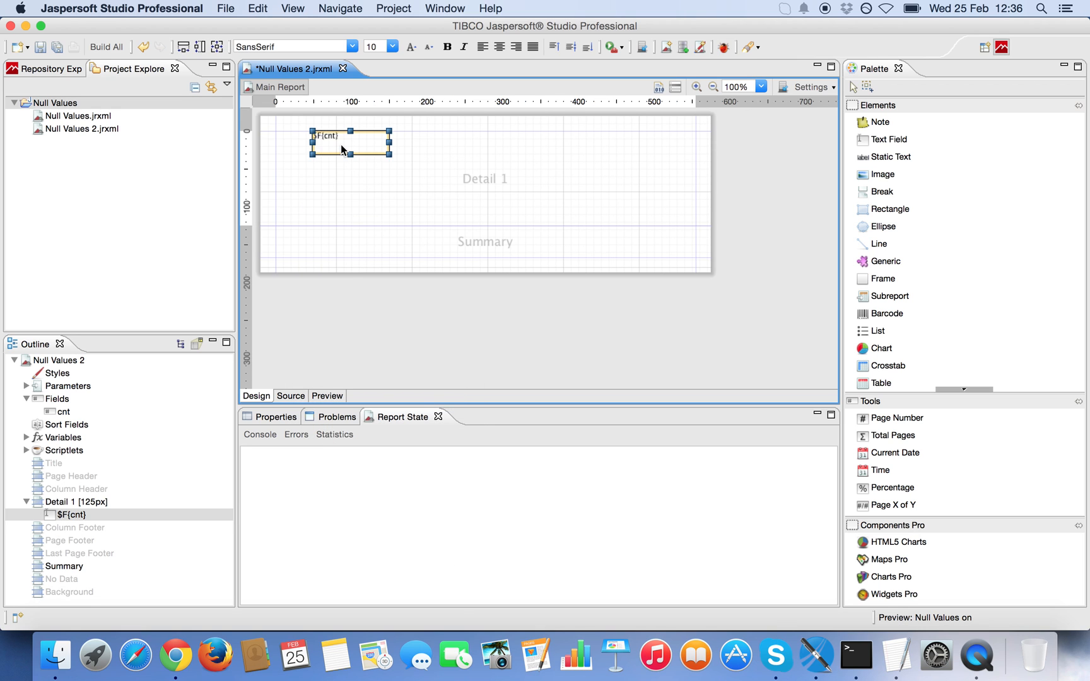
{"action": "right_click", "coordinate": [340, 146]}
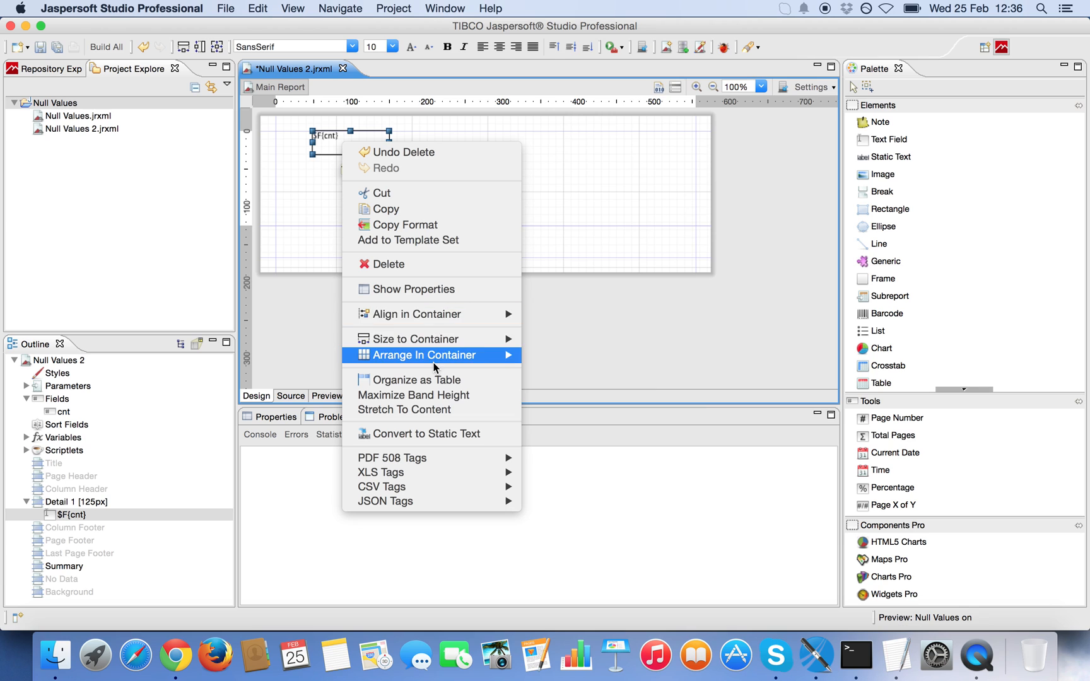
{"action": "mouse_move", "coordinate": [417, 314]}
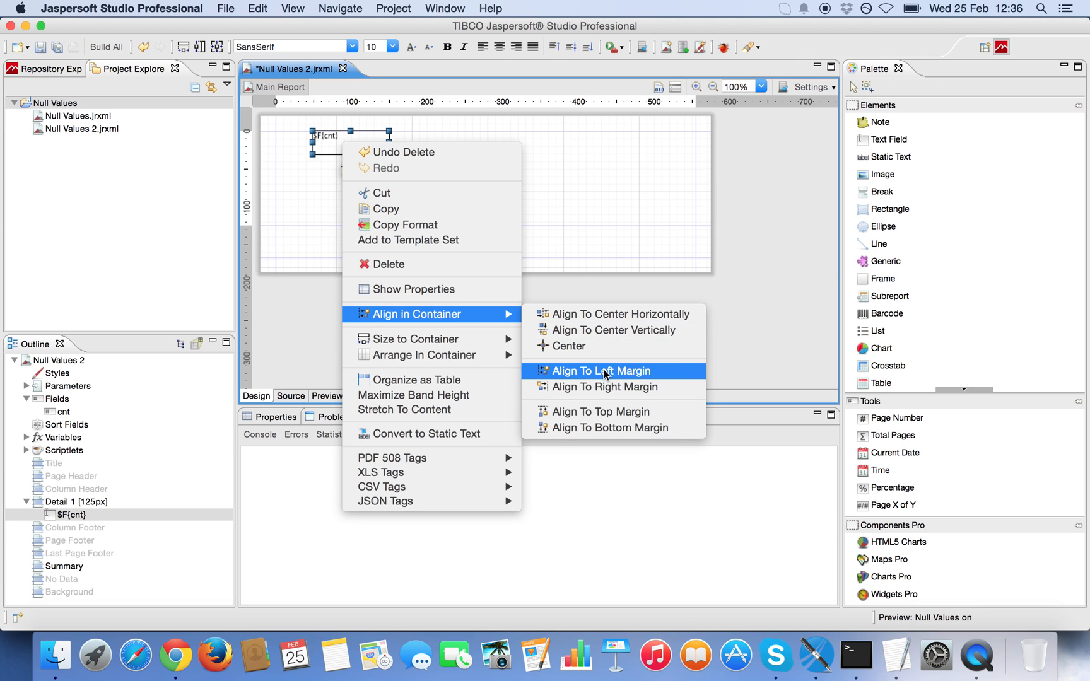
{"action": "left_click", "coordinate": [600, 371]}
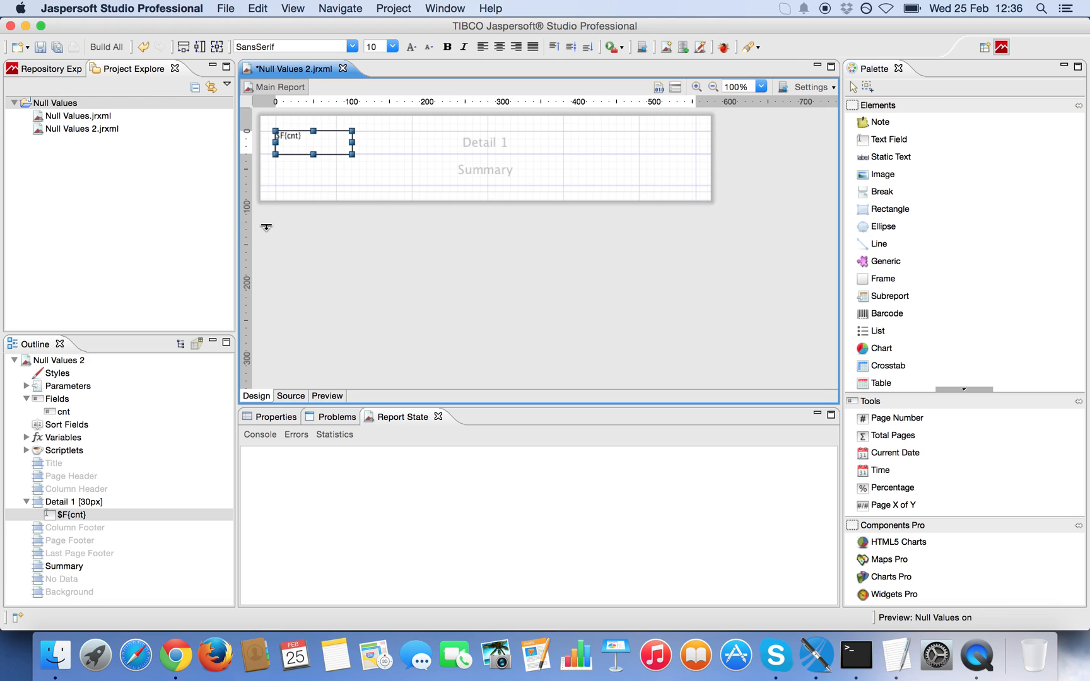
{"action": "left_click", "coordinate": [348, 230]}
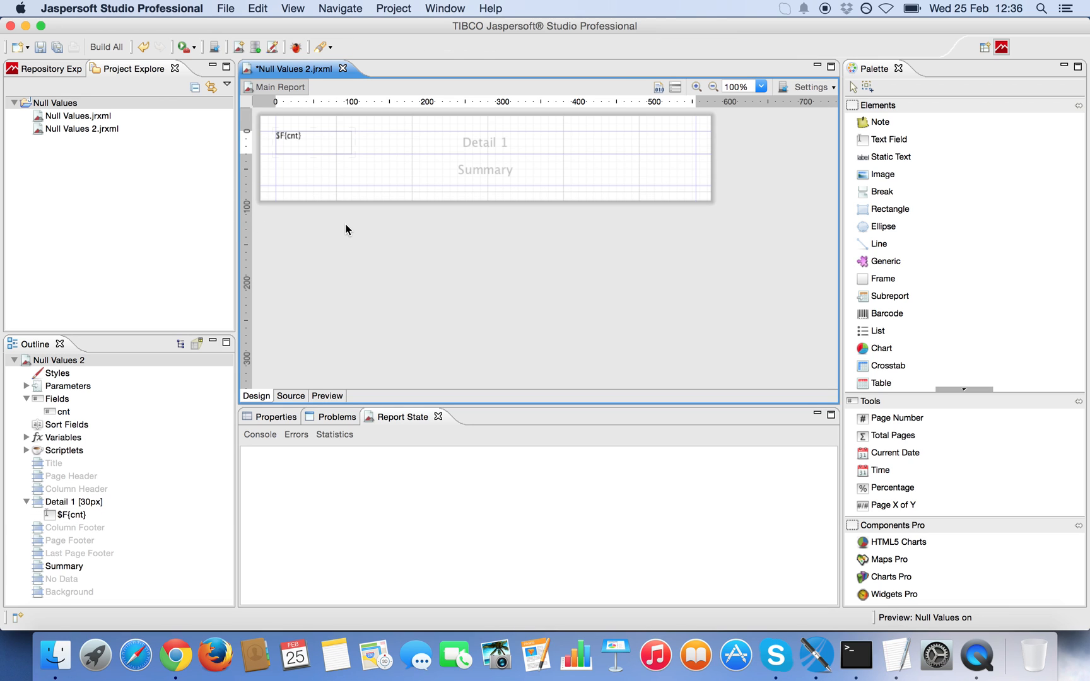
{"action": "mouse_move", "coordinate": [270, 311]}
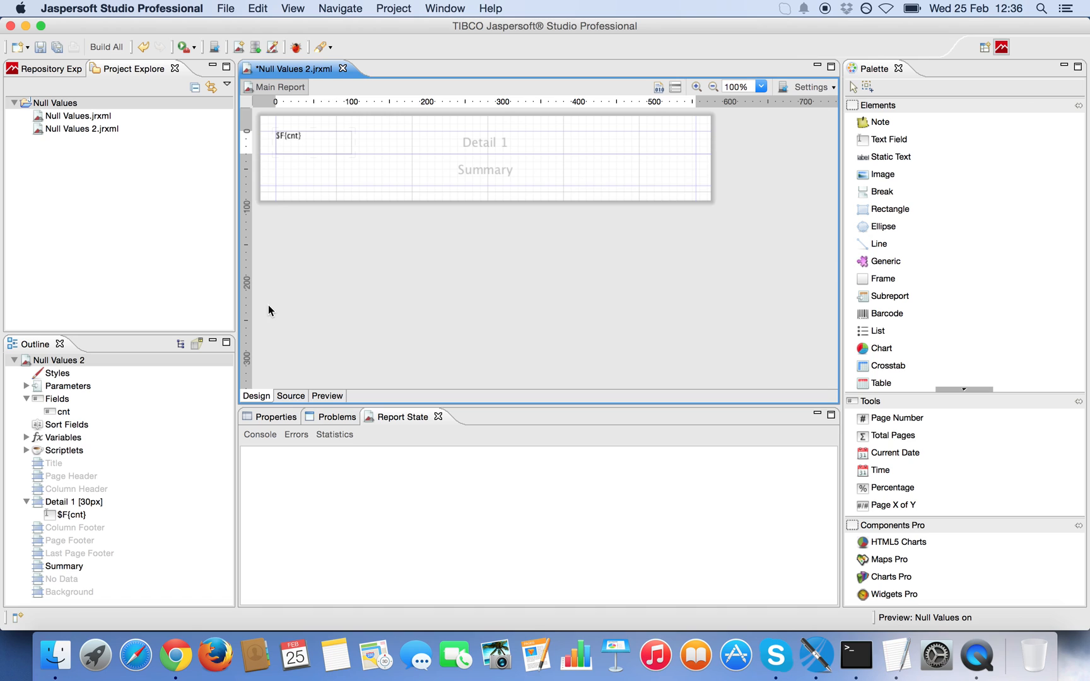
{"action": "mouse_move", "coordinate": [888, 314]}
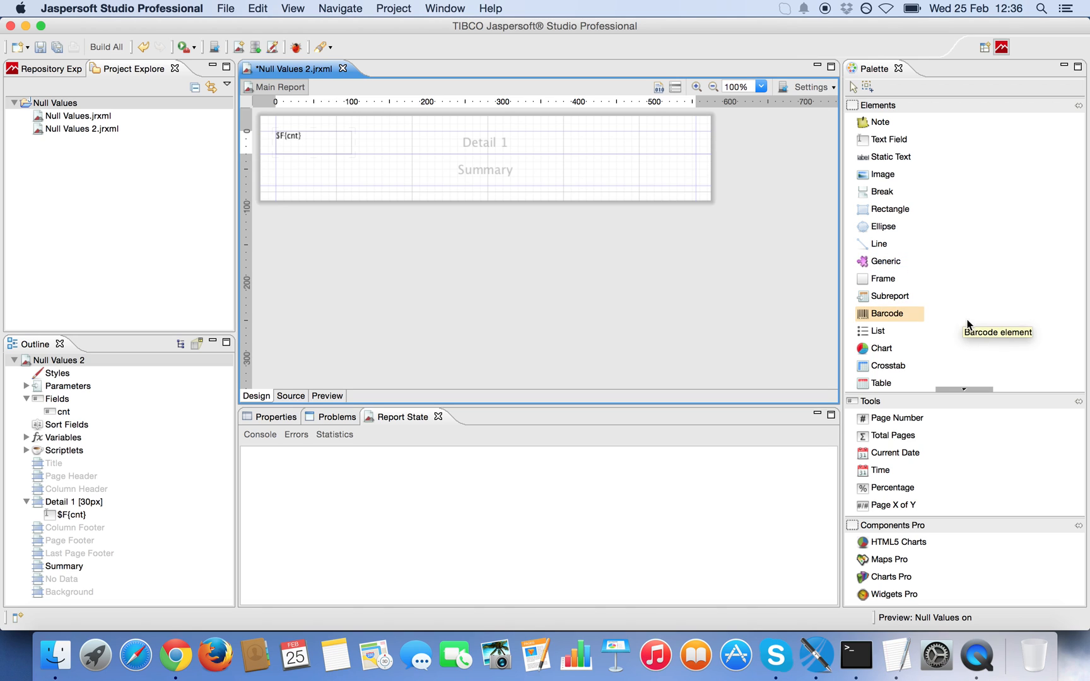
{"action": "mouse_move", "coordinate": [880, 383]}
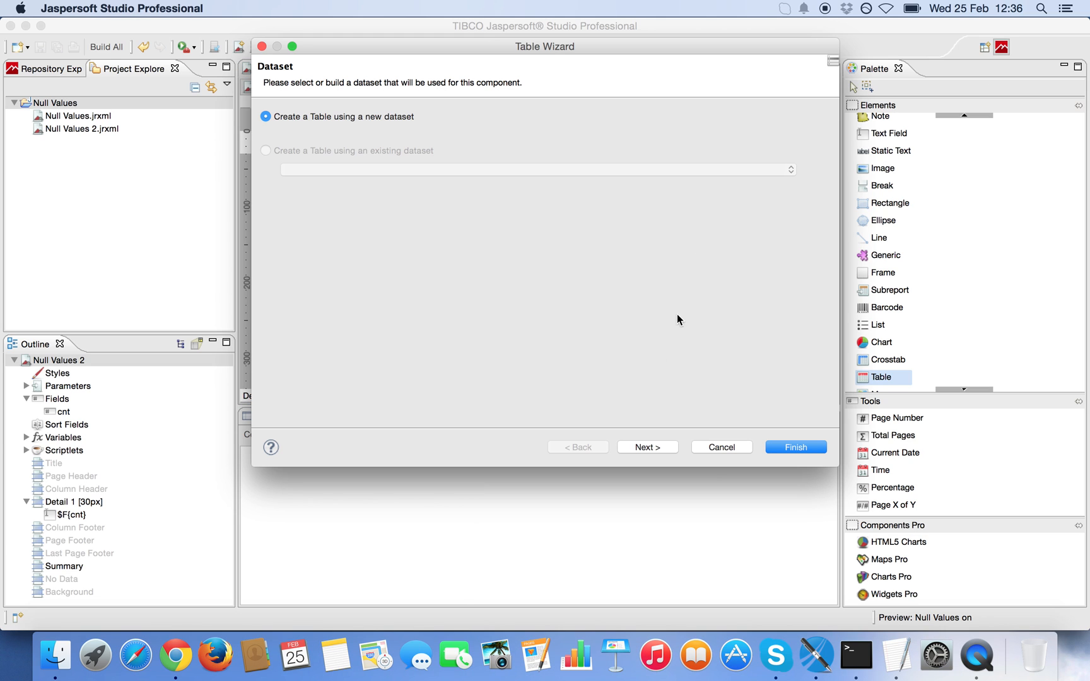
{"action": "mouse_move", "coordinate": [646, 447]}
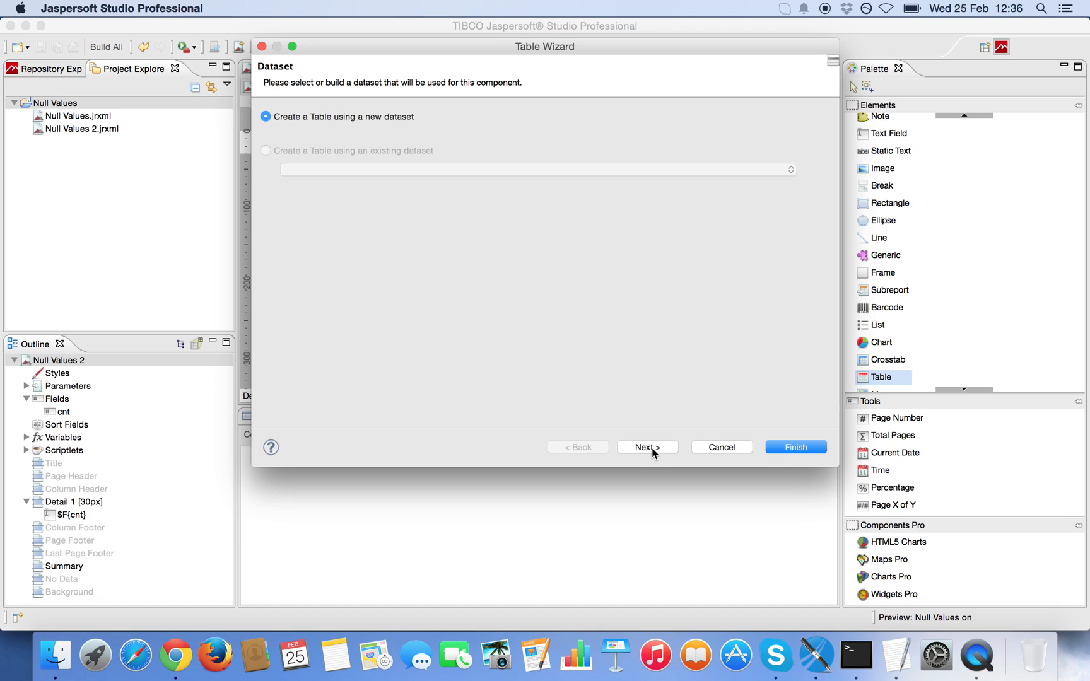
Add a Table on a new dataset using the Foodmart - Database JDBC Connection as its data source.
{"action": "left_click", "coordinate": [646, 446]}
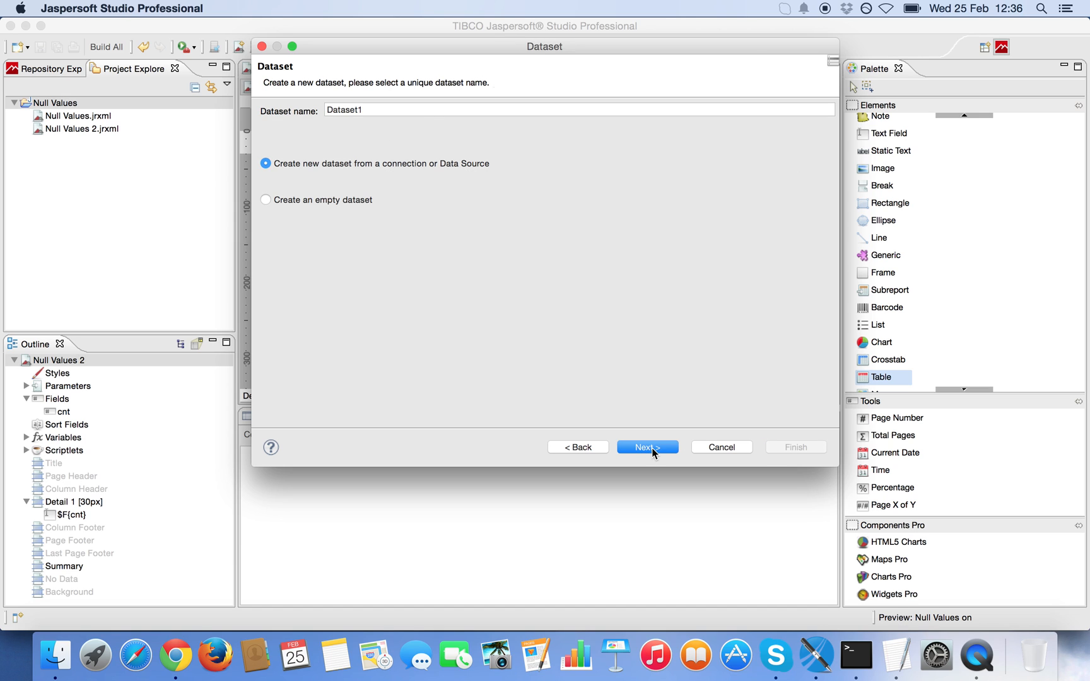
{"action": "left_click", "coordinate": [645, 446]}
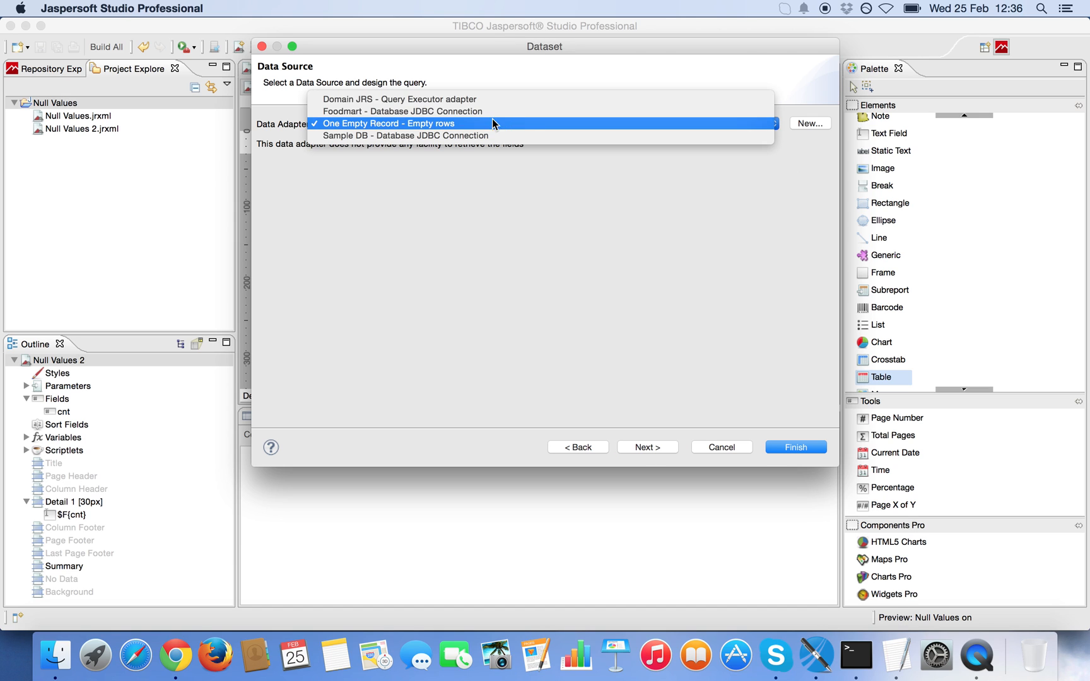
{"action": "left_click", "coordinate": [401, 111]}
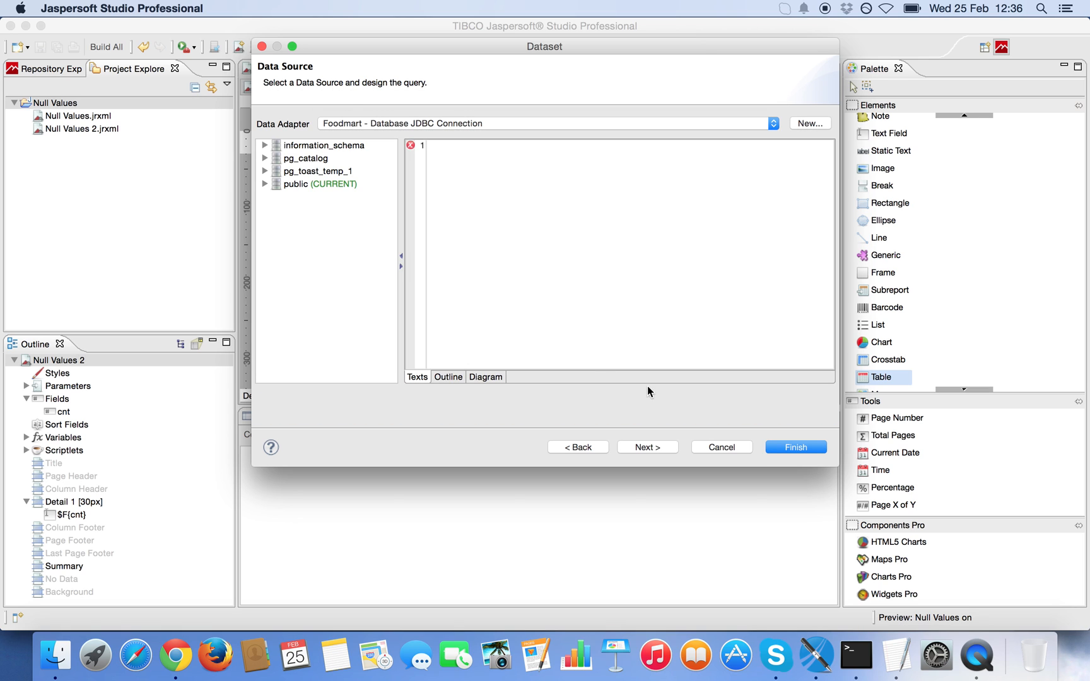
{"action": "mouse_move", "coordinate": [689, 584]}
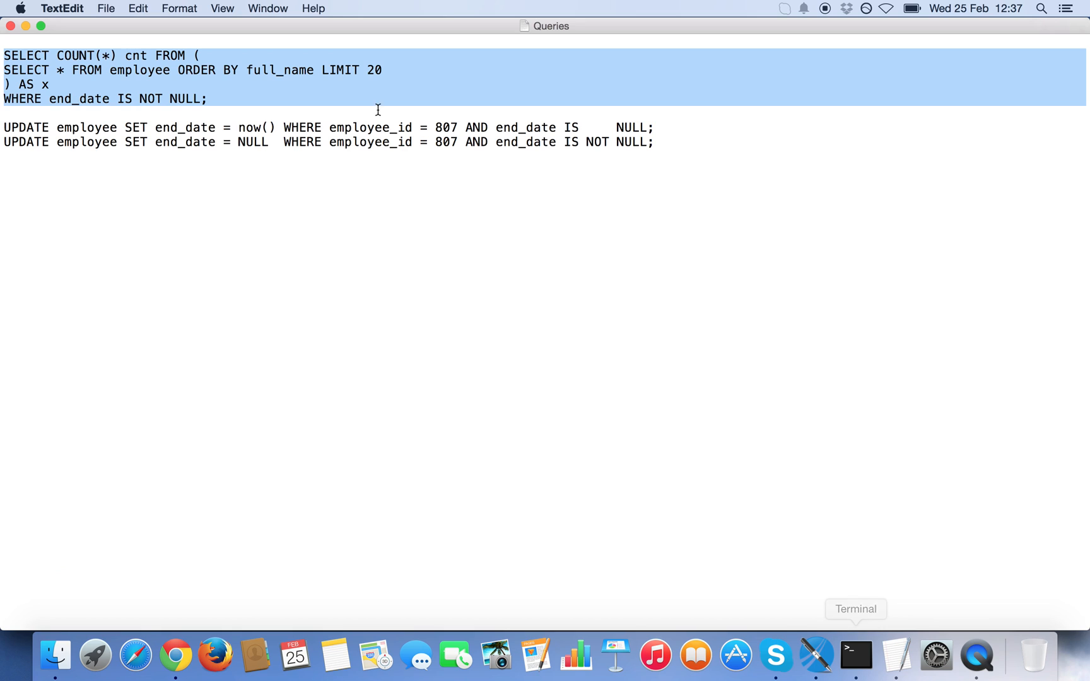
Select the line SELECT * FROM employee ORDER BY full_name LIMIT 20 in the Queries notes.
{"action": "left_click", "coordinate": [414, 63]}
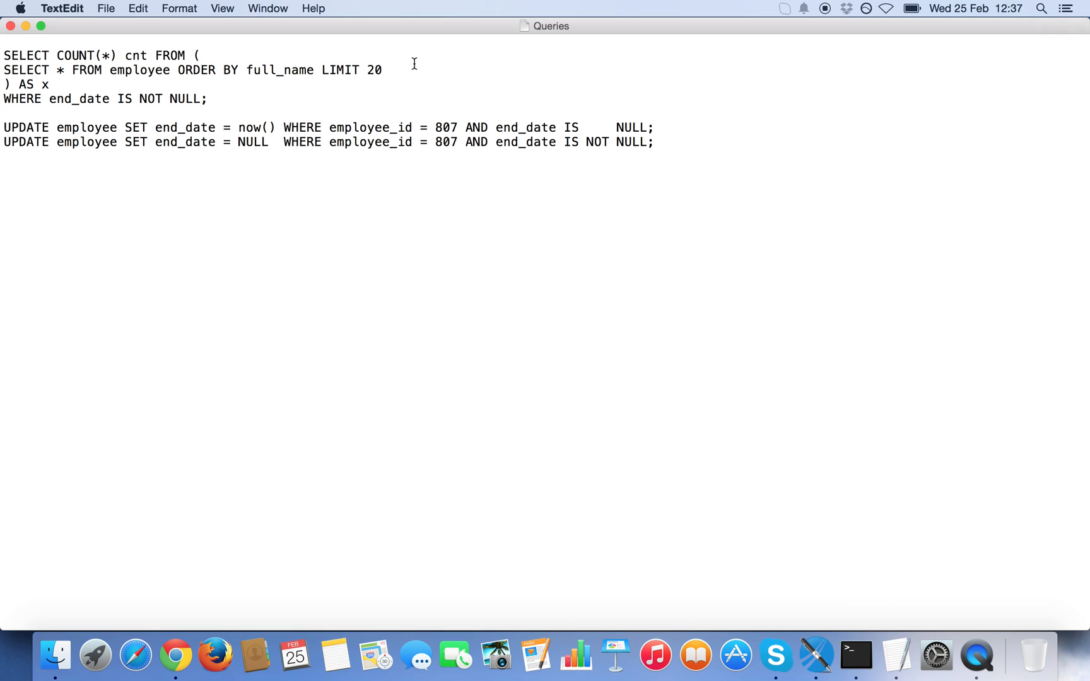
{"action": "triple_click", "coordinate": [192, 69]}
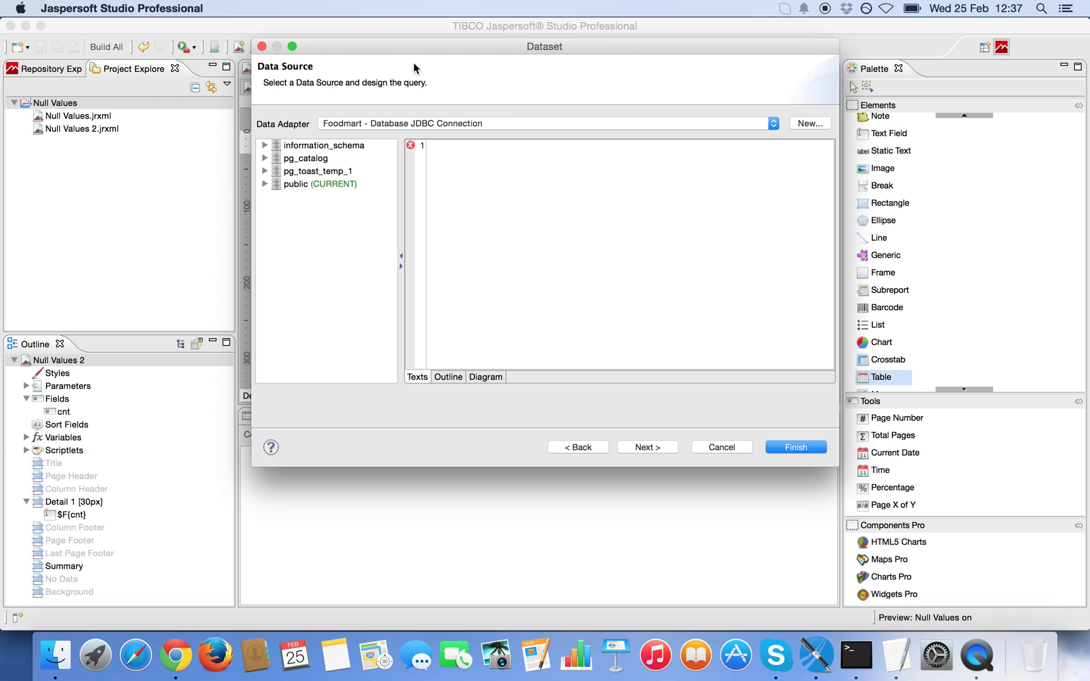
Enter SELECT * FROM employee ORDER BY full_name LIMIT 20 as the dataset query and retrieve its fields.
{"action": "type", "text": "SELECT * FROM employee ORDER BY full_name LIMIT 20"}
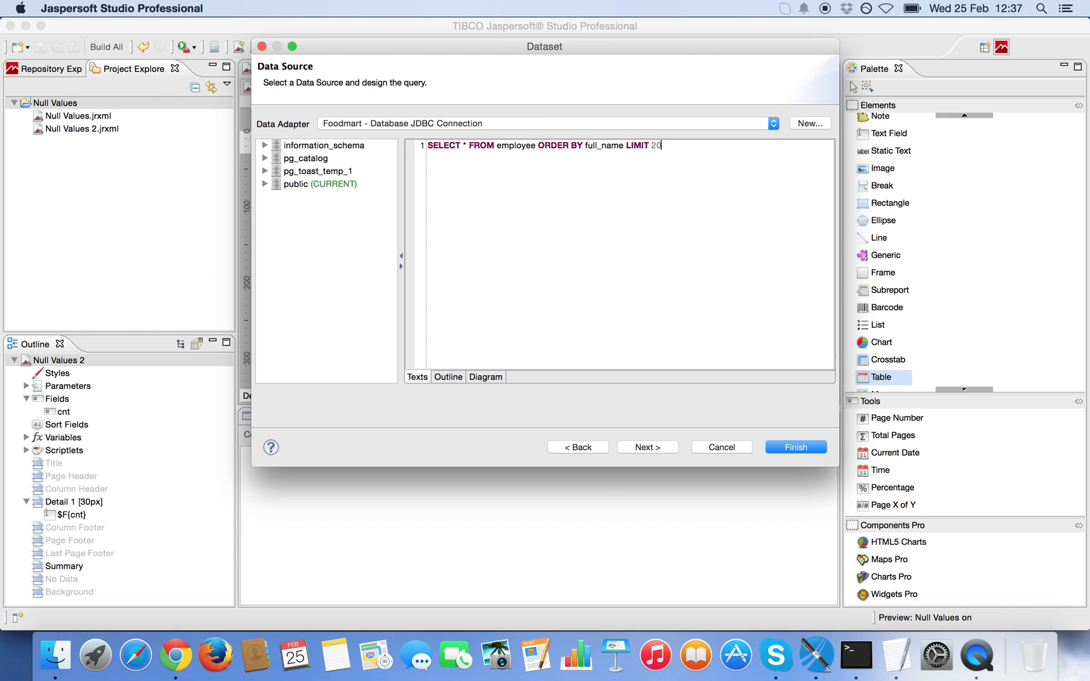
{"action": "left_click", "coordinate": [645, 446]}
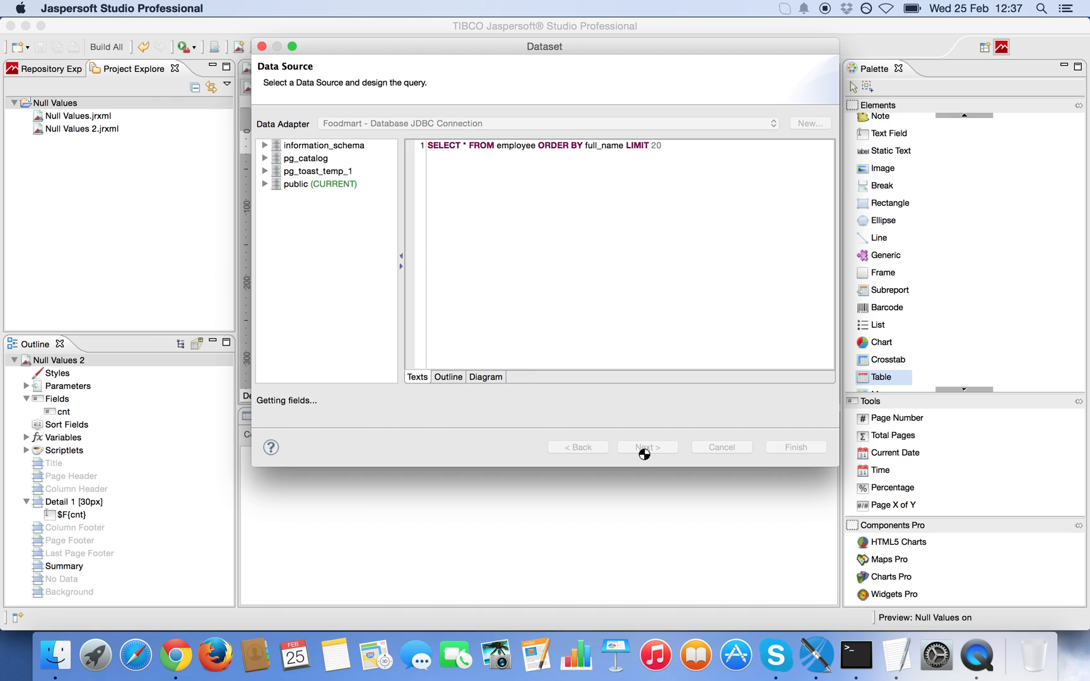
Put full_name, hire_date, end_date, gender and management_role into the dataset, keeping the master connection.
{"action": "left_click", "coordinate": [646, 447]}
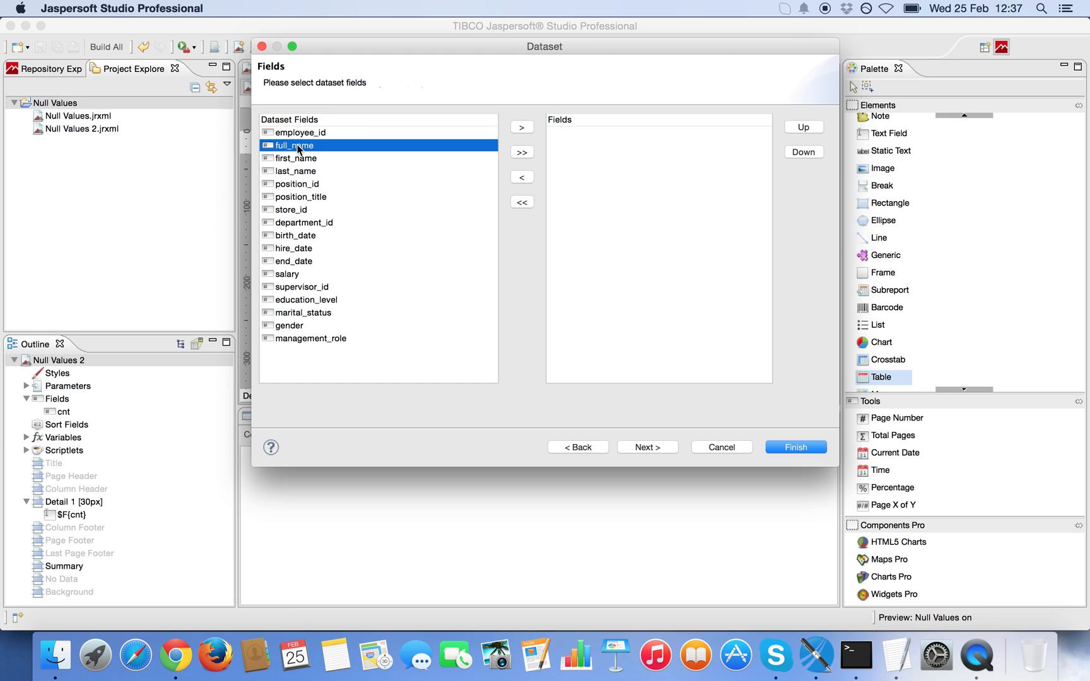
{"action": "mouse_move", "coordinate": [314, 201]}
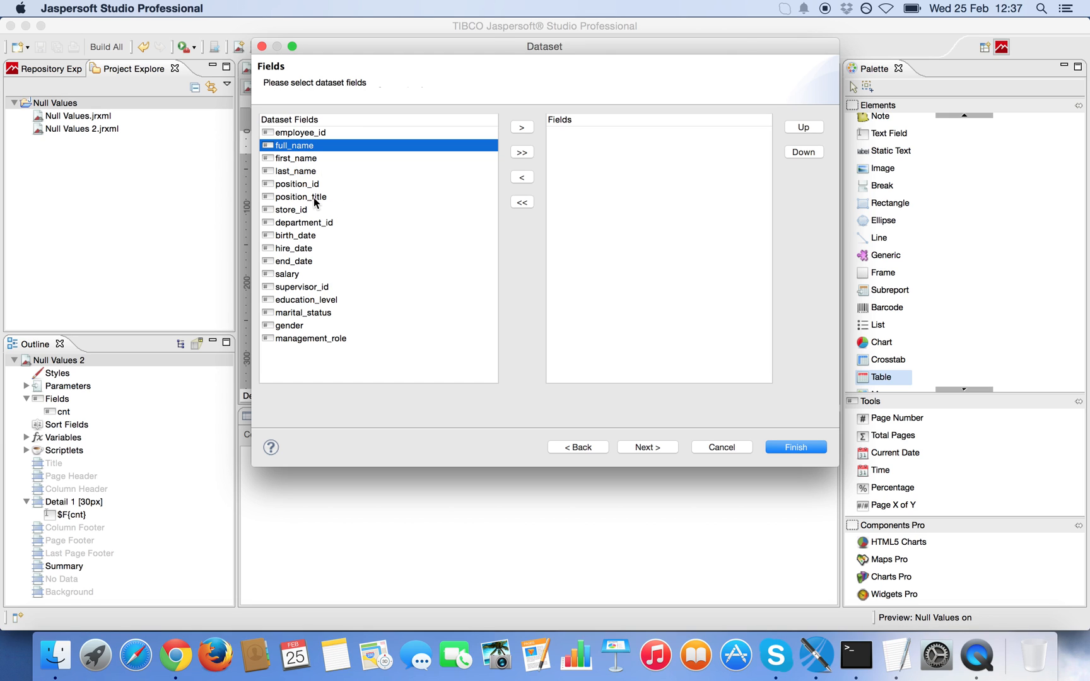
{"action": "left_click", "coordinate": [294, 249]}
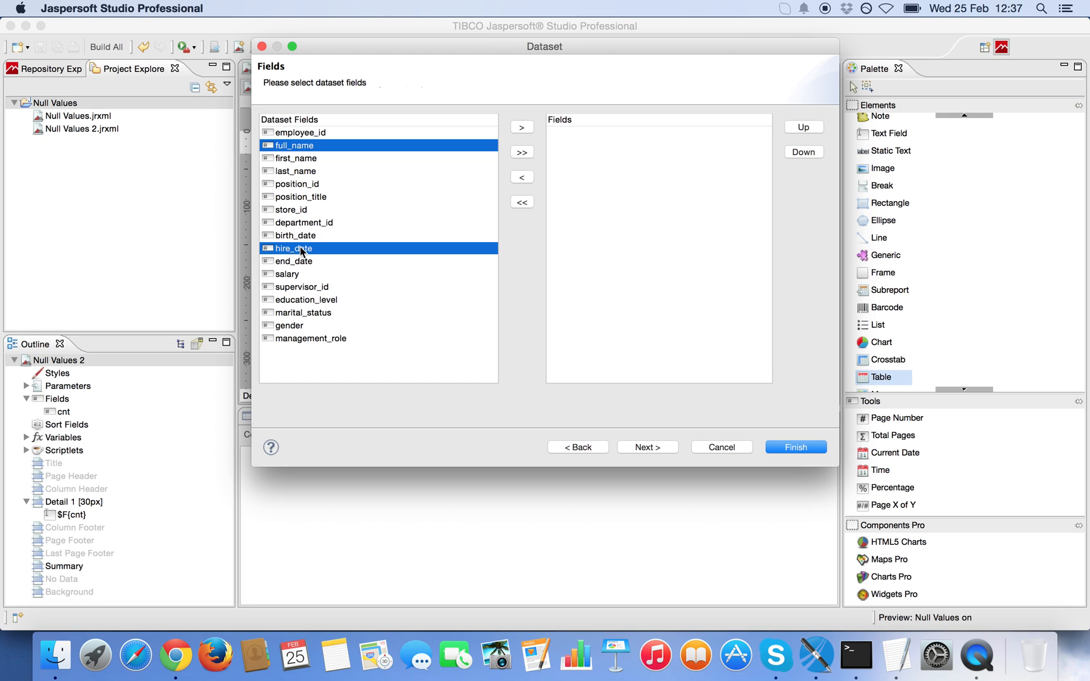
{"action": "left_click", "coordinate": [295, 261]}
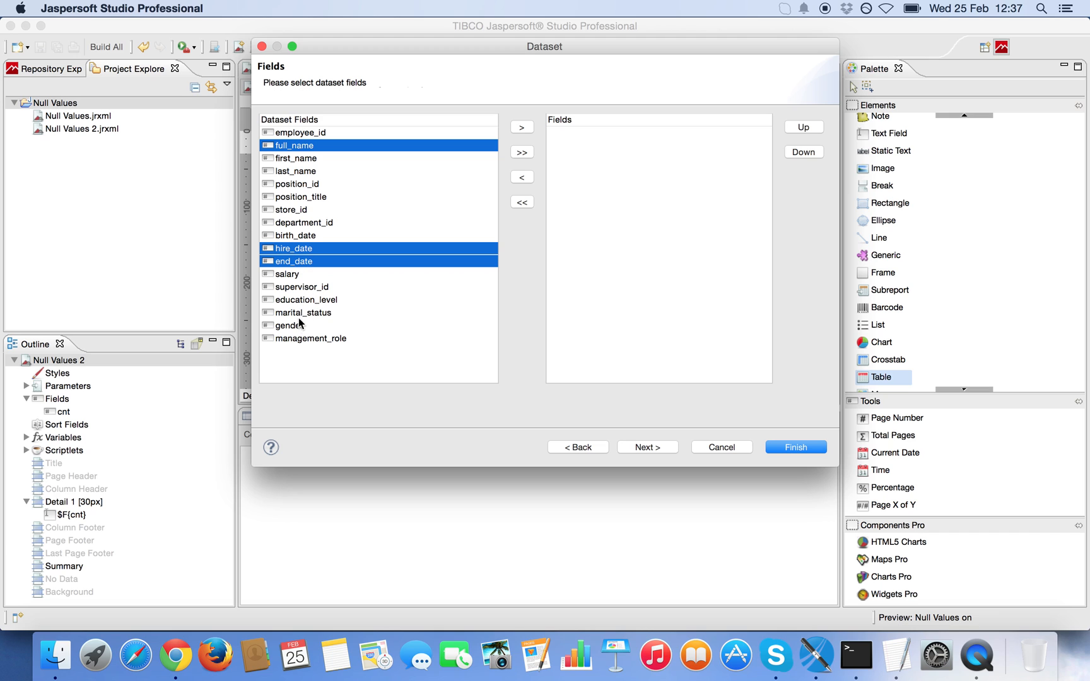
{"action": "left_click", "coordinate": [292, 326]}
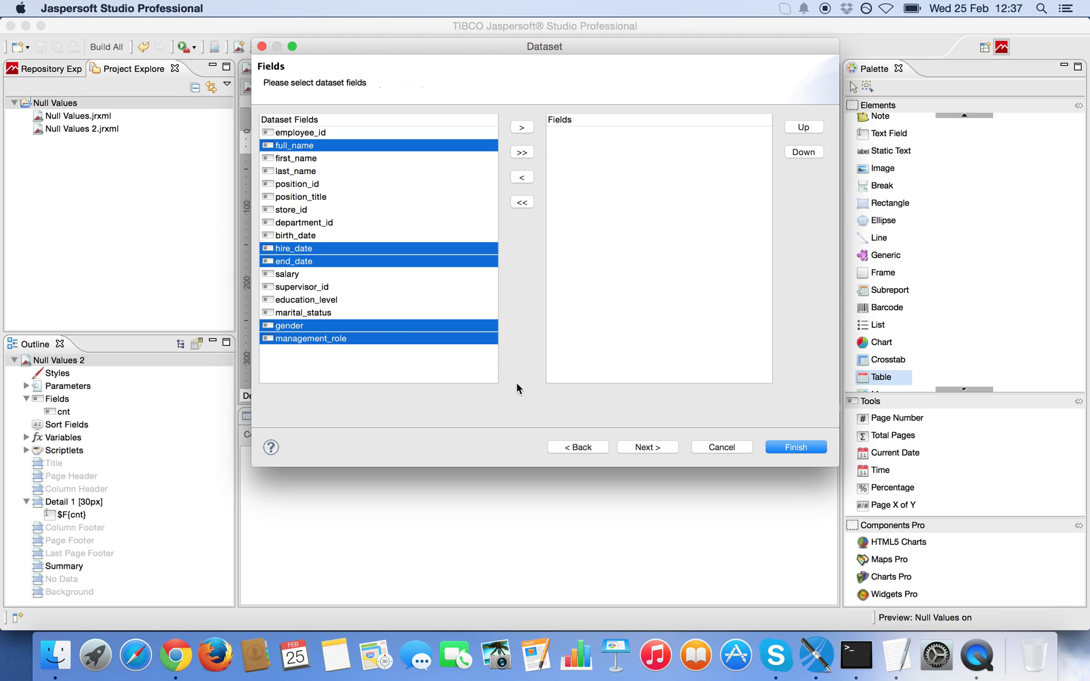
{"action": "left_click", "coordinate": [521, 127]}
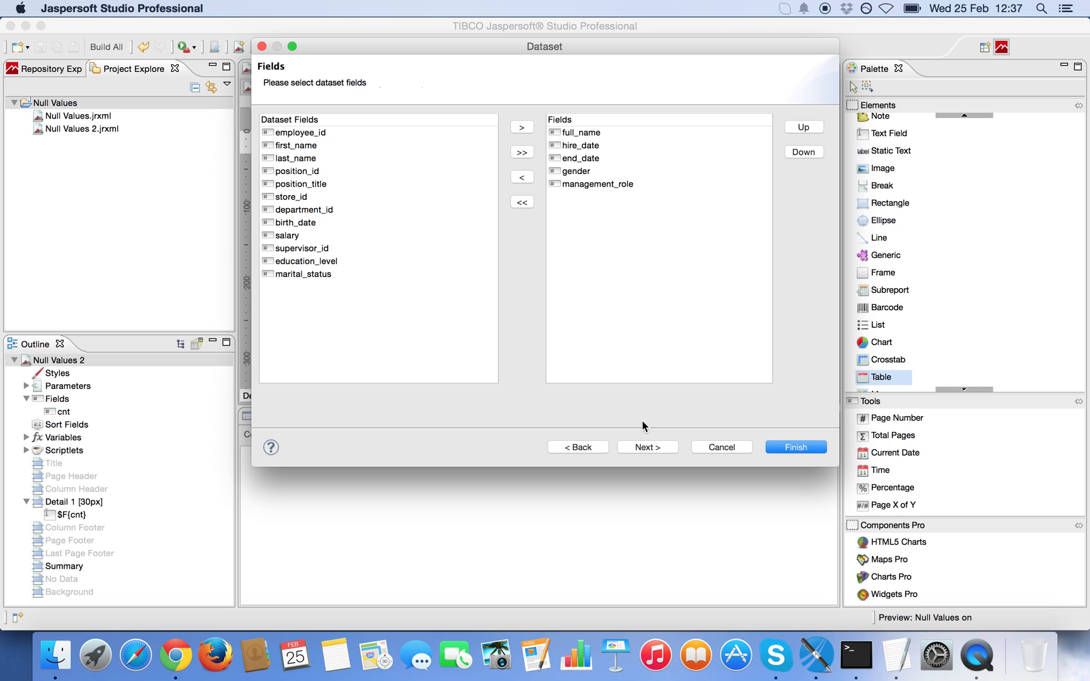
{"action": "left_click", "coordinate": [646, 446]}
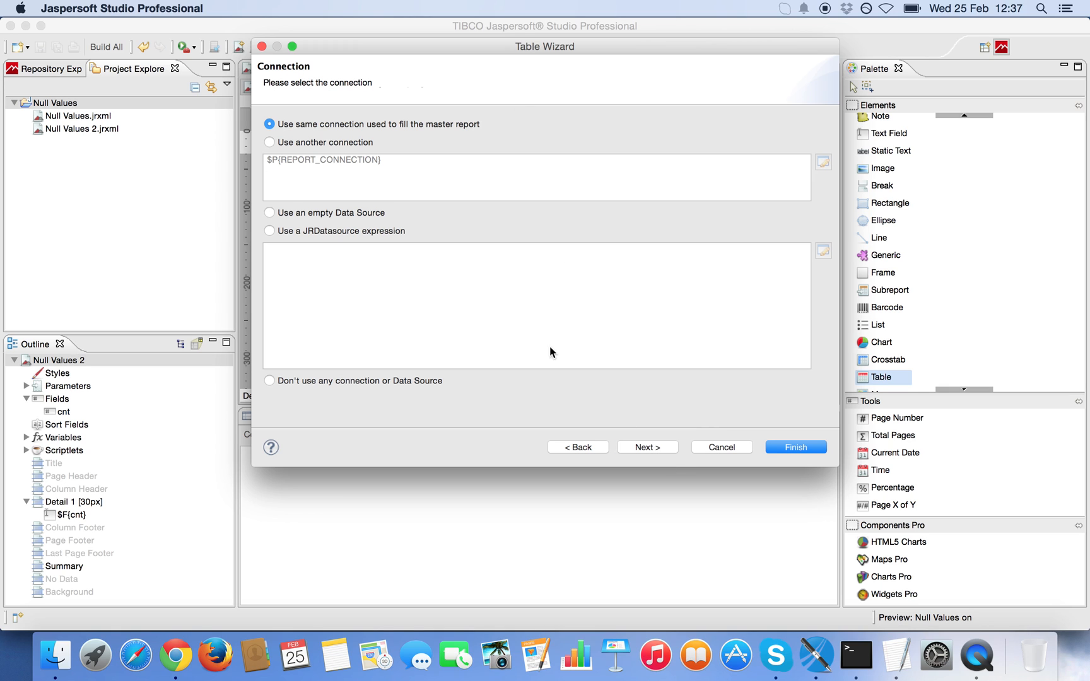
{"action": "left_click", "coordinate": [646, 447]}
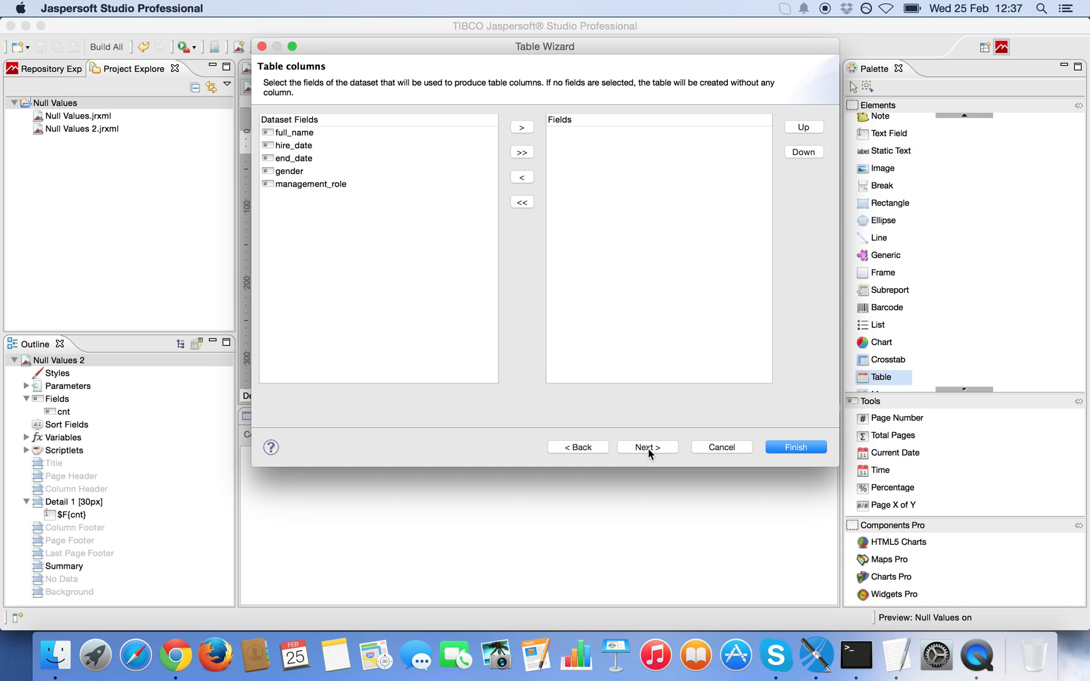
{"action": "mouse_move", "coordinate": [522, 152]}
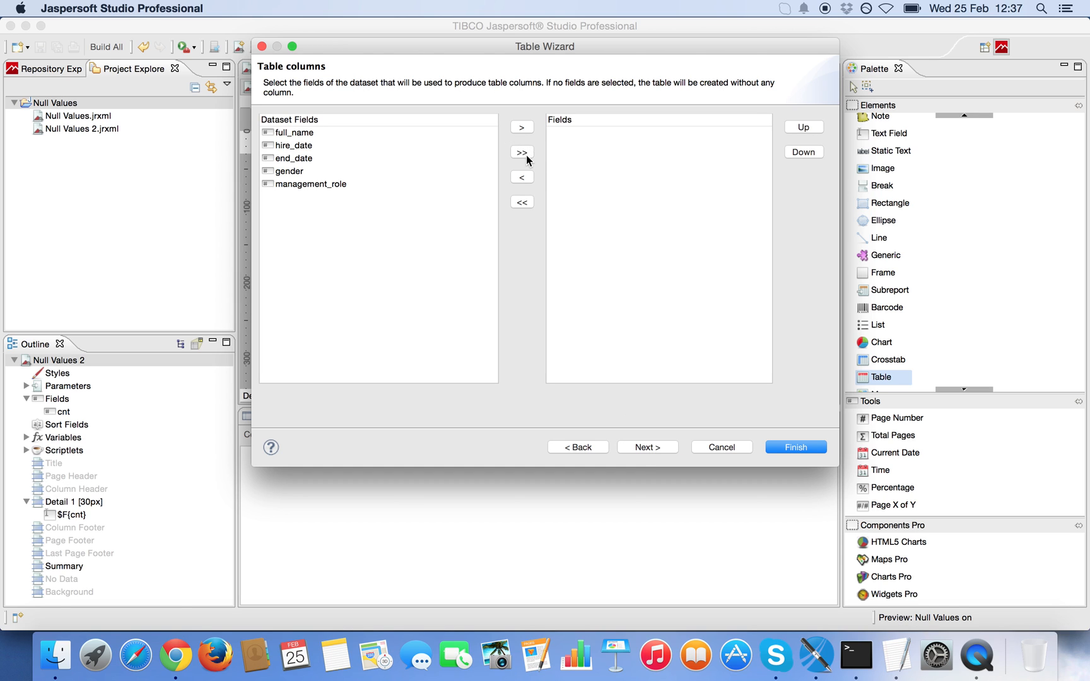
Use all fields as columns and finish the table without Table Header, Group Header/Footer or Table Footer.
{"action": "left_click", "coordinate": [646, 447]}
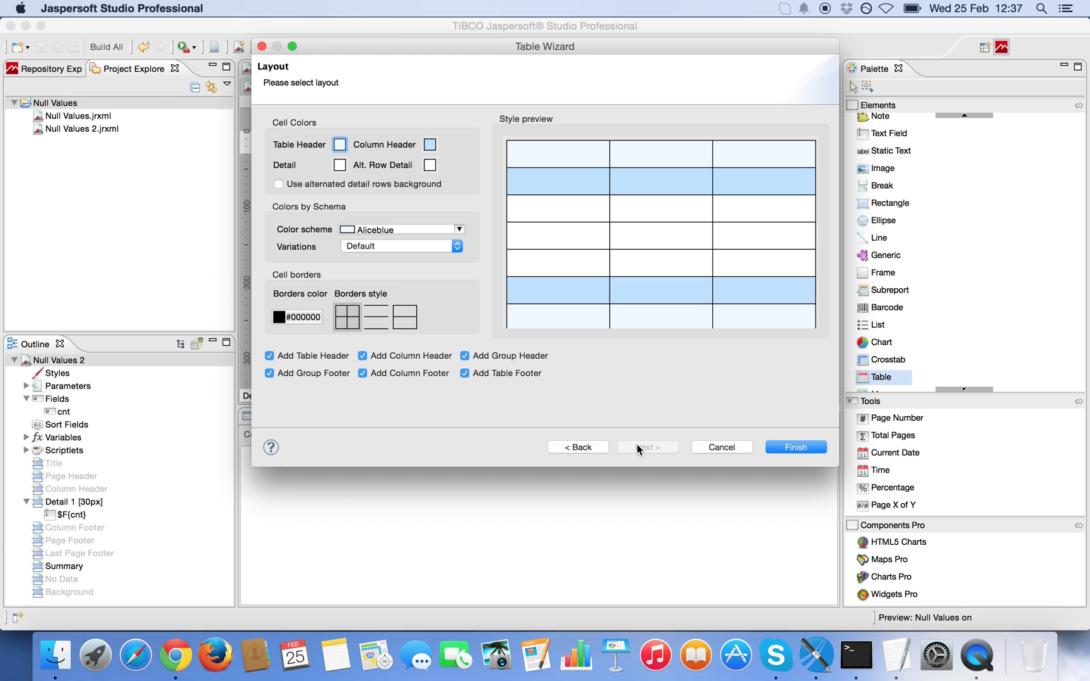
{"action": "left_click", "coordinate": [269, 374]}
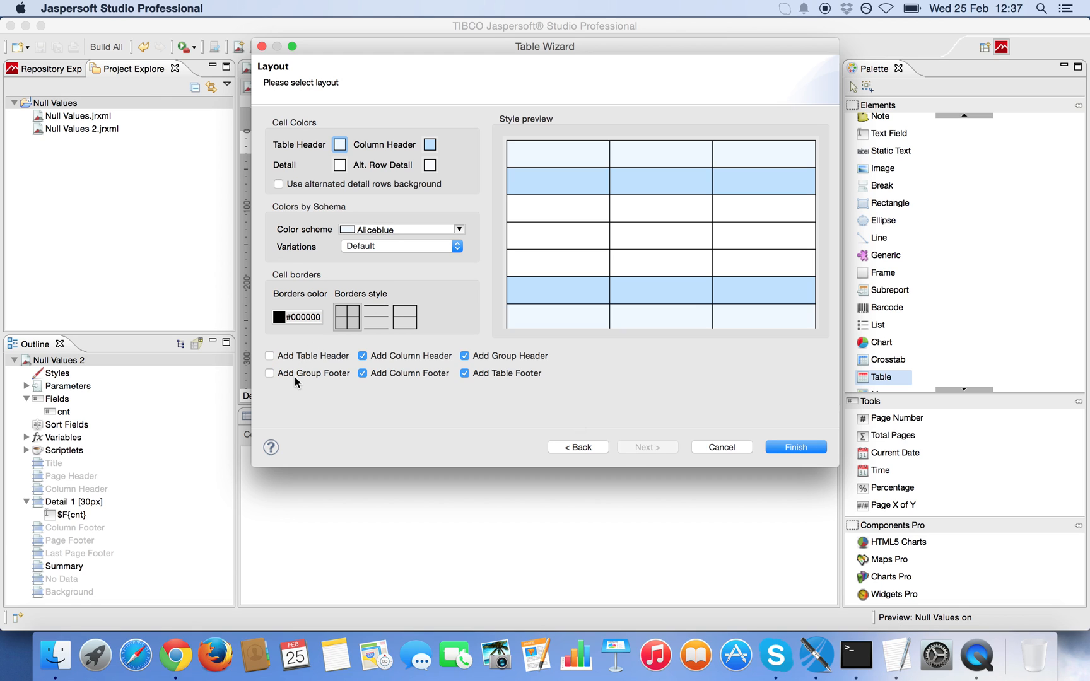
{"action": "left_click", "coordinate": [464, 356]}
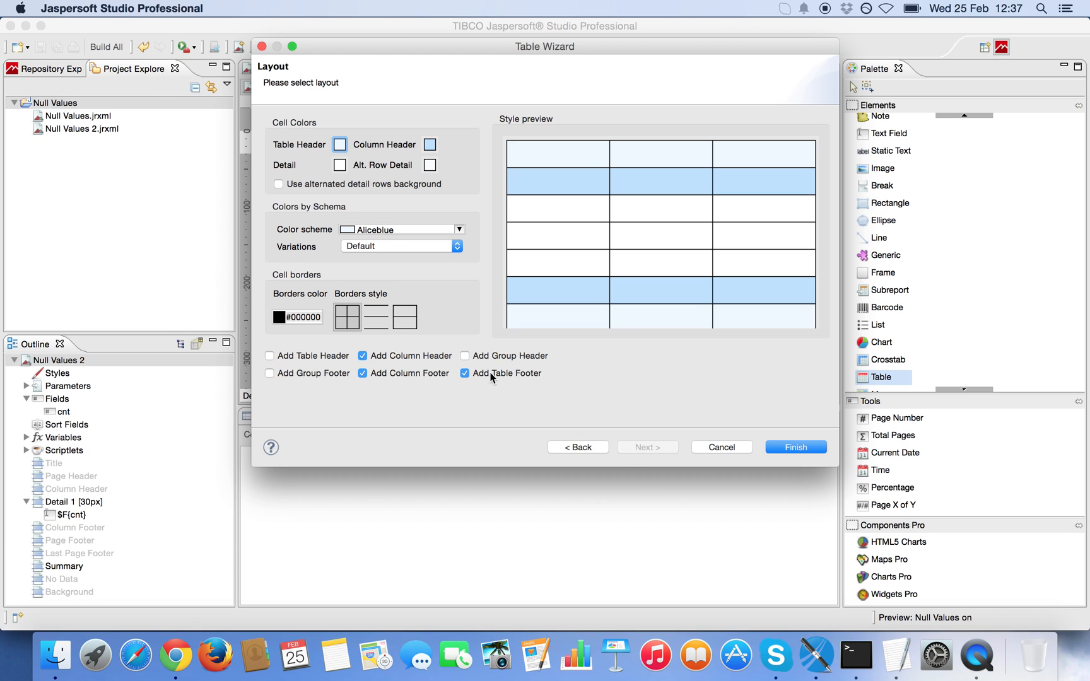
{"action": "left_click", "coordinate": [464, 372]}
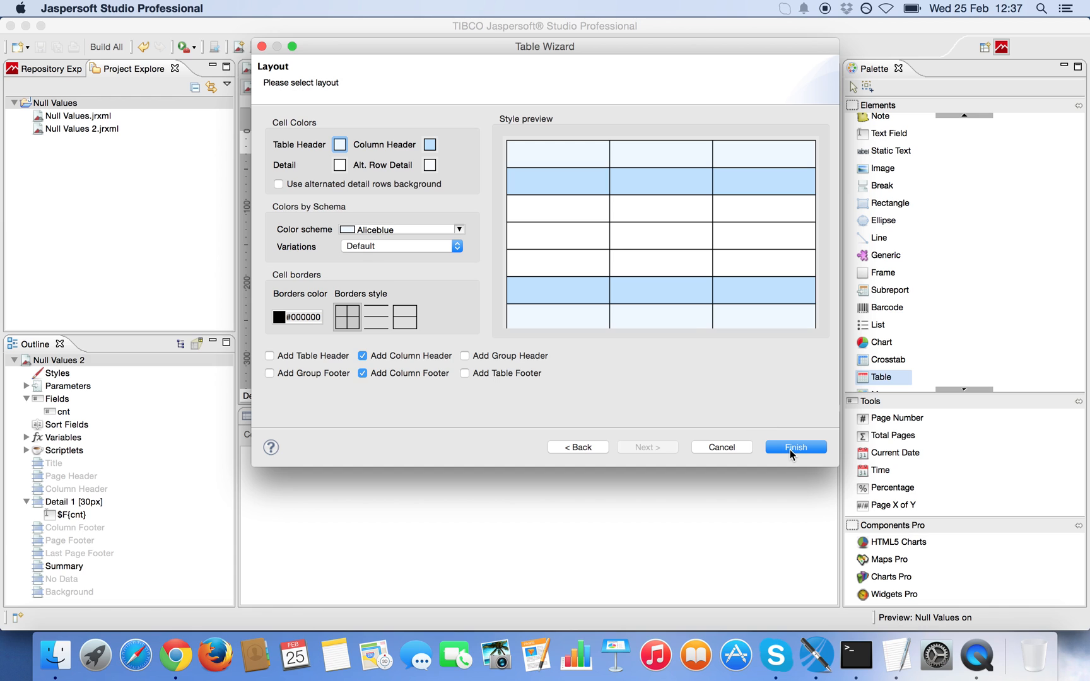
{"action": "left_click", "coordinate": [795, 447]}
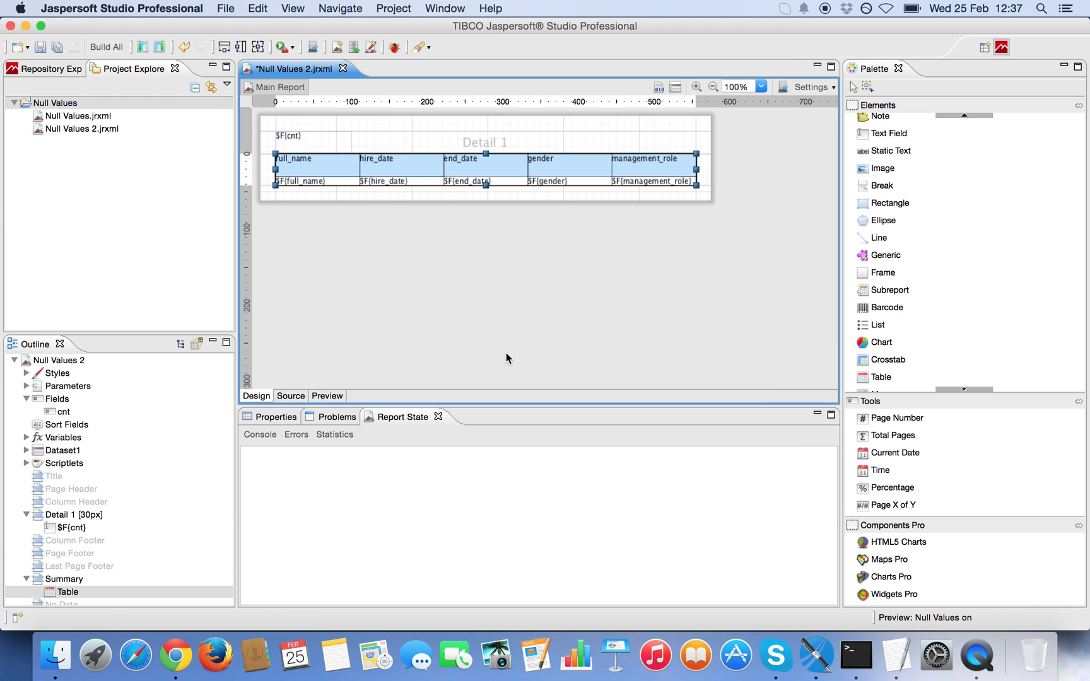
Preview the report showing count 0 and null end dates, then return to the Design view.
{"action": "left_click", "coordinate": [297, 249]}
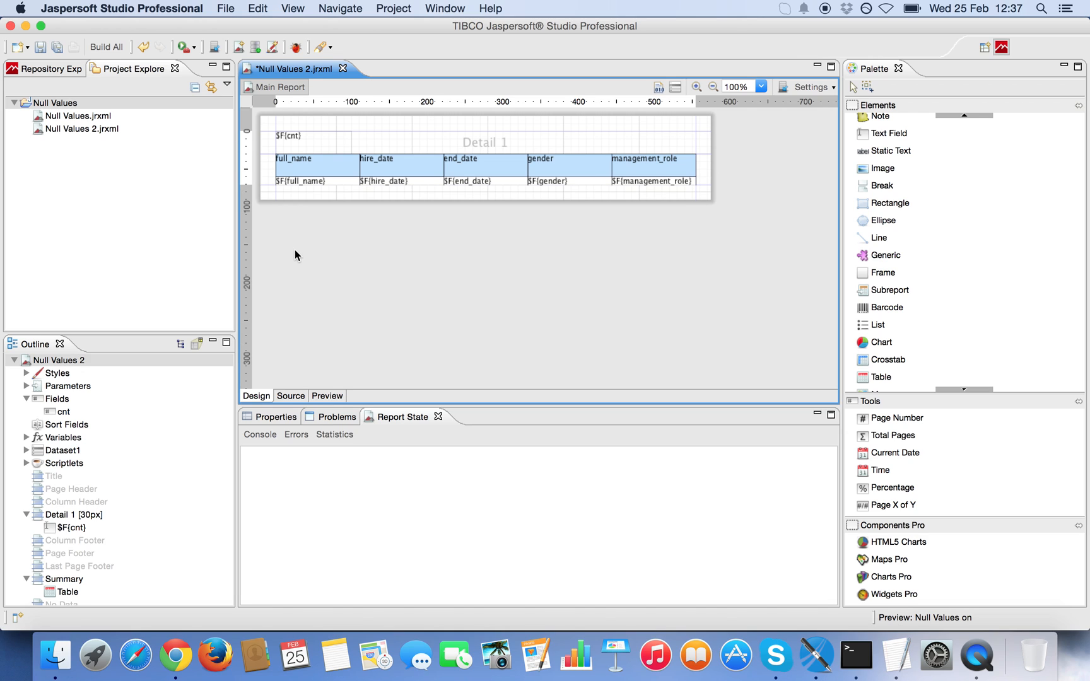
{"action": "mouse_move", "coordinate": [280, 251]}
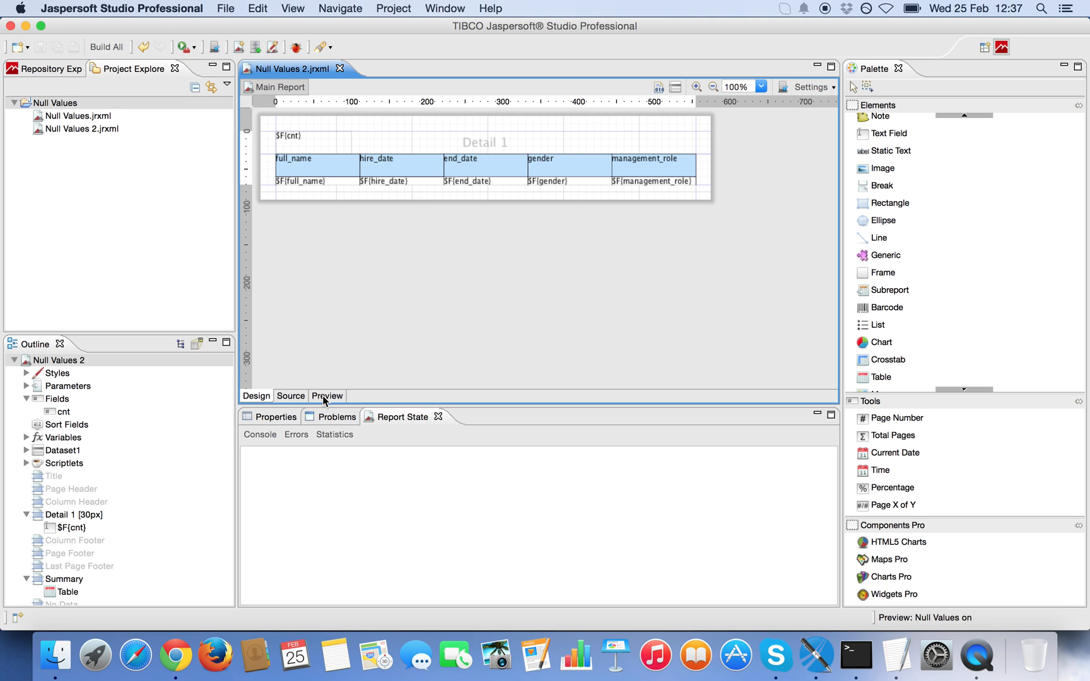
{"action": "left_click", "coordinate": [326, 396]}
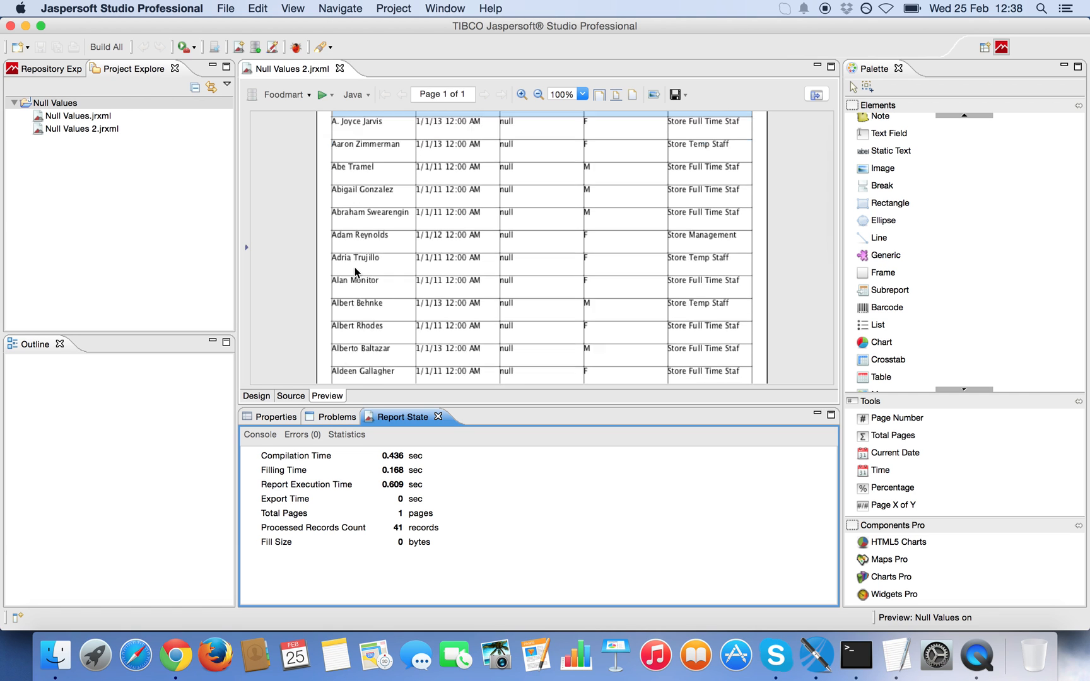
{"action": "scroll", "scroll_direction": "up", "scroll_amount": 3}
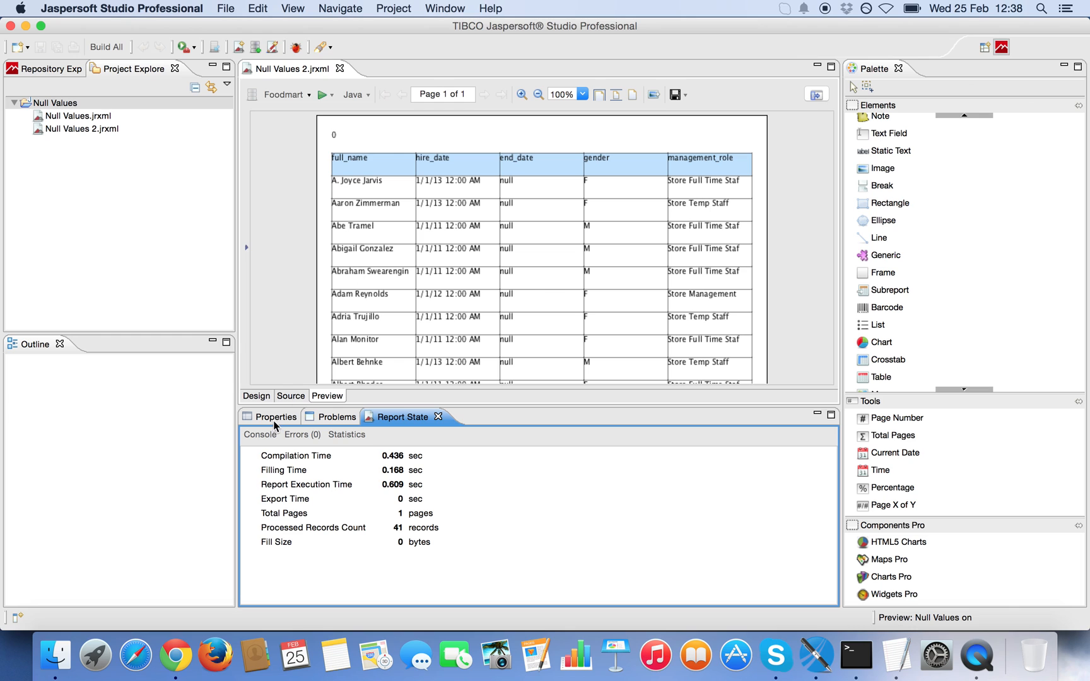
{"action": "left_click", "coordinate": [254, 396]}
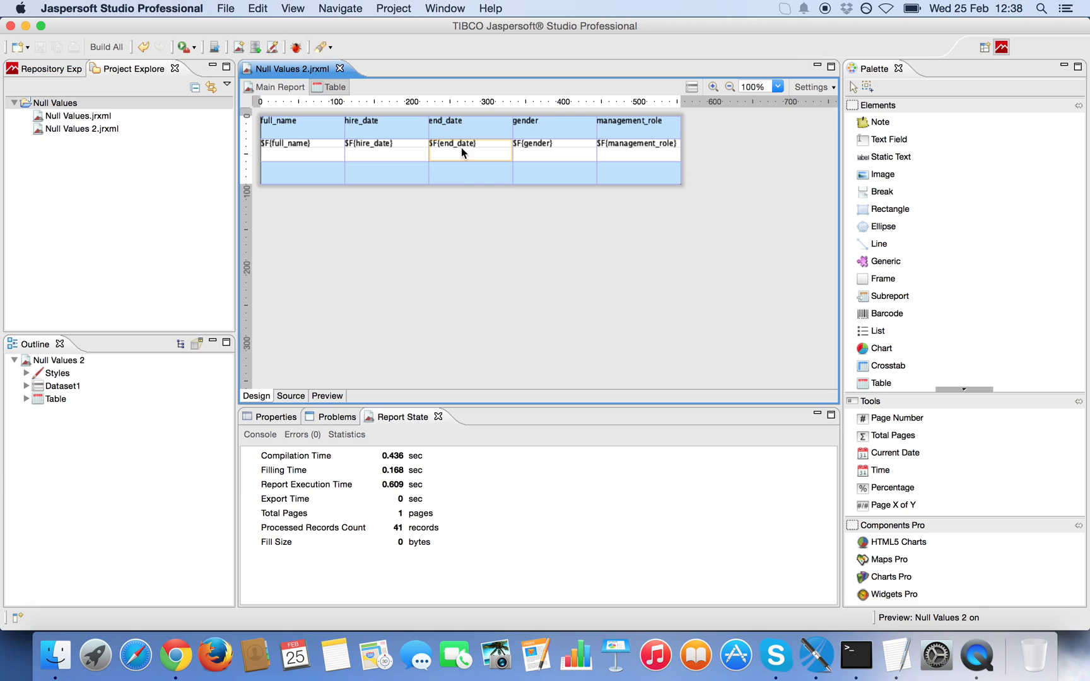
Select the end_date column and show its Cell properties with the empty Print When Expression.
{"action": "left_click", "coordinate": [470, 173]}
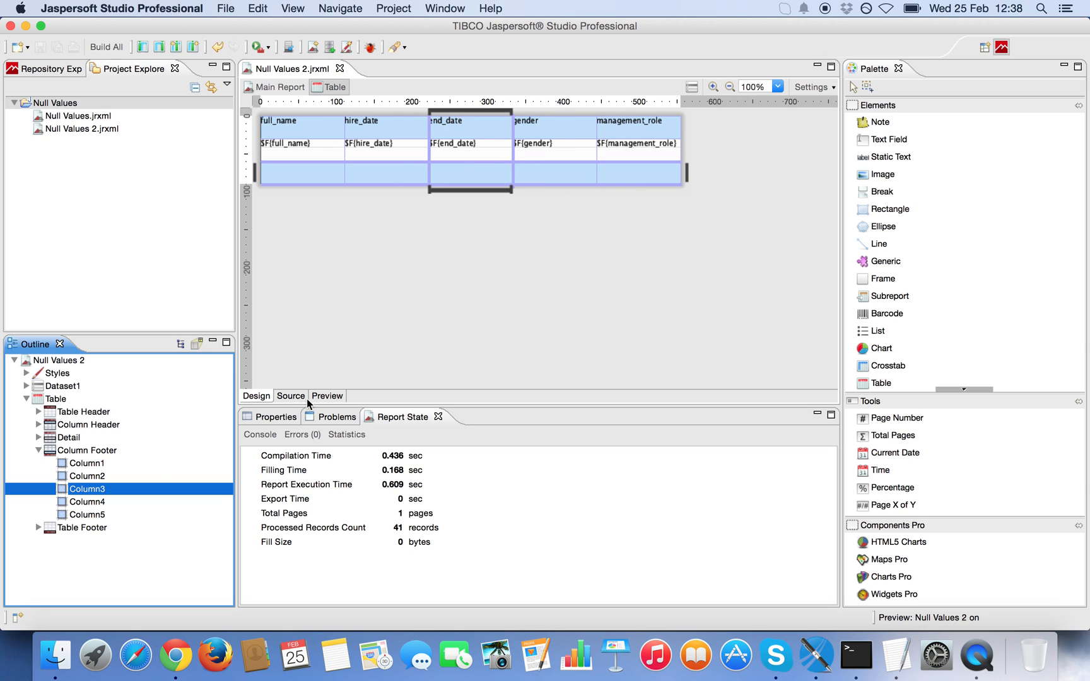
{"action": "left_click", "coordinate": [276, 416]}
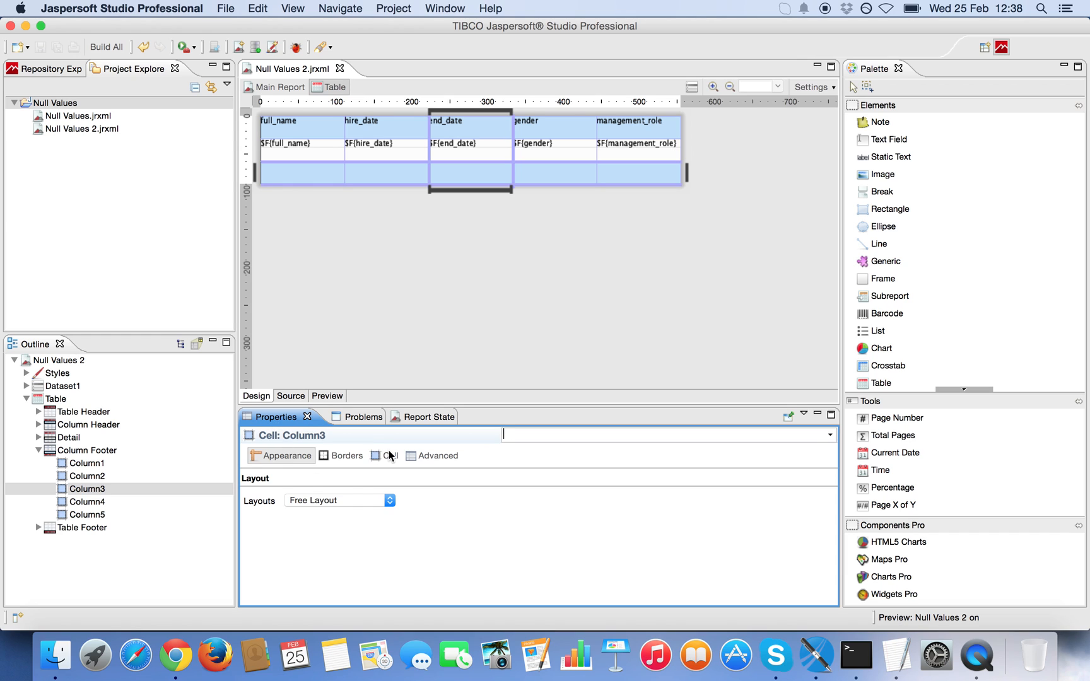
{"action": "left_click", "coordinate": [388, 455]}
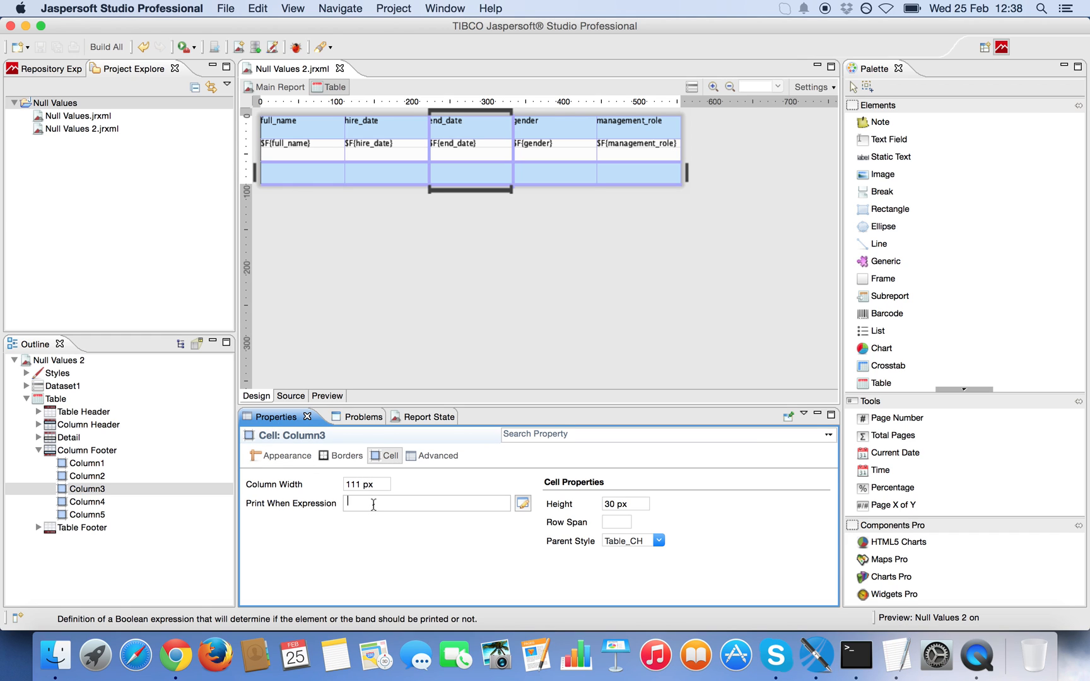
{"action": "mouse_move", "coordinate": [386, 562]}
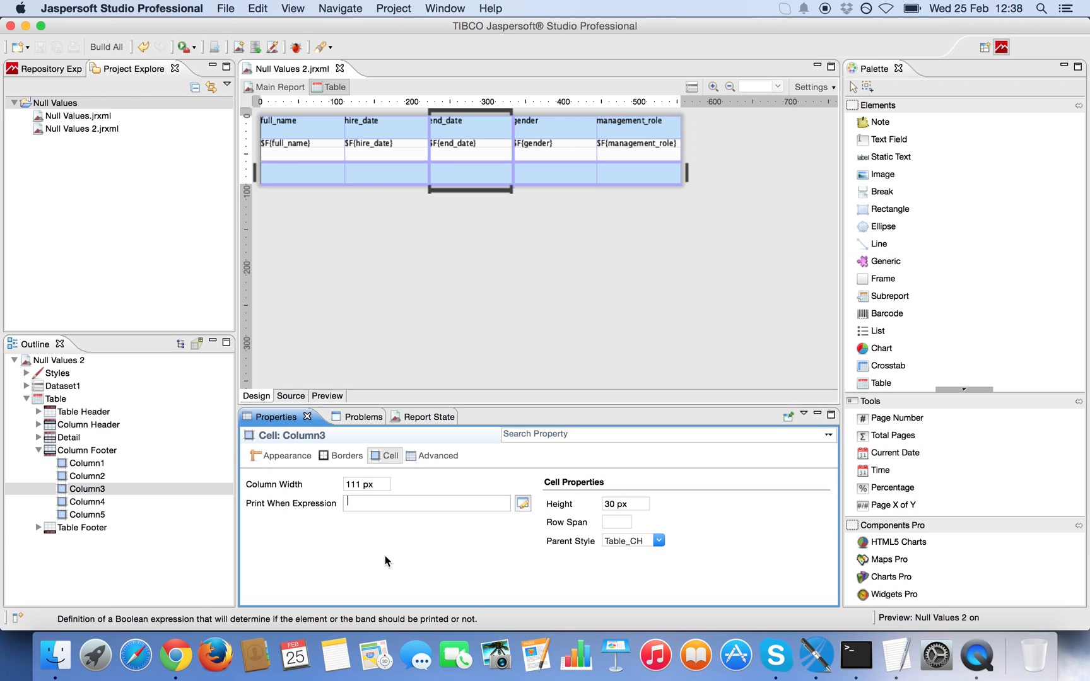
{"action": "mouse_move", "coordinate": [478, 537]}
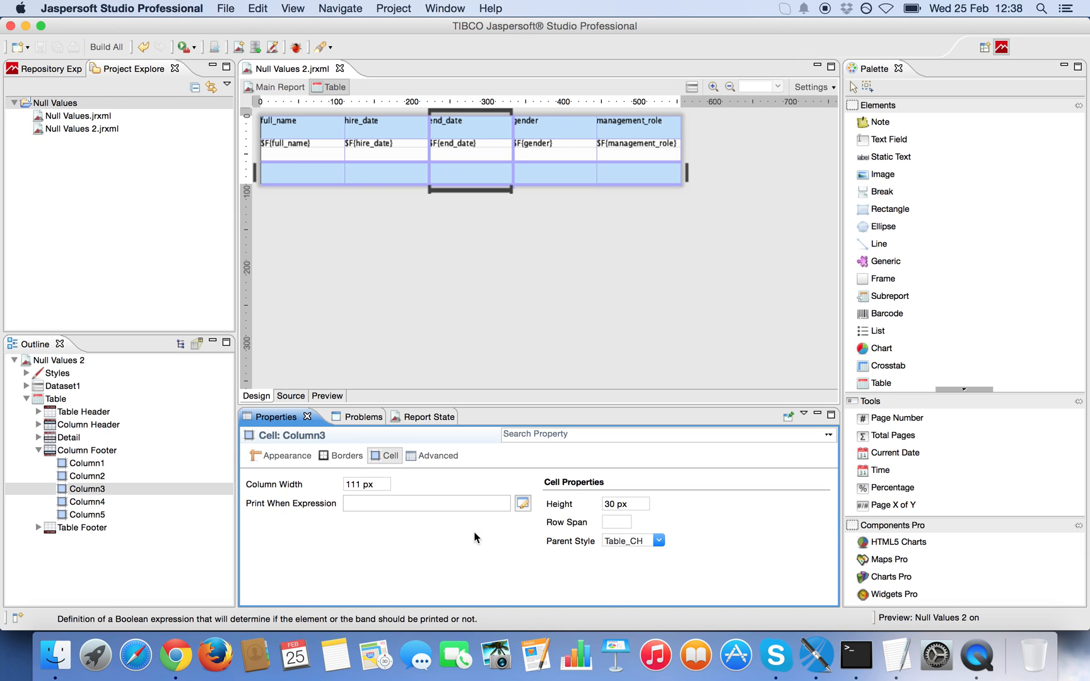
Set the cell's Print When Expression to $F{cnt} > 0 ? true : false in the expression editor.
{"action": "left_click", "coordinate": [522, 503]}
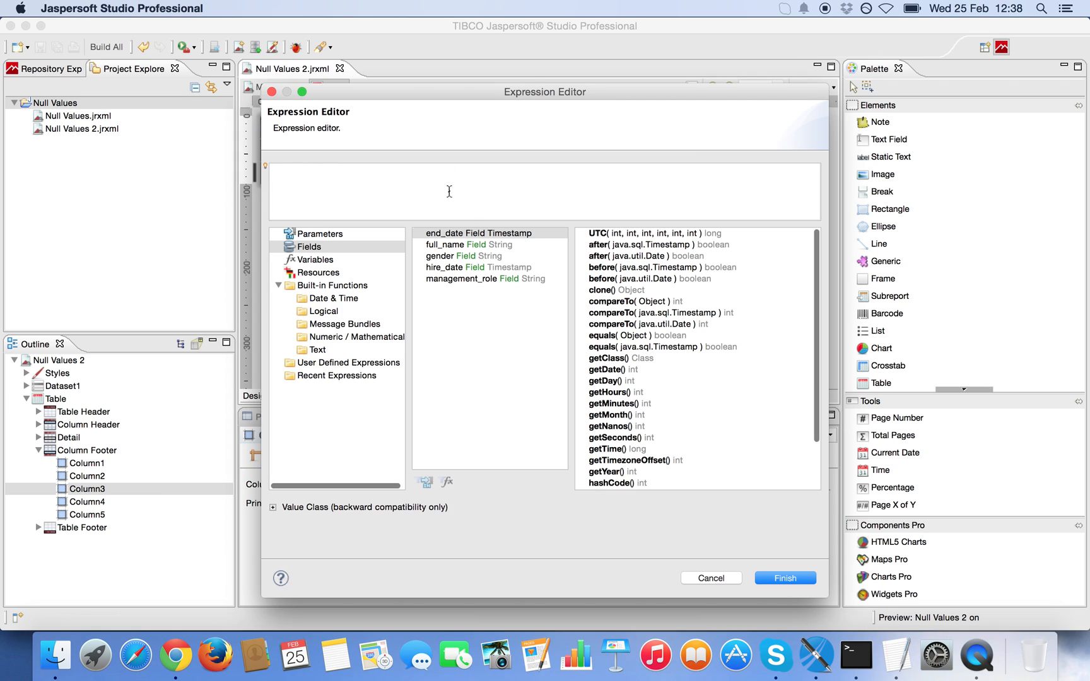
{"action": "mouse_move", "coordinate": [478, 213]}
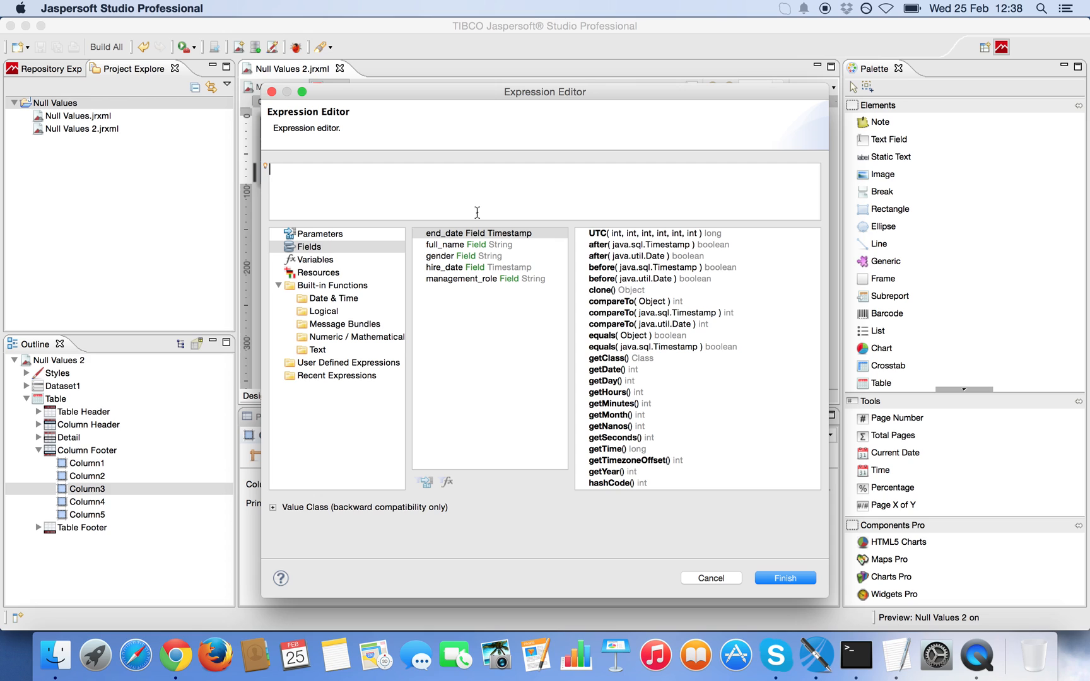
{"action": "type", "text": "$F"}
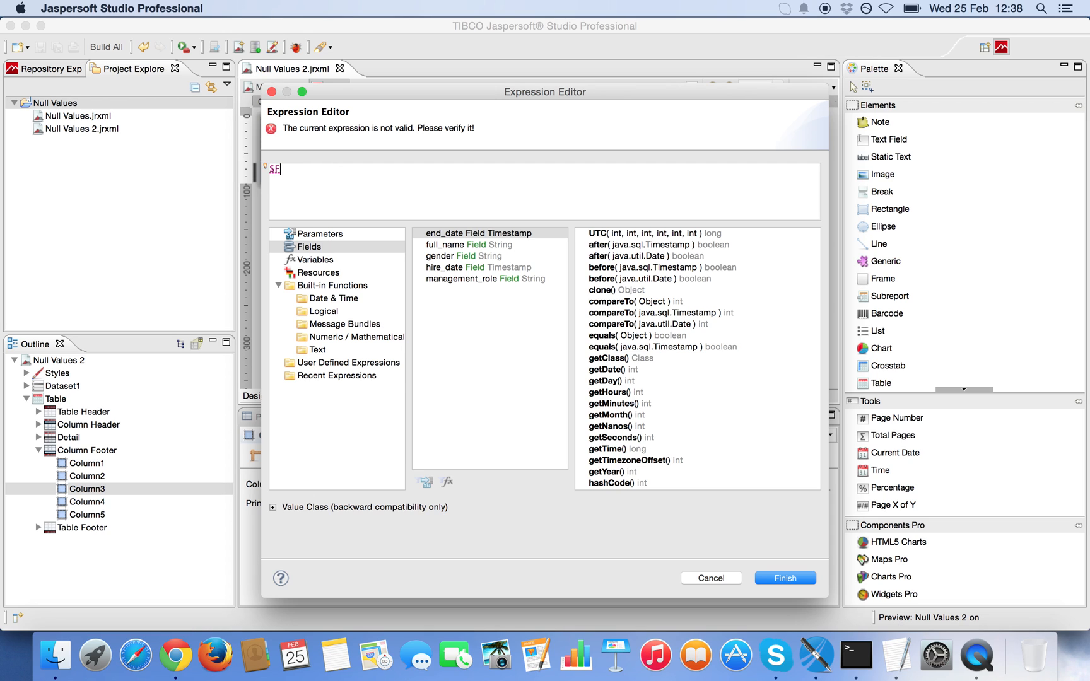
{"action": "type", "text": "{}"}
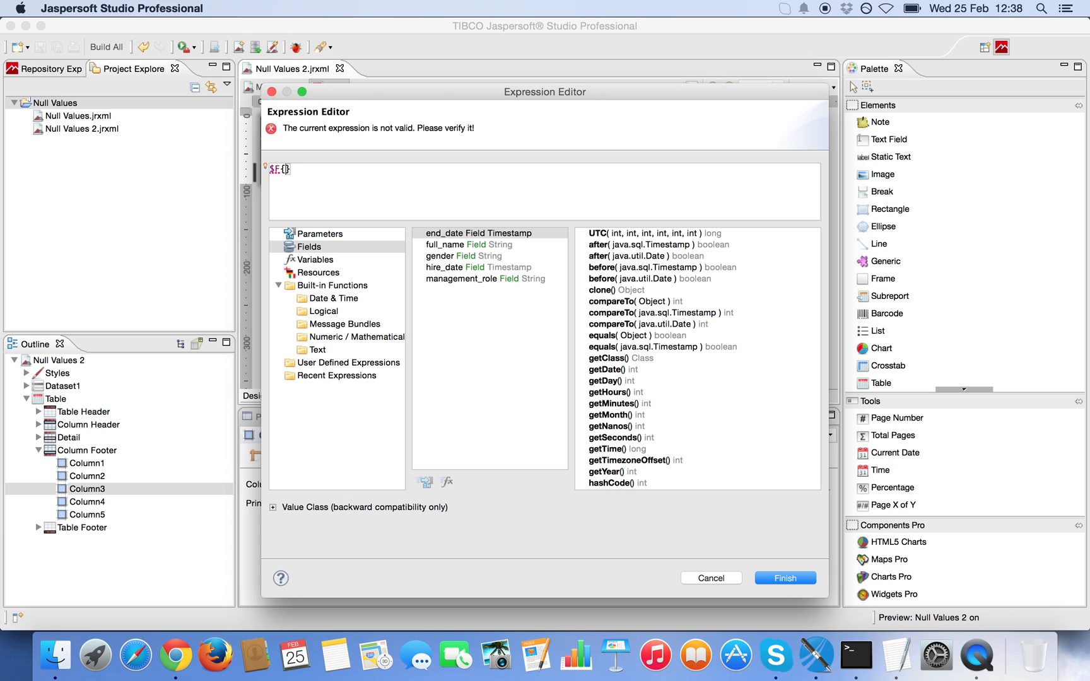
{"action": "type", "text": "cnt1"}
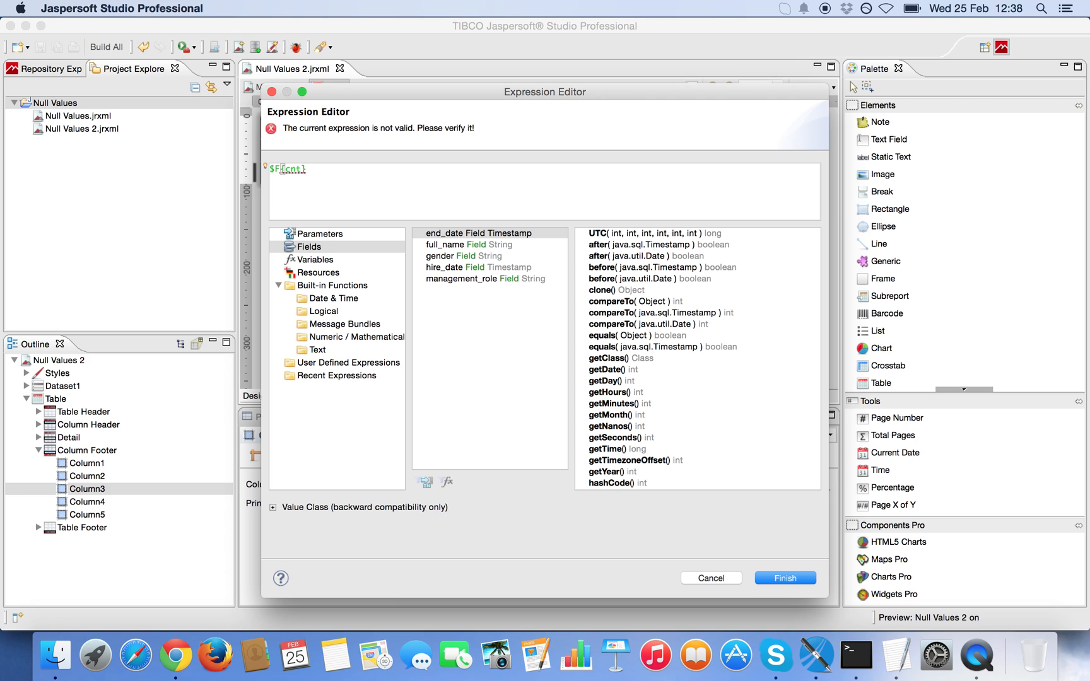
{"action": "left_click", "coordinate": [306, 168]}
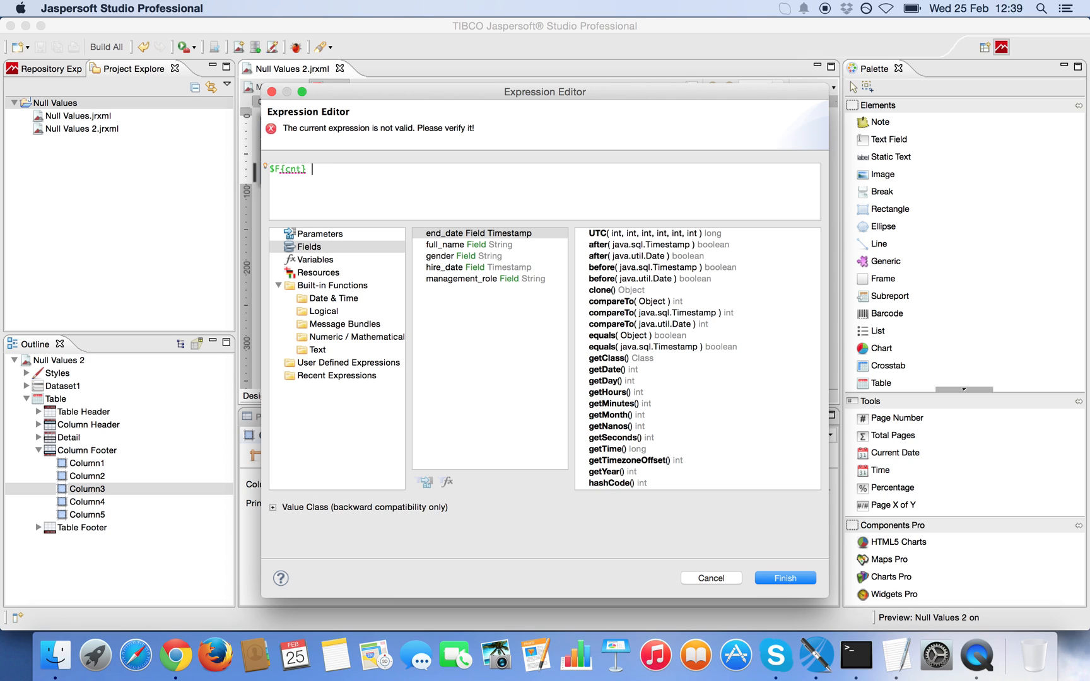
{"action": "type", "text": ">_0"}
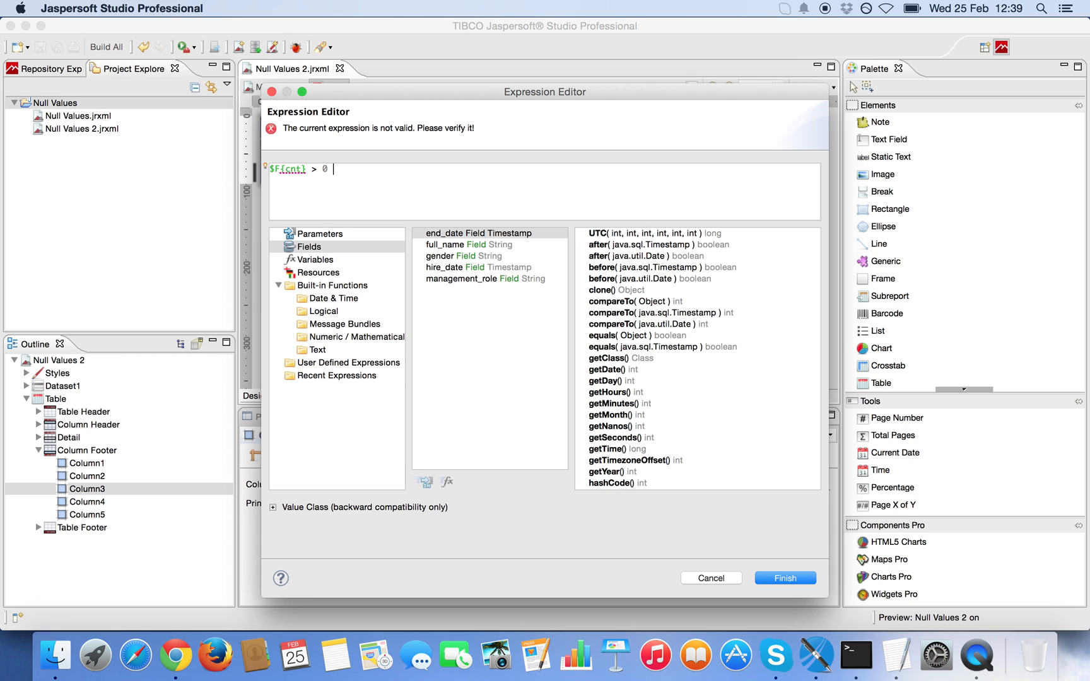
{"action": "type", "text": "?"}
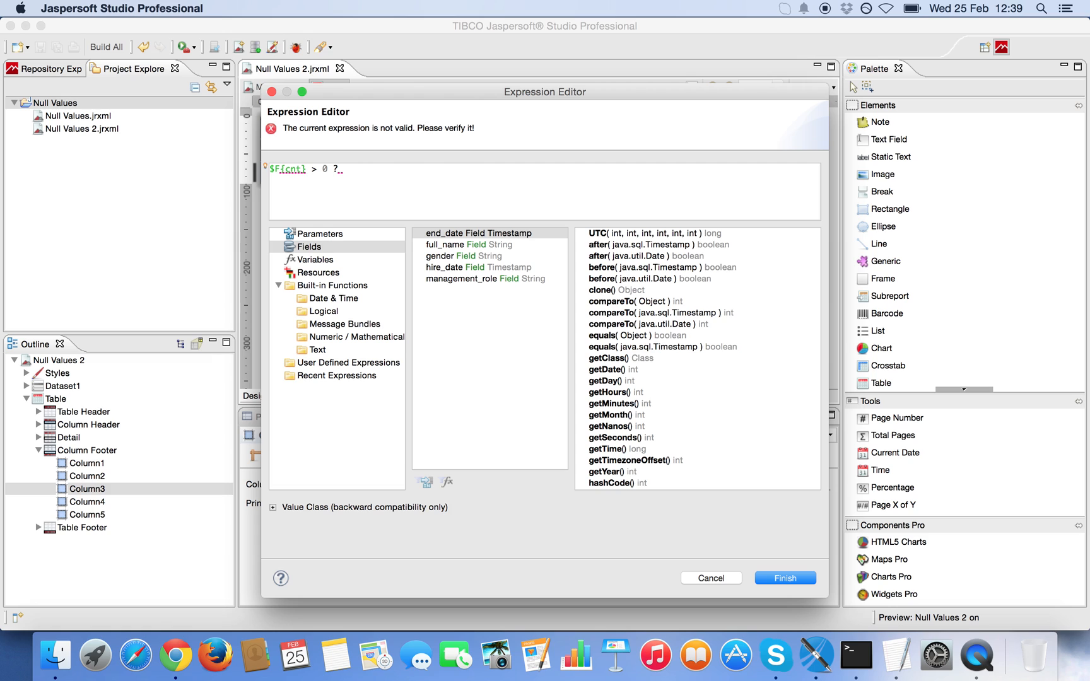
{"action": "type", "text": "true : fa"}
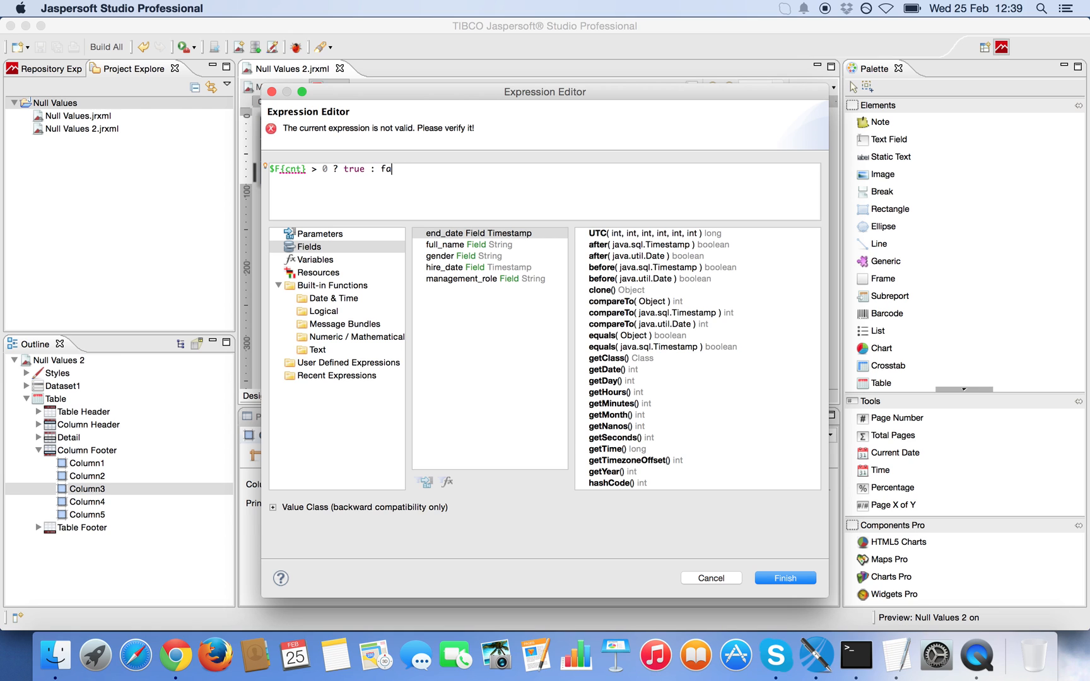
{"action": "type", "text": "lse"}
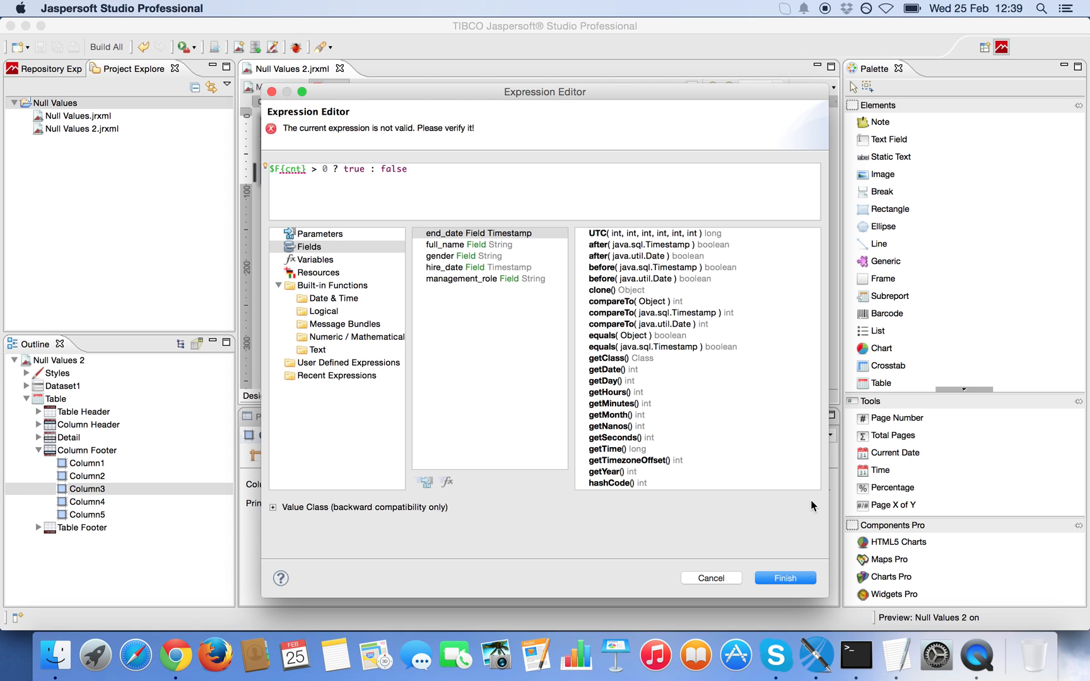
{"action": "left_click", "coordinate": [784, 577]}
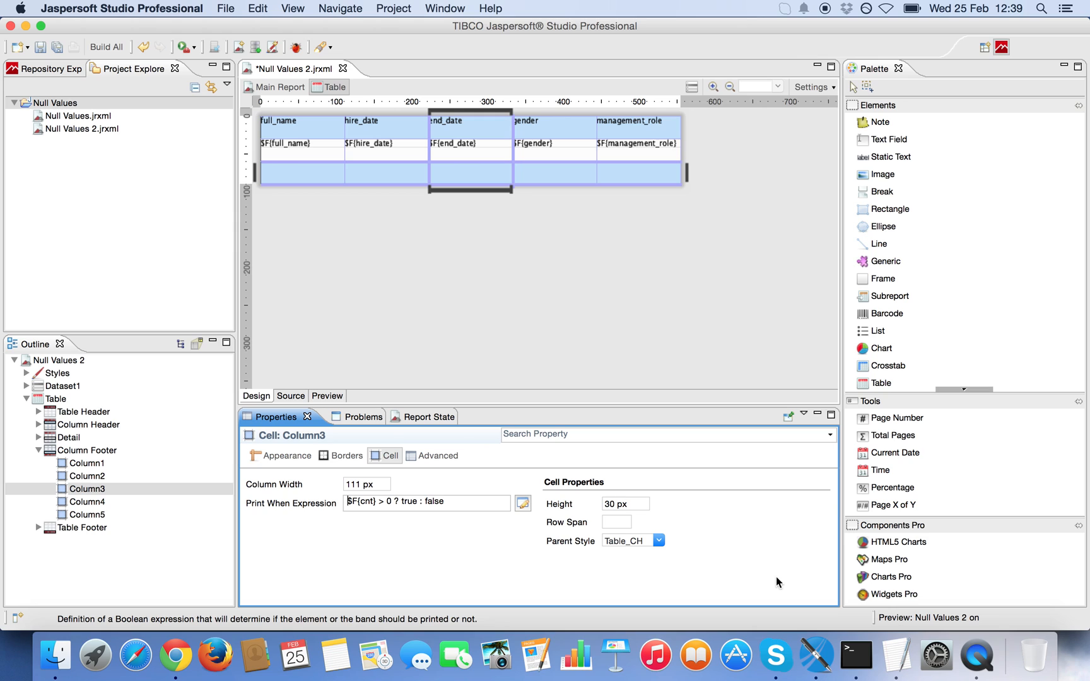
{"action": "mouse_move", "coordinate": [410, 289]}
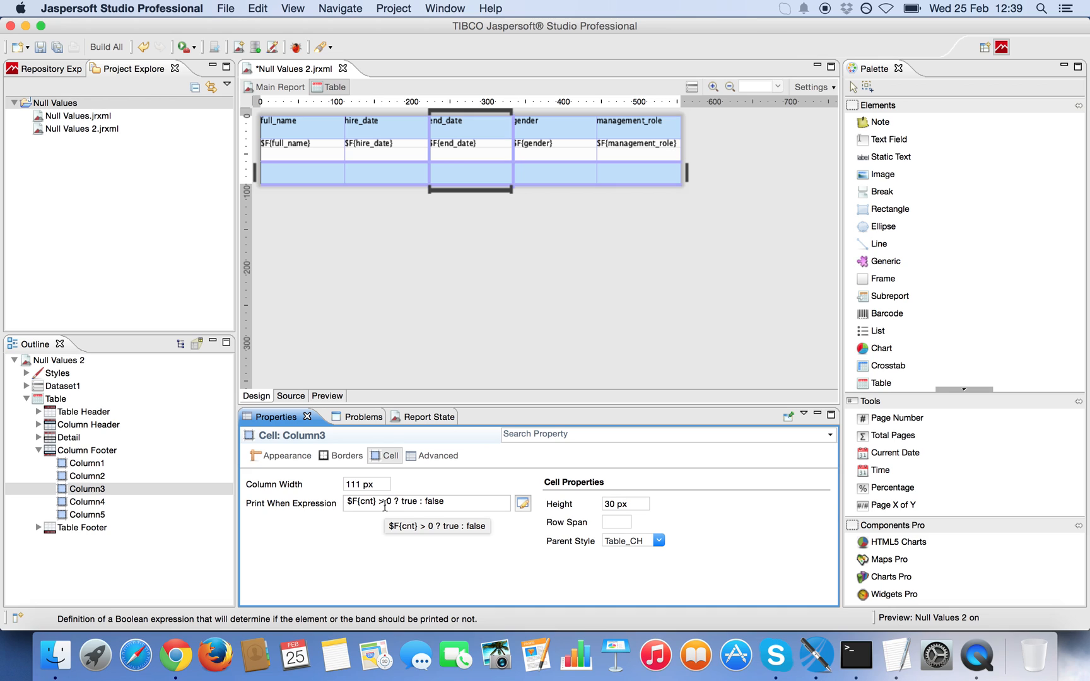
{"action": "mouse_move", "coordinate": [399, 323]}
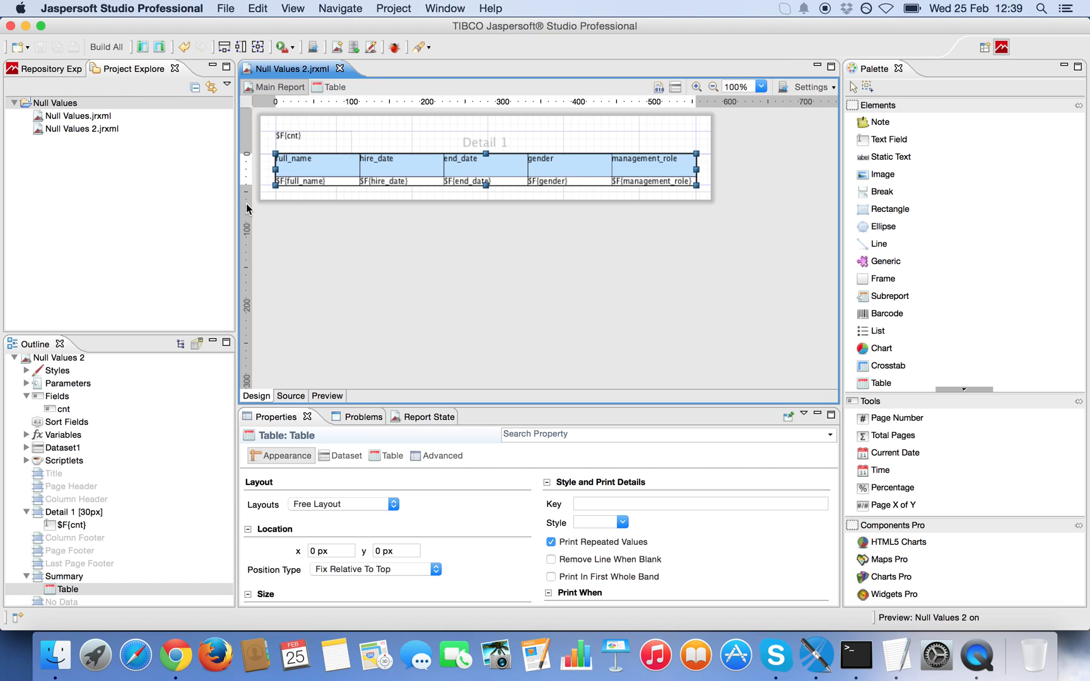
{"action": "mouse_move", "coordinate": [351, 379]}
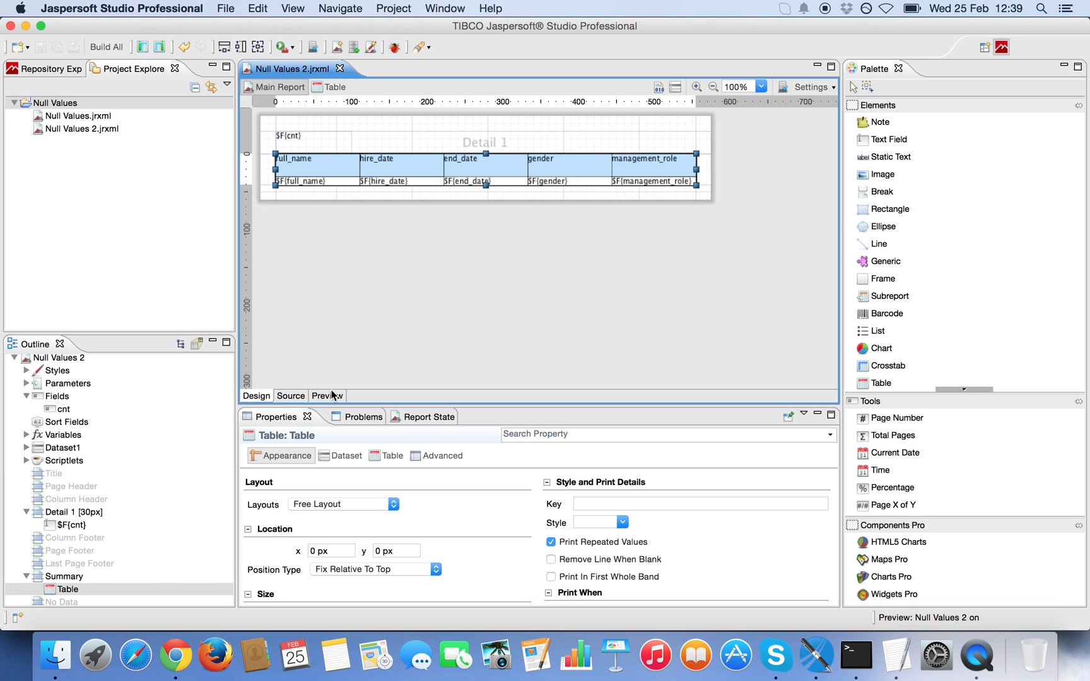
{"action": "mouse_move", "coordinate": [350, 388]}
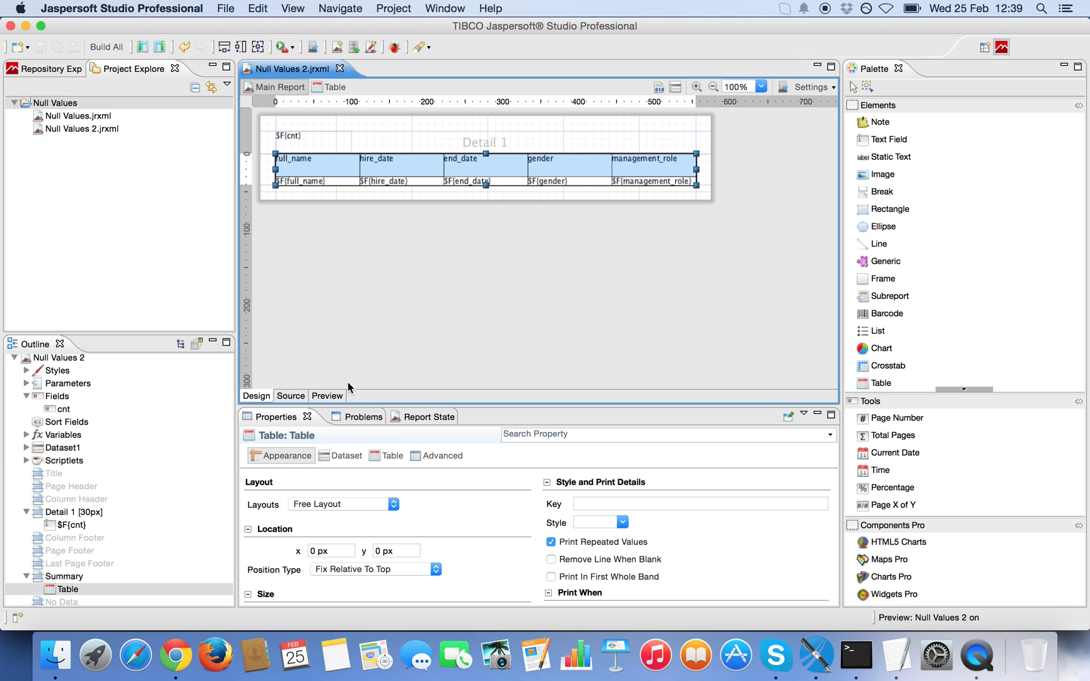
Preview without end_date, update the data in Terminal, and rerun so count 1 and end_date appear.
{"action": "left_click", "coordinate": [325, 396]}
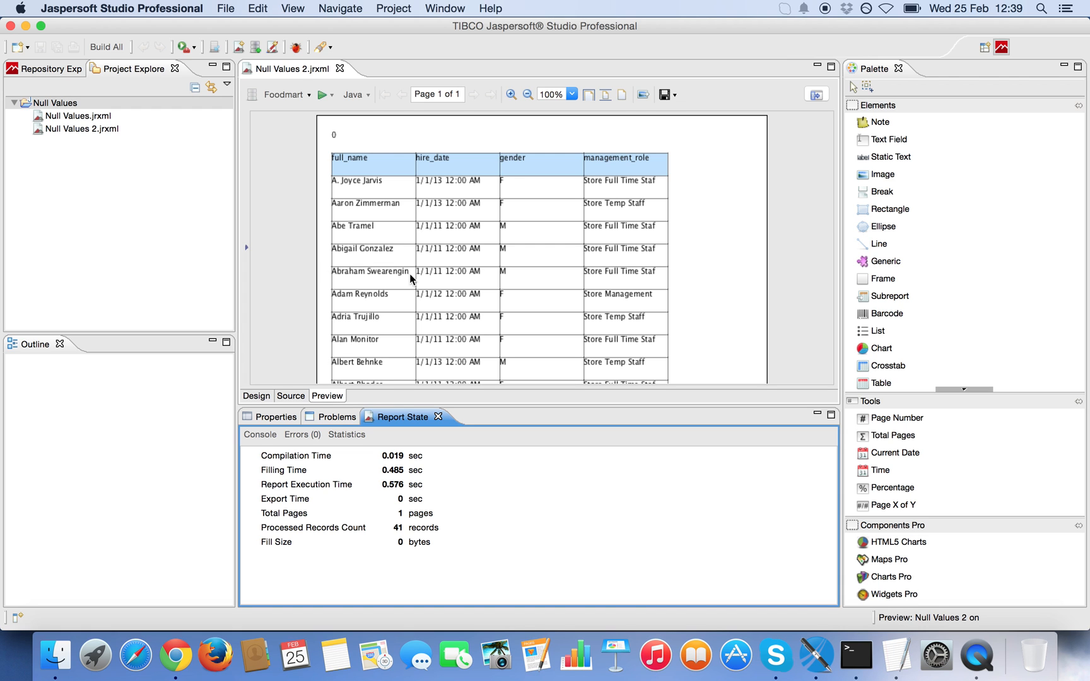
{"action": "mouse_move", "coordinate": [855, 654]}
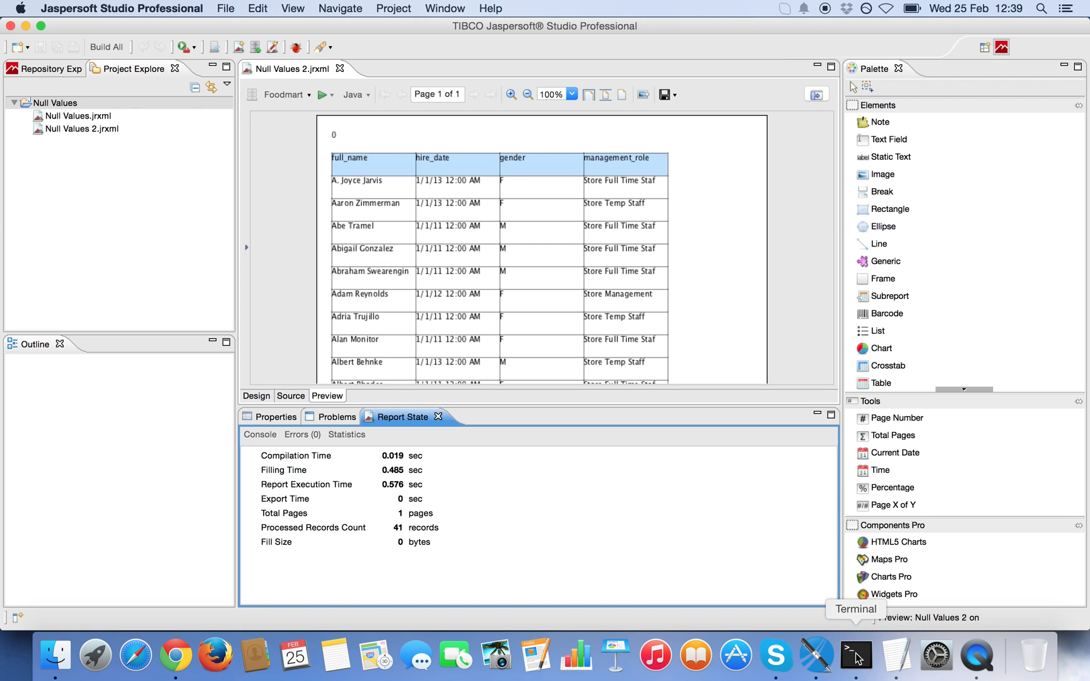
{"action": "left_click", "coordinate": [855, 653]}
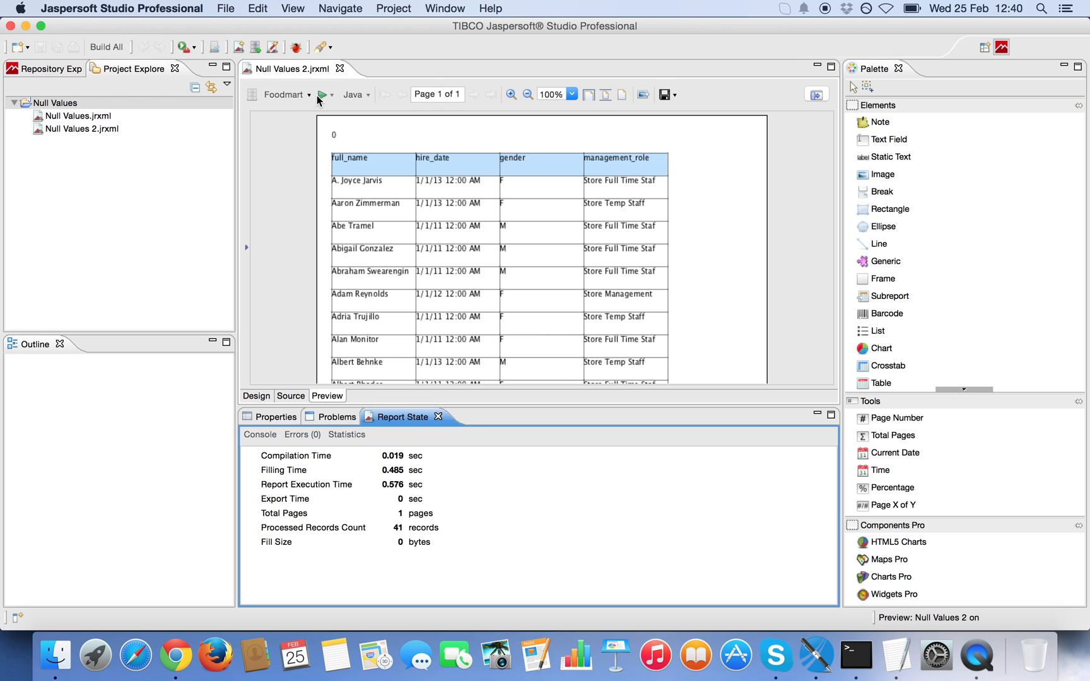
{"action": "left_click", "coordinate": [321, 95]}
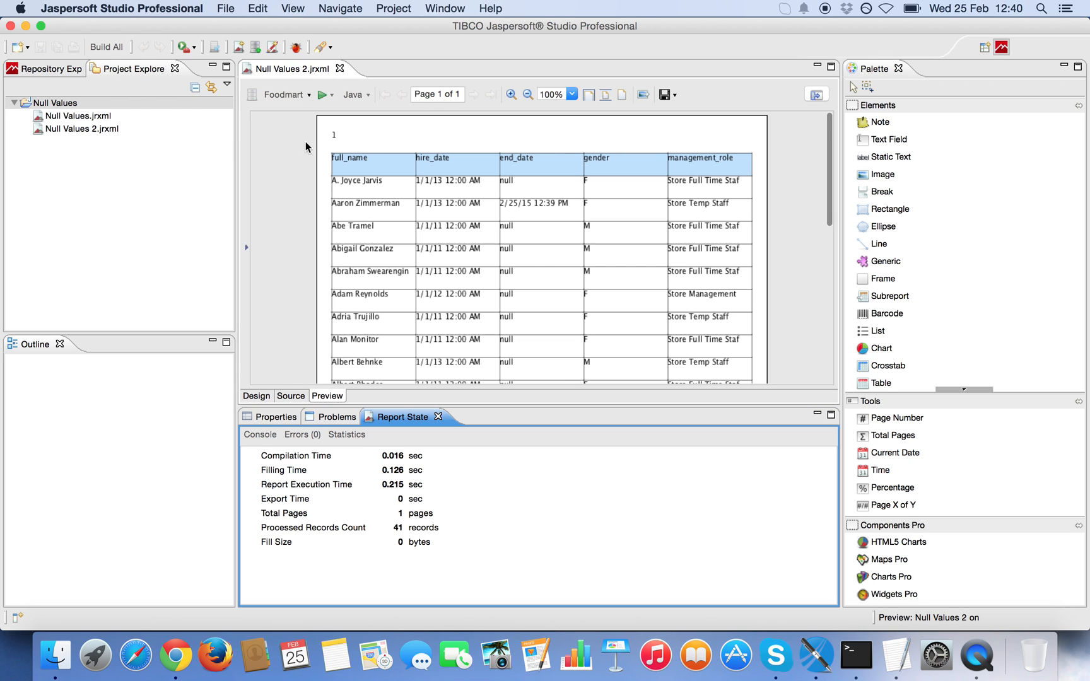